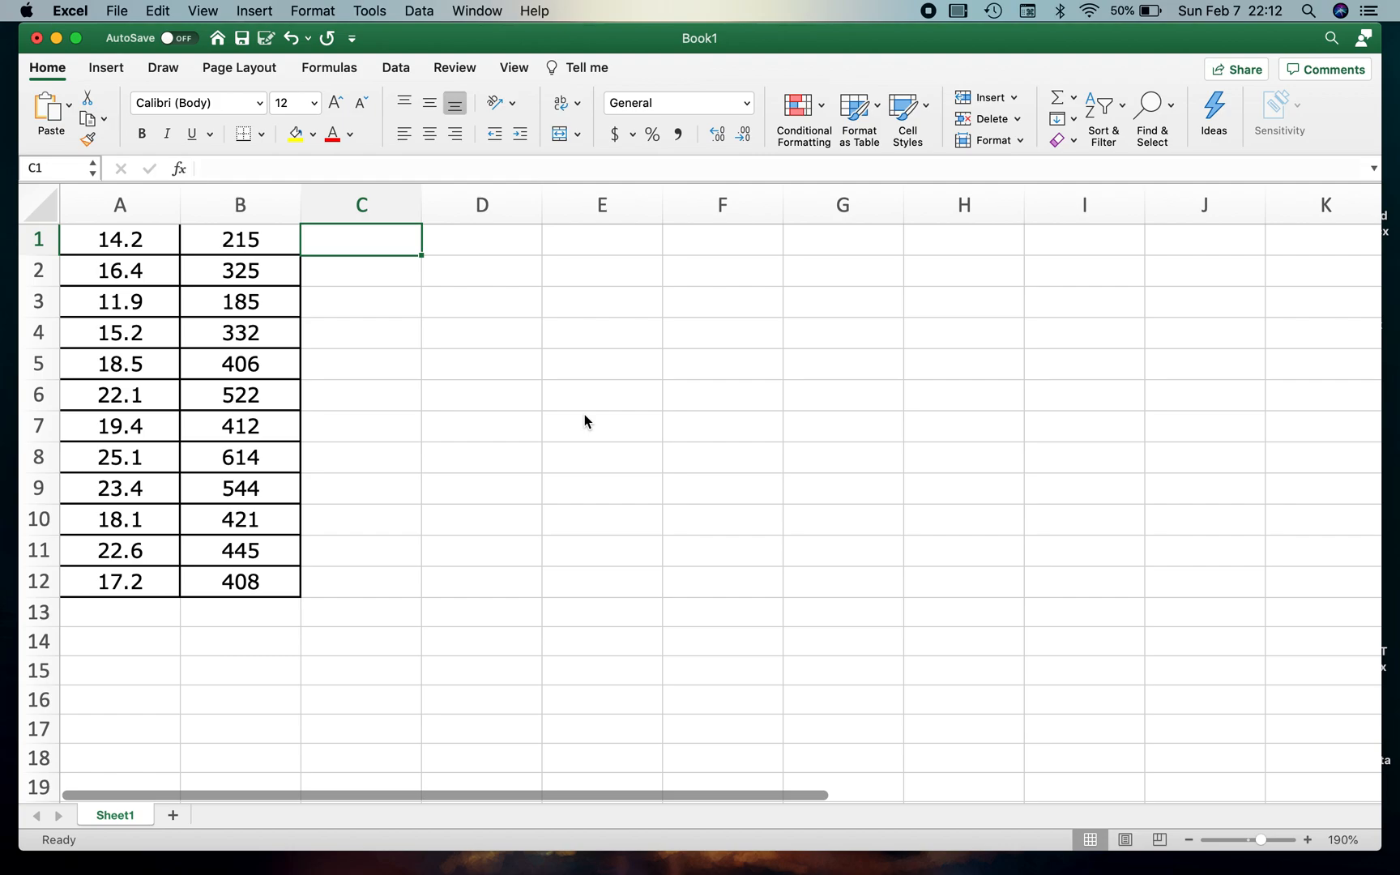
mouse_move(120, 240)
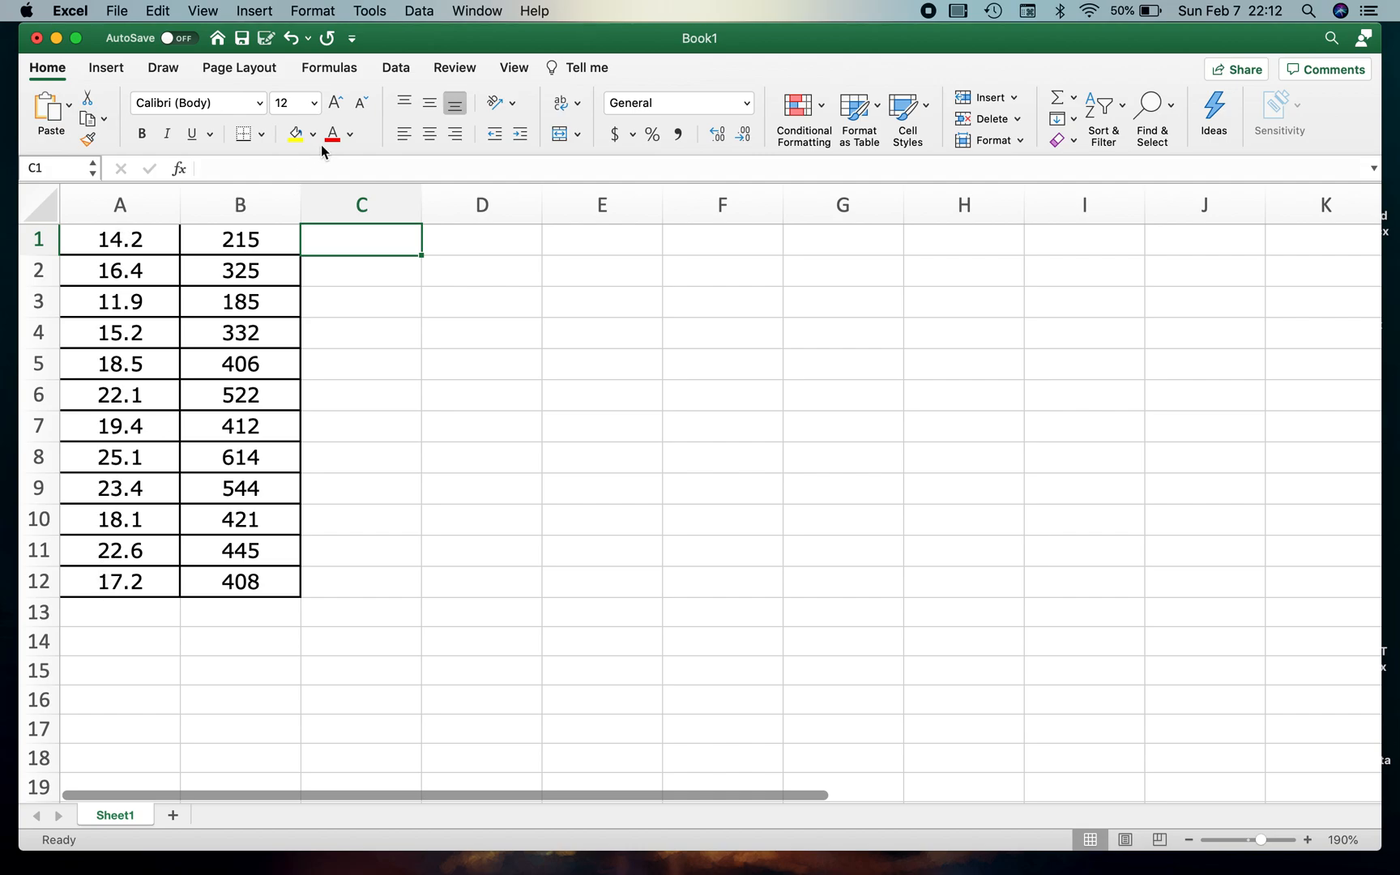
mouse_move(239, 608)
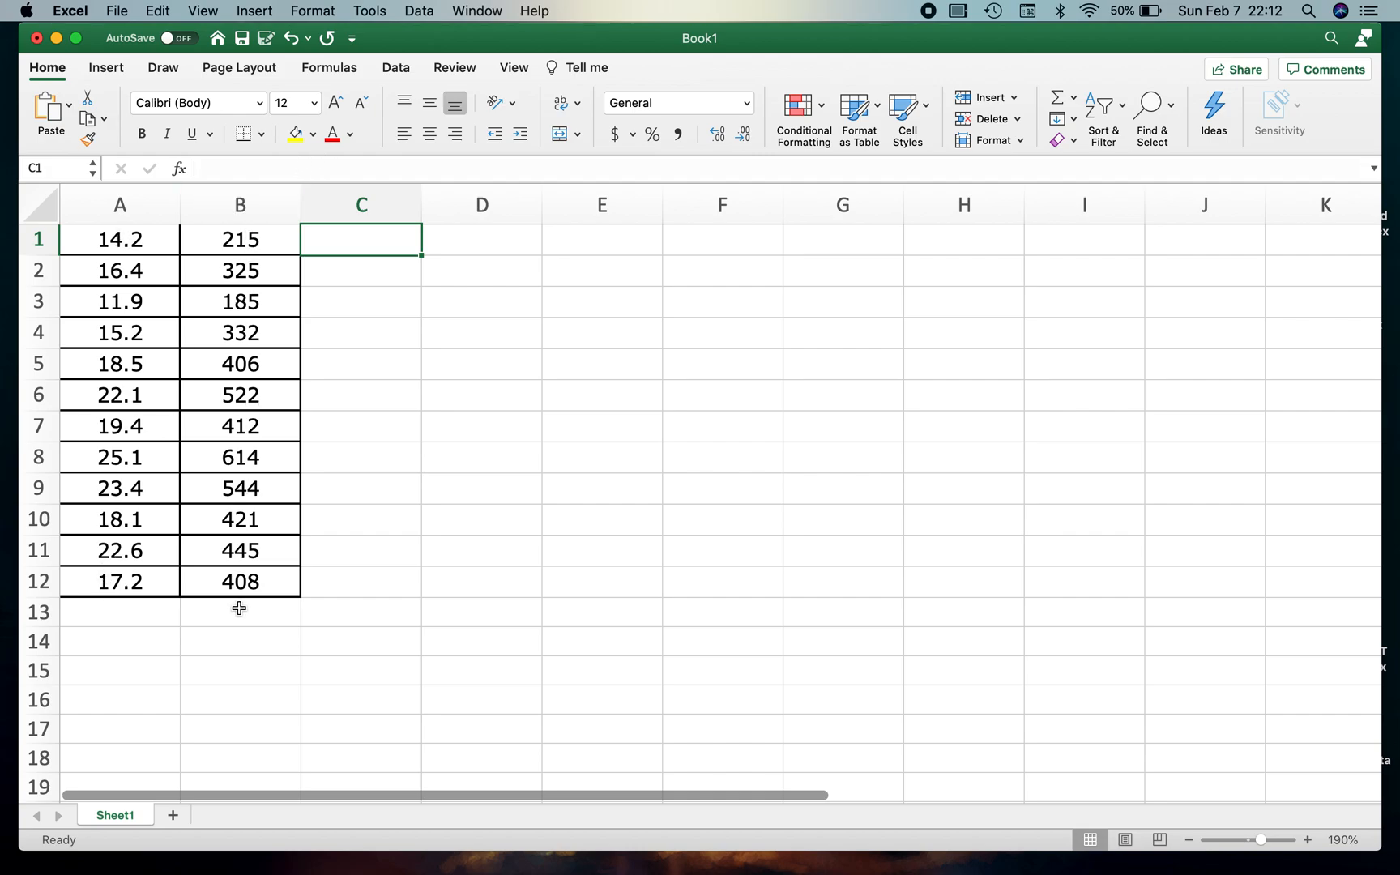
mouse_move(240, 582)
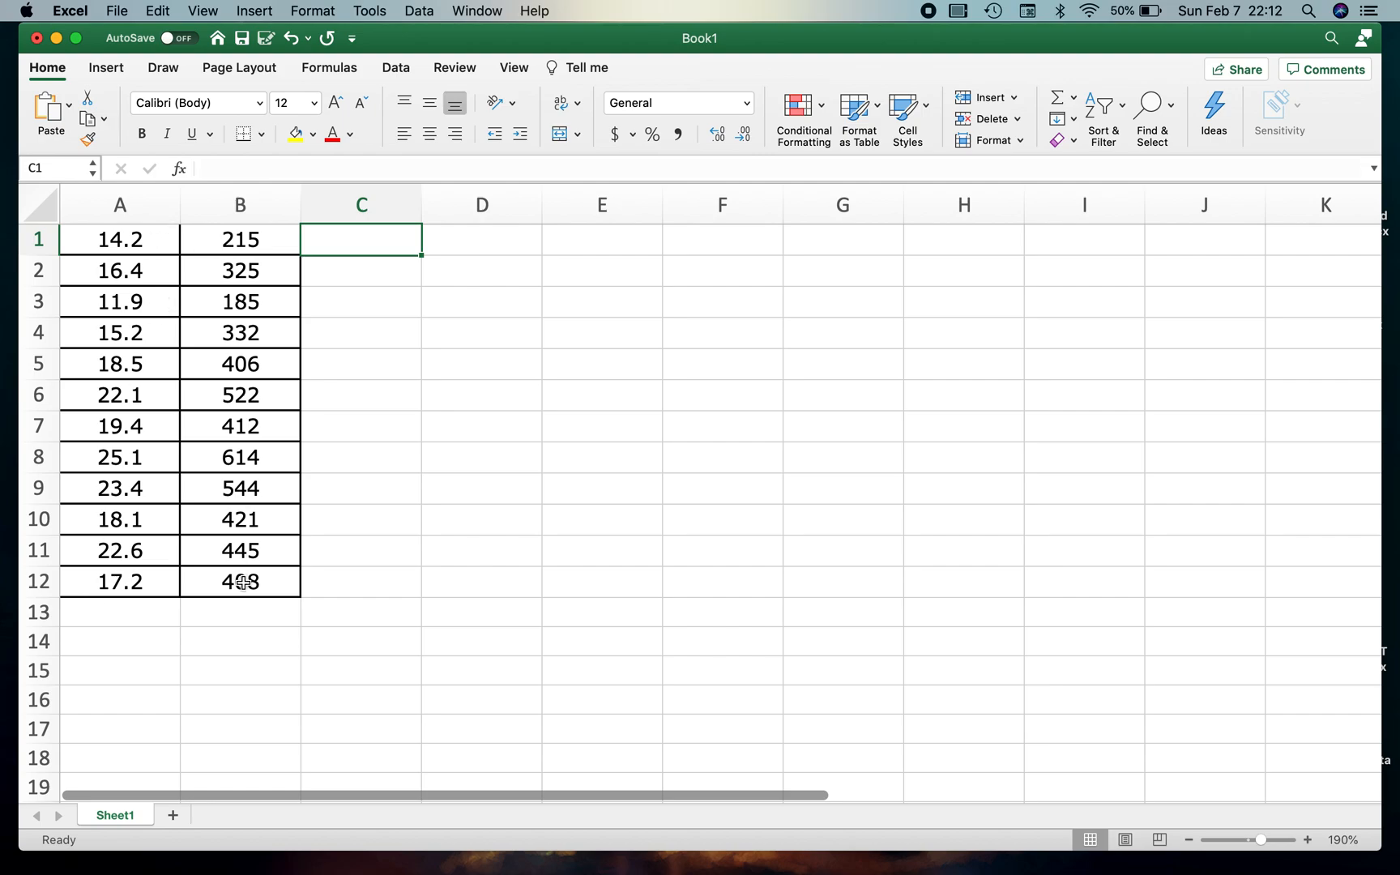
mouse_move(120, 229)
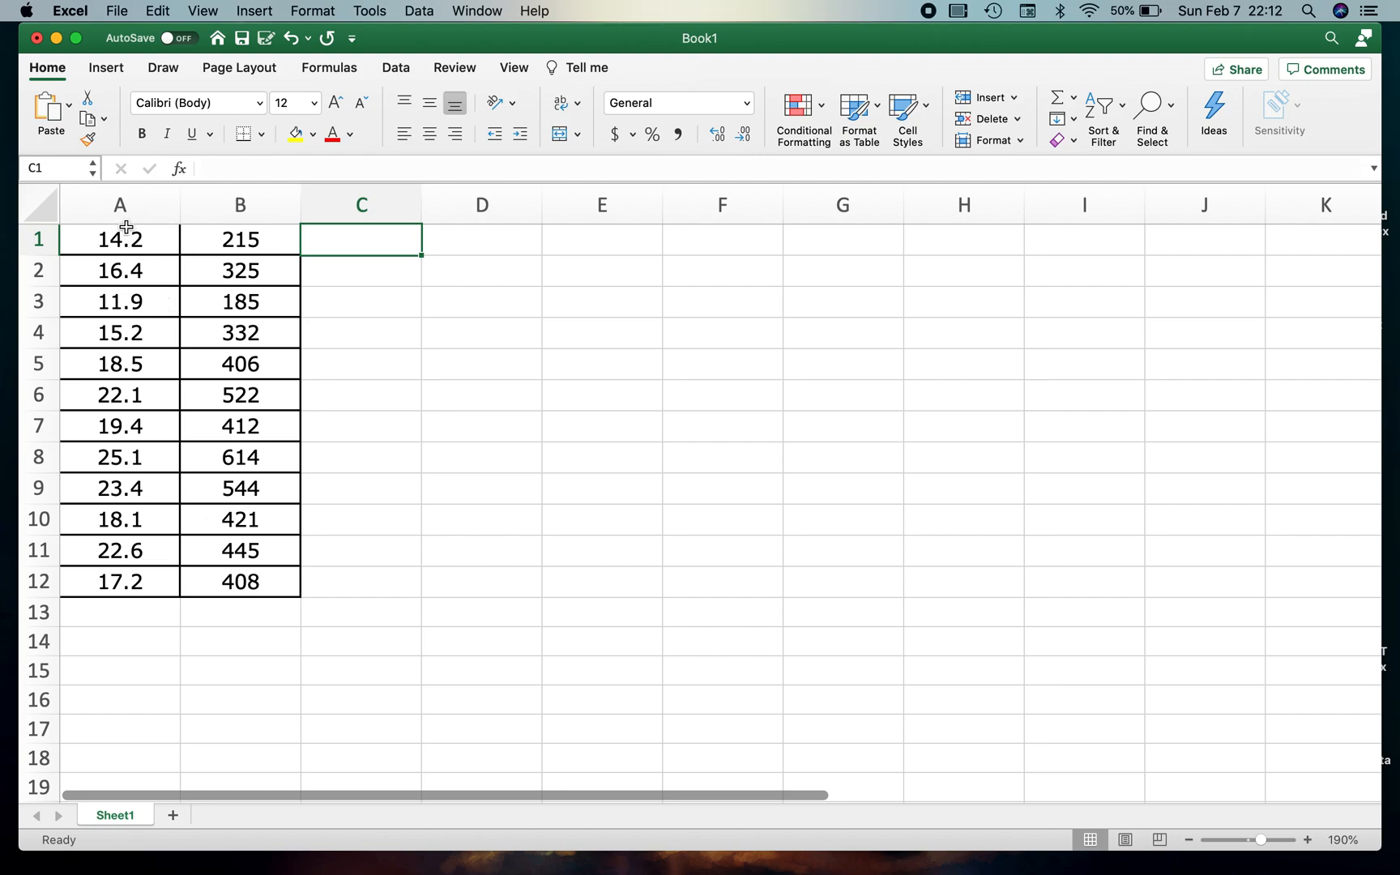
mouse_move(229, 239)
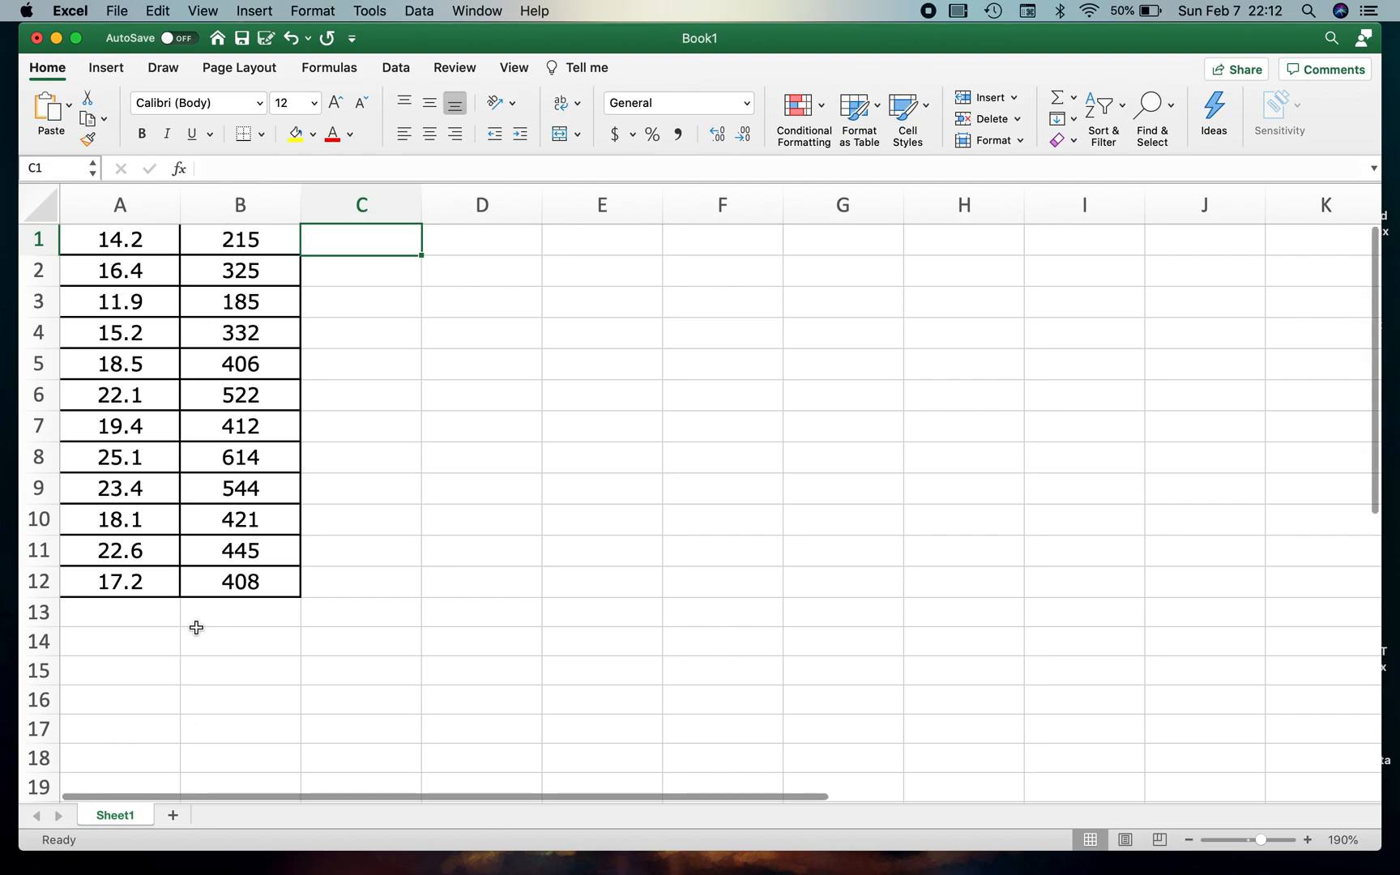
mouse_move(191, 689)
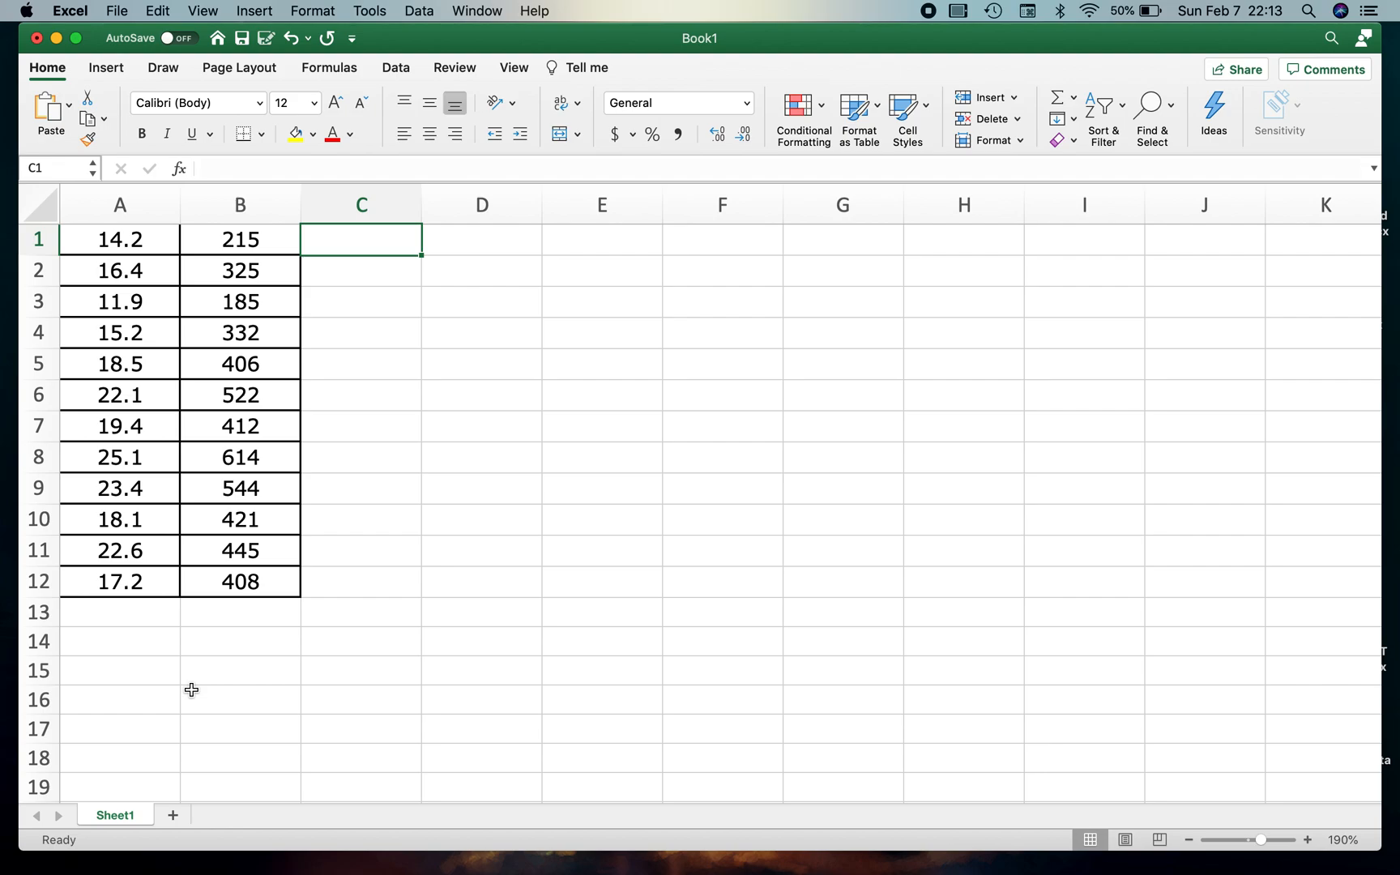
mouse_move(234, 276)
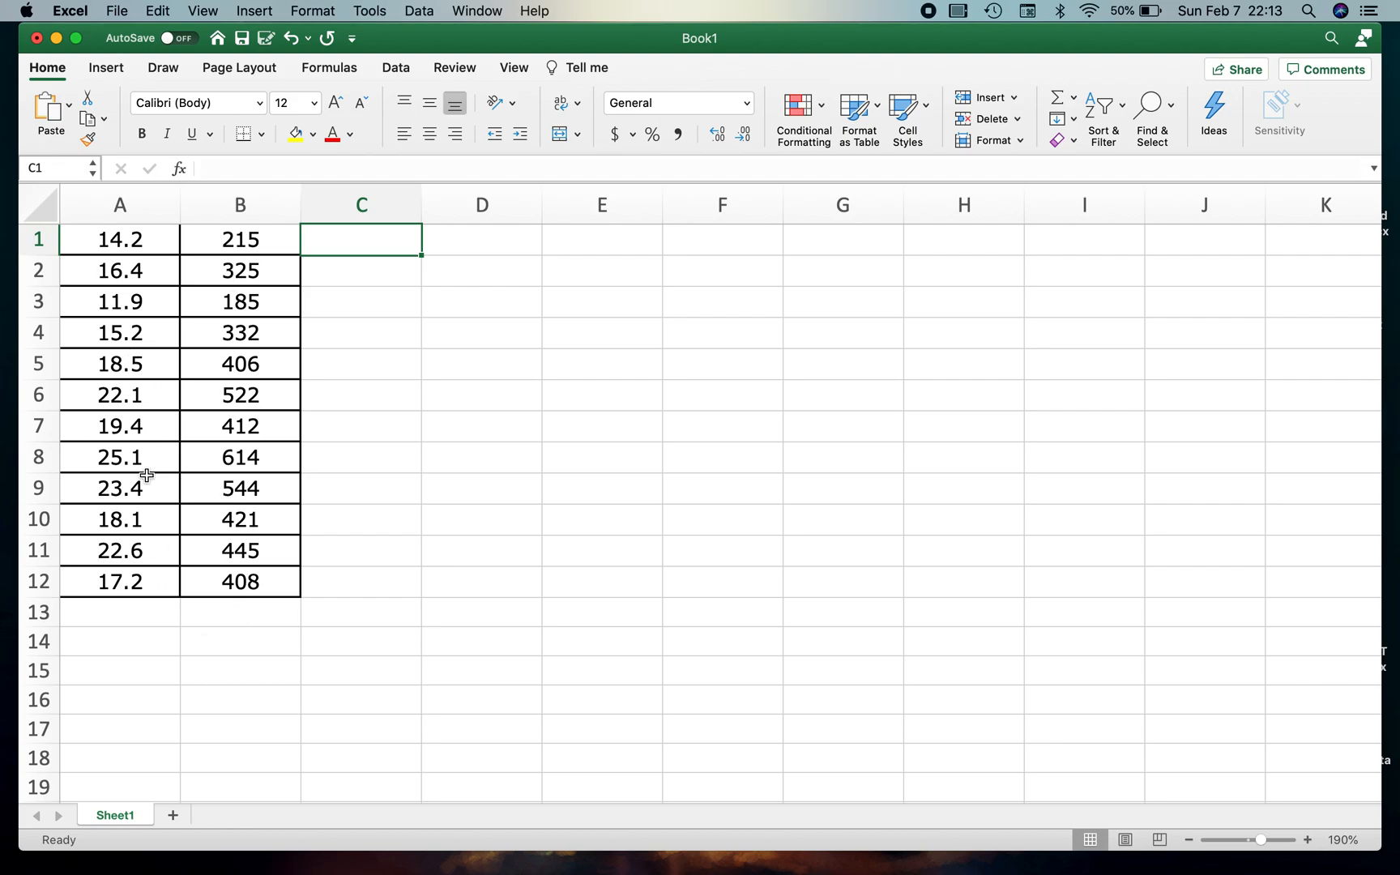
mouse_move(742, 370)
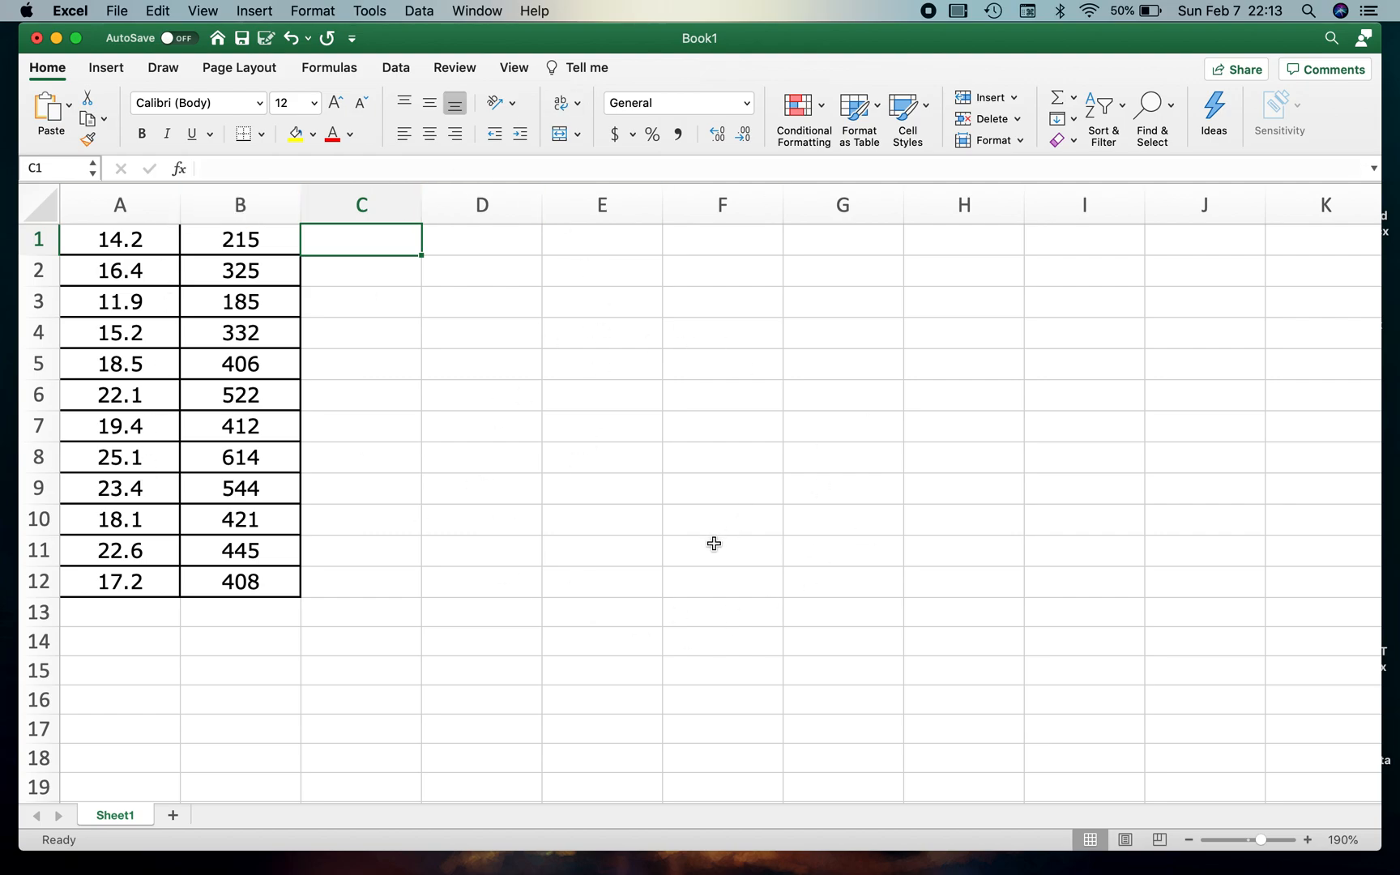
mouse_move(150, 665)
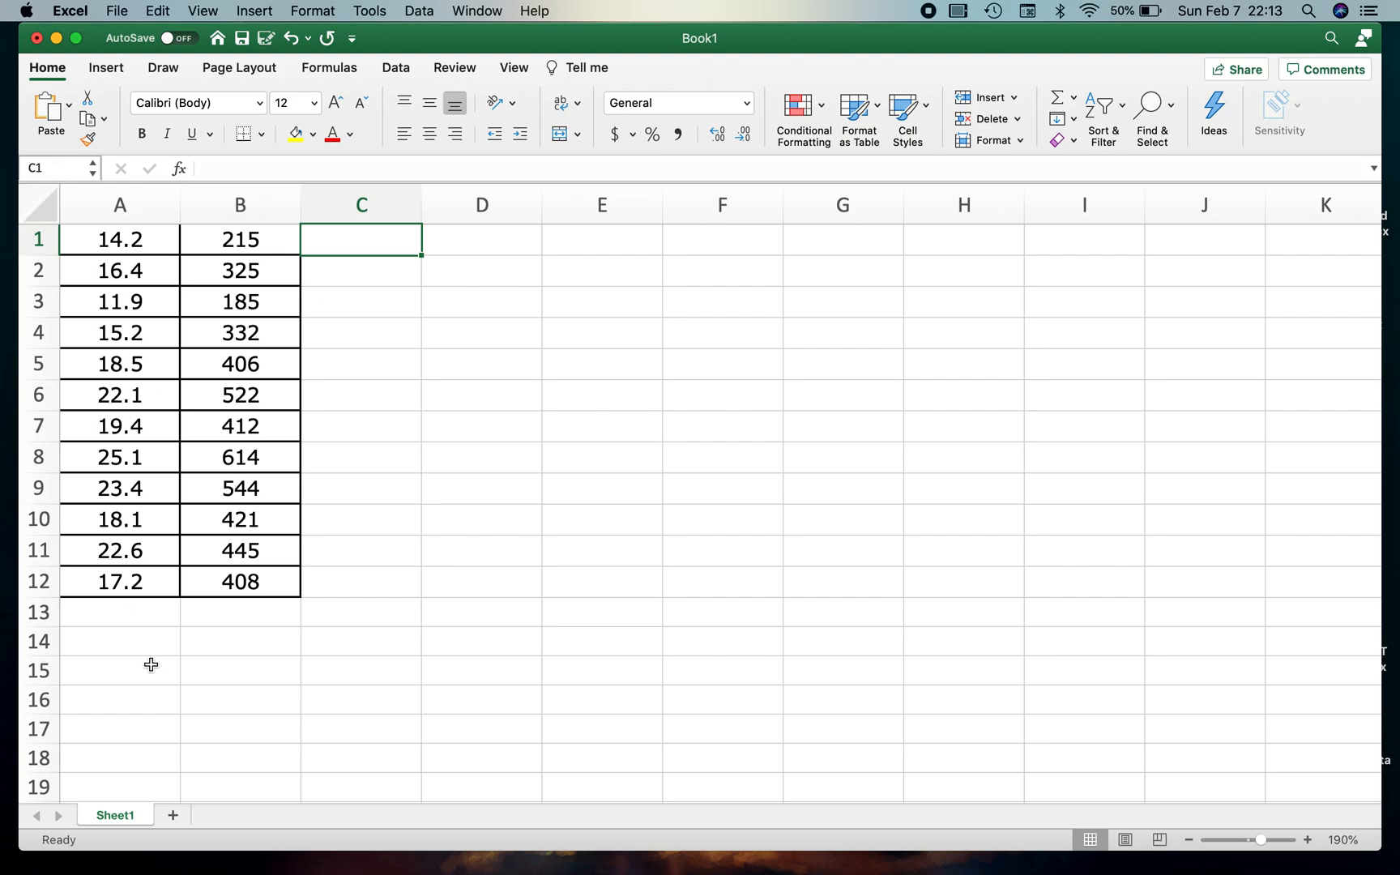
mouse_move(128, 240)
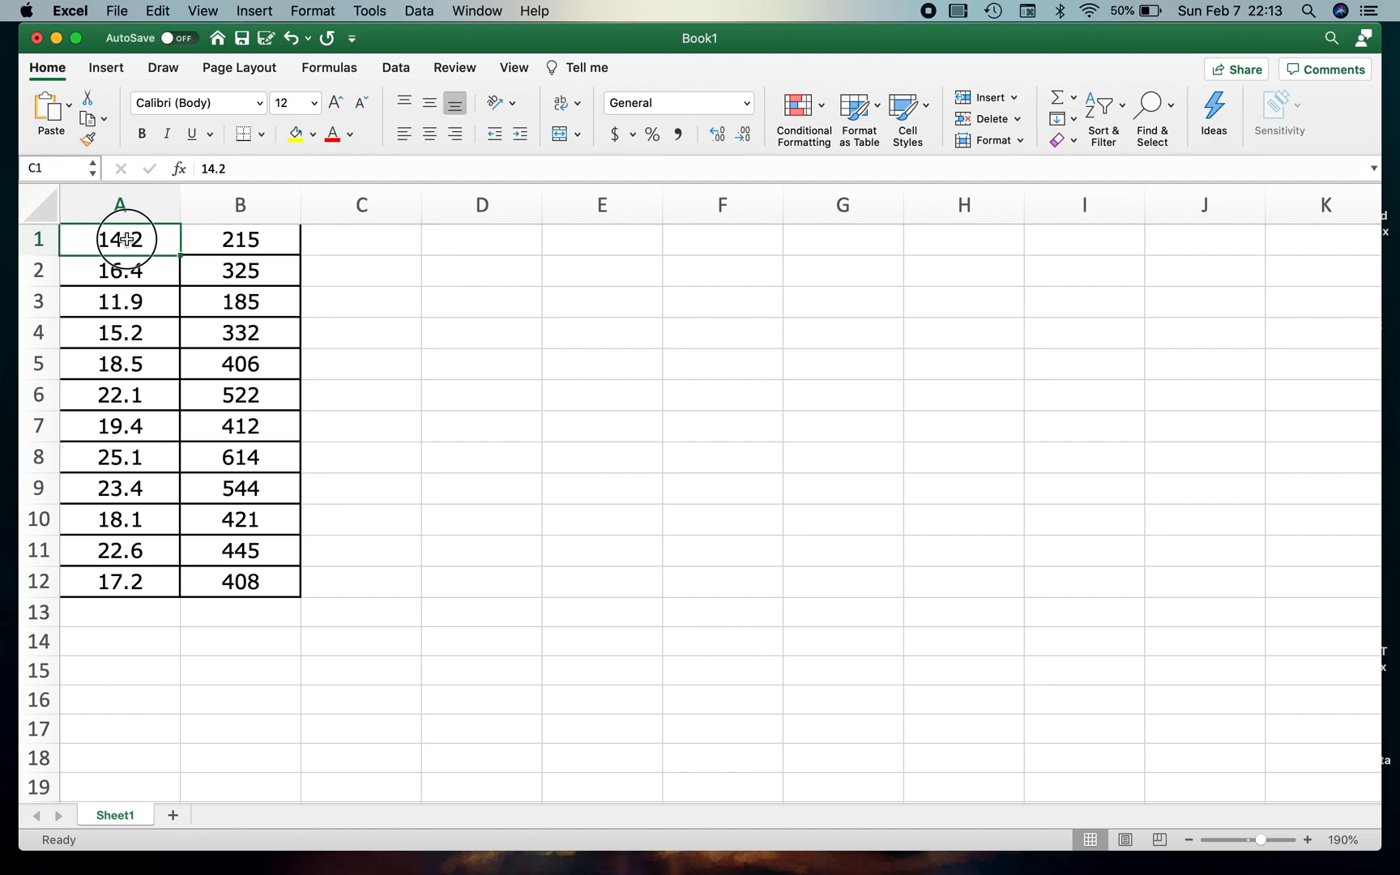
- Select the data range A1 through B12 for charting
left_click_drag(118, 240, 240, 240)
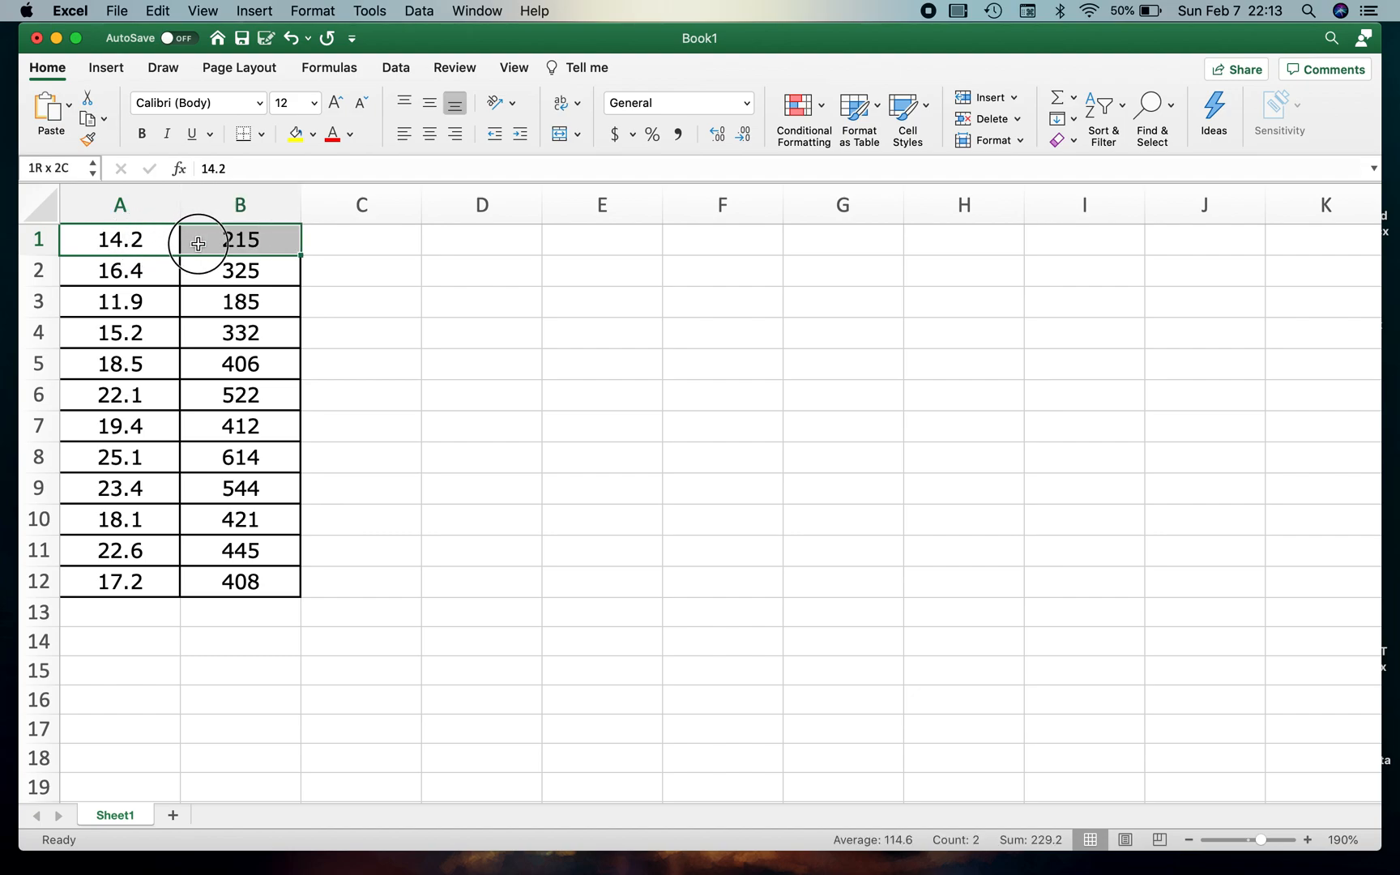
left_click_drag(198, 240, 184, 510)
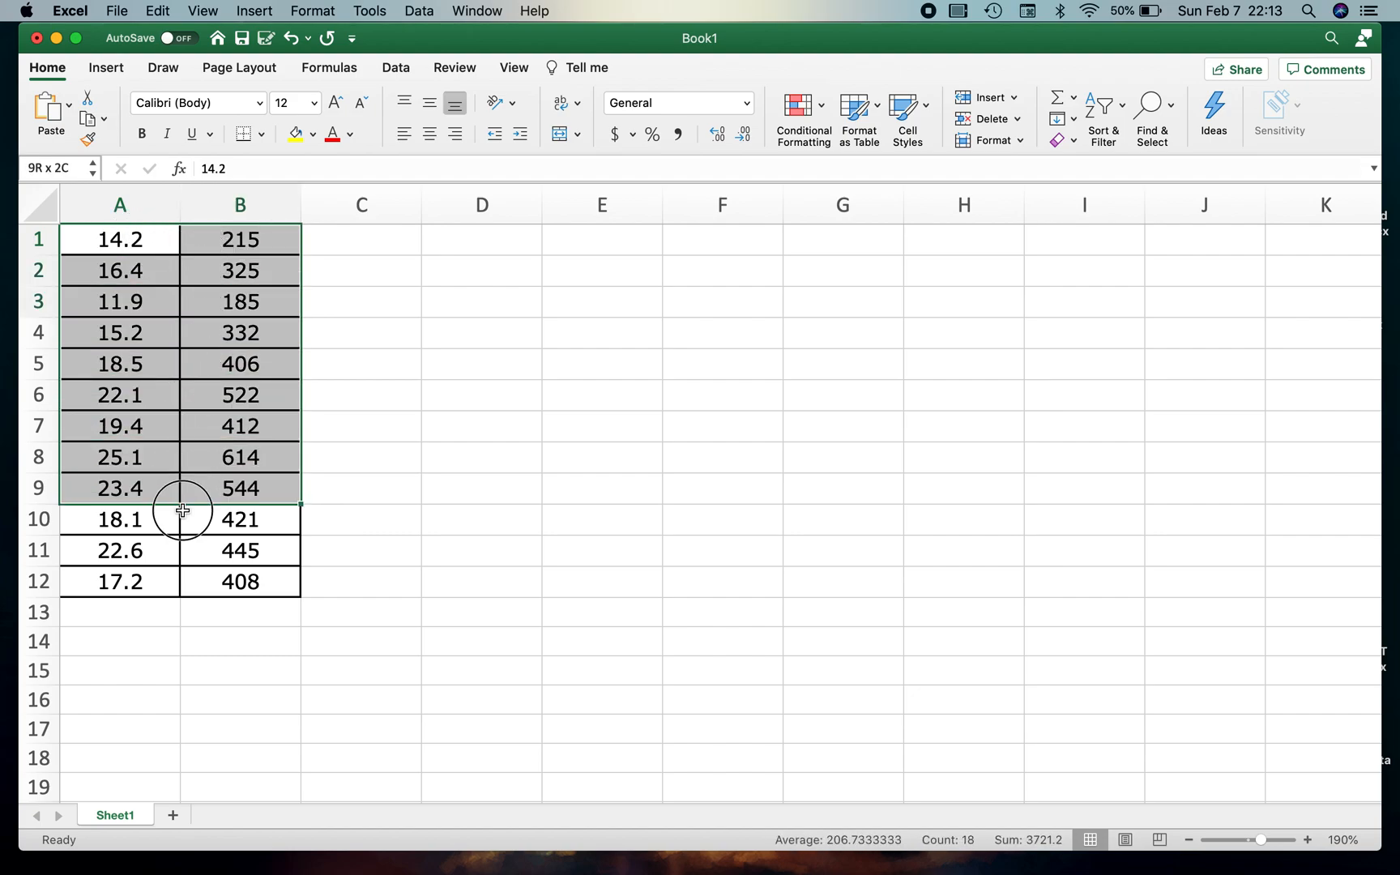
left_click_drag(183, 510, 185, 582)
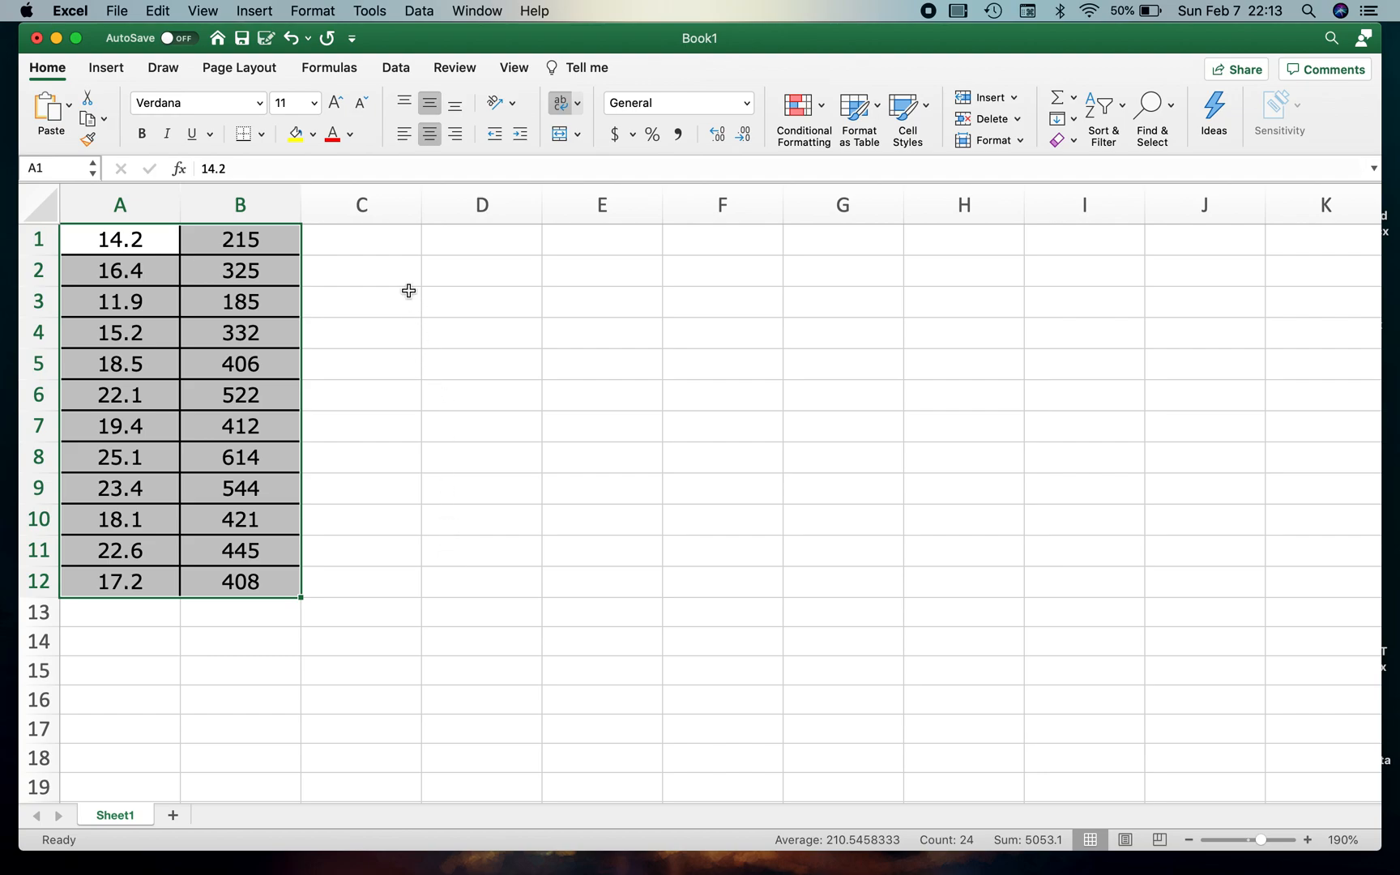
mouse_move(104, 66)
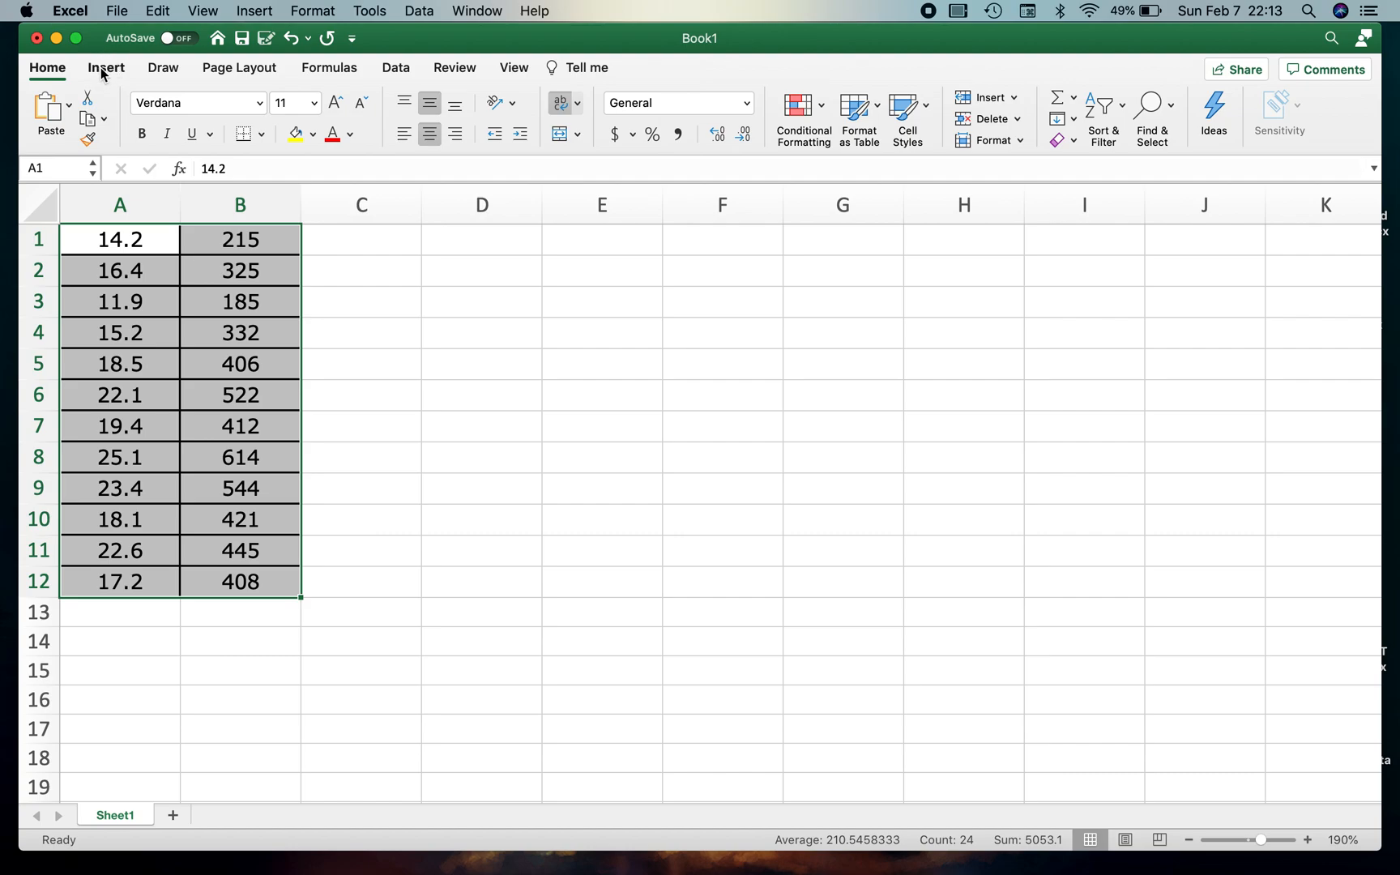
- Show the Insert ribbon's scatter and bubble chart gallery for the selected data
left_click(104, 68)
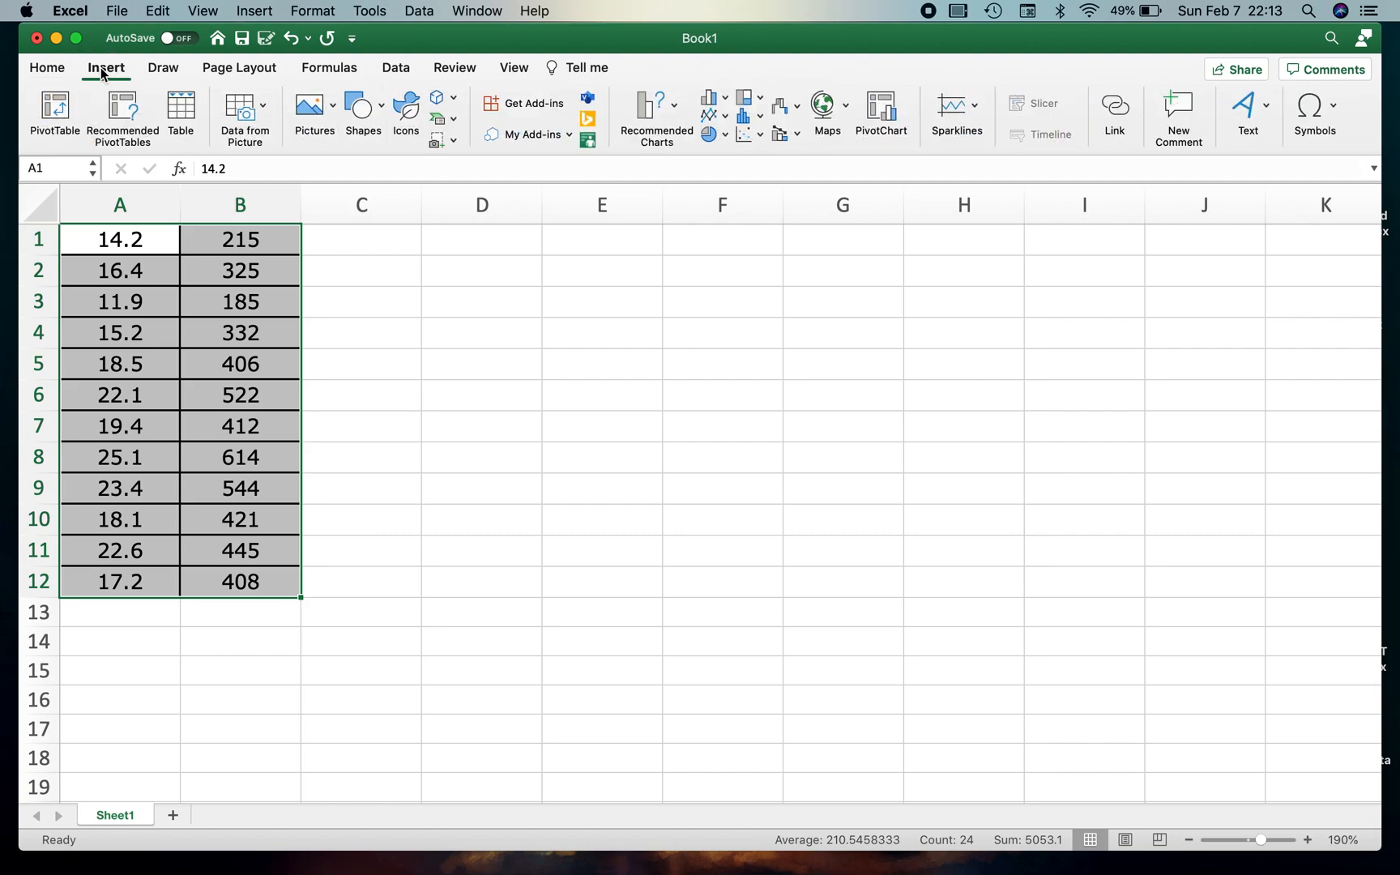
mouse_move(311, 11)
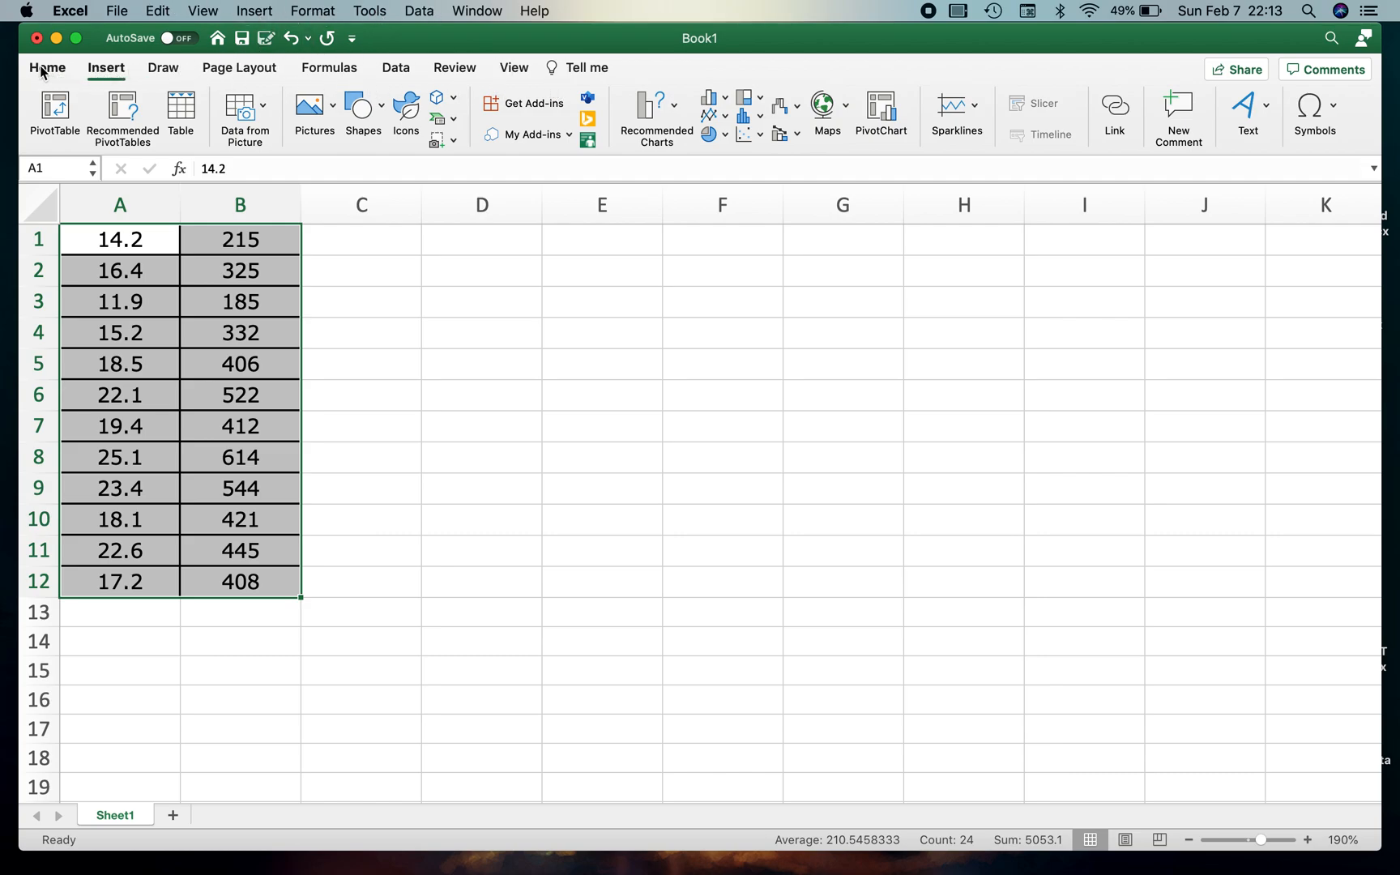
mouse_move(162, 66)
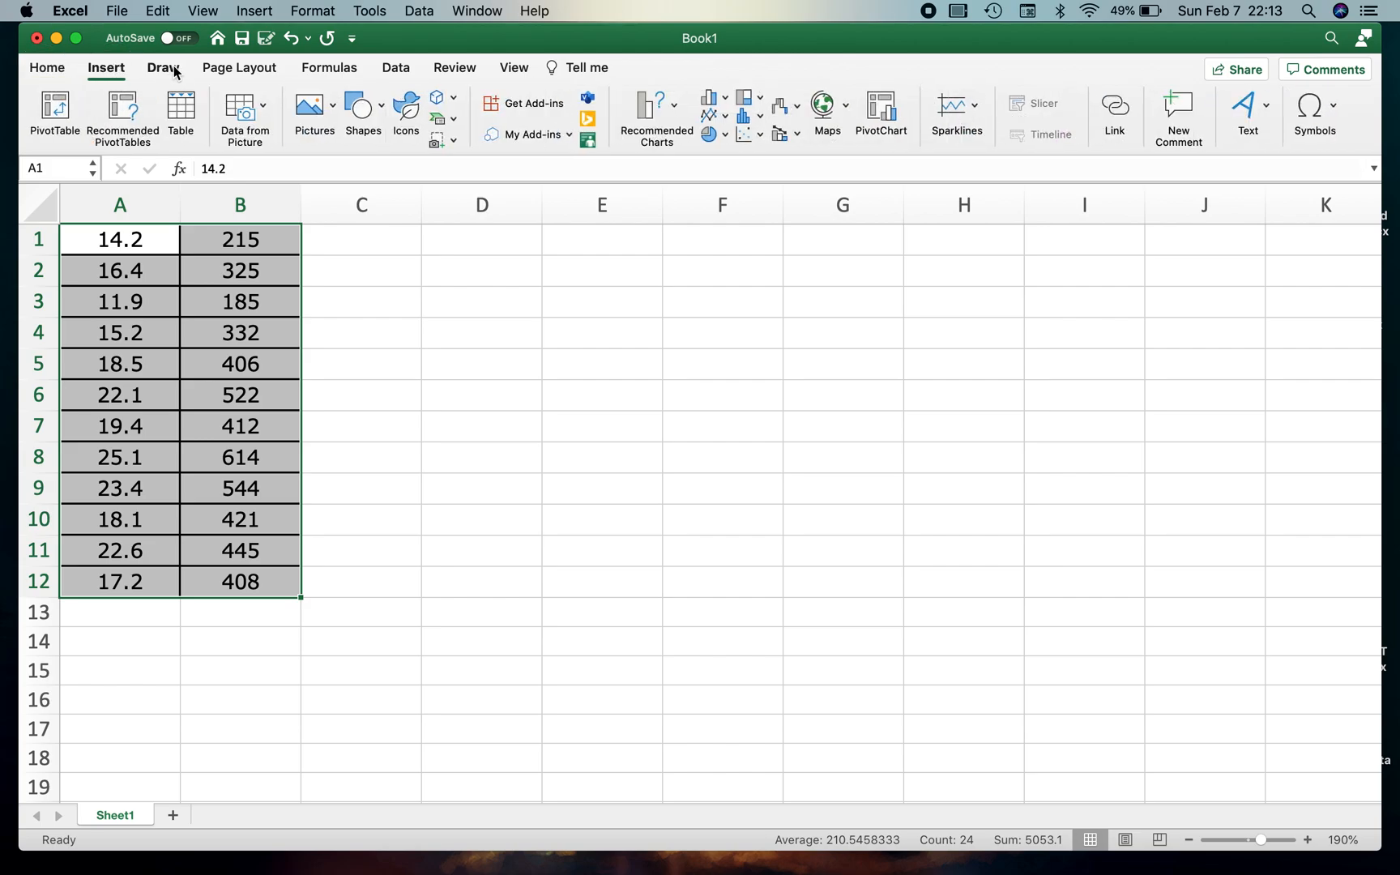
left_click(239, 67)
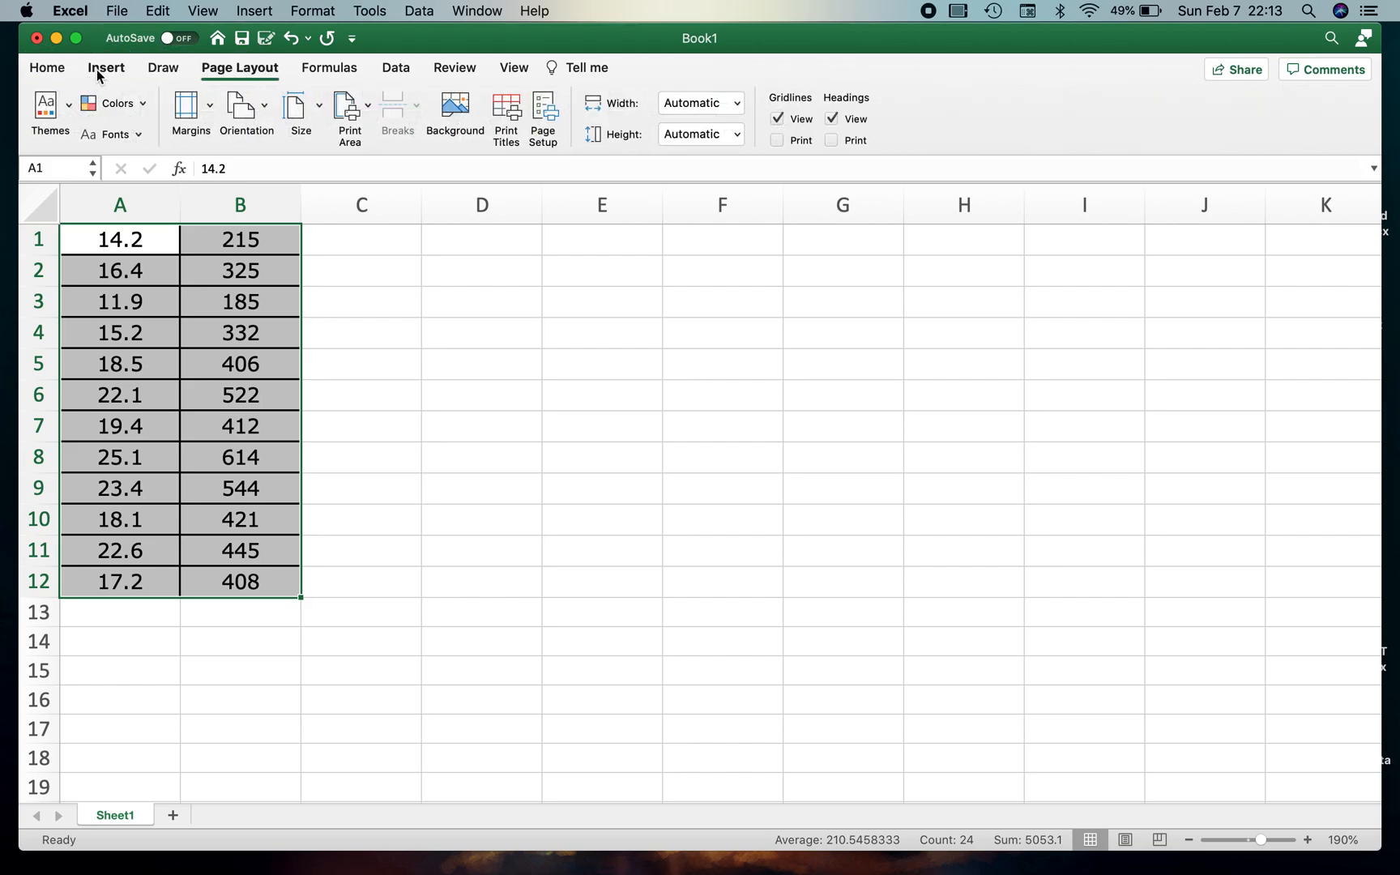
left_click(106, 66)
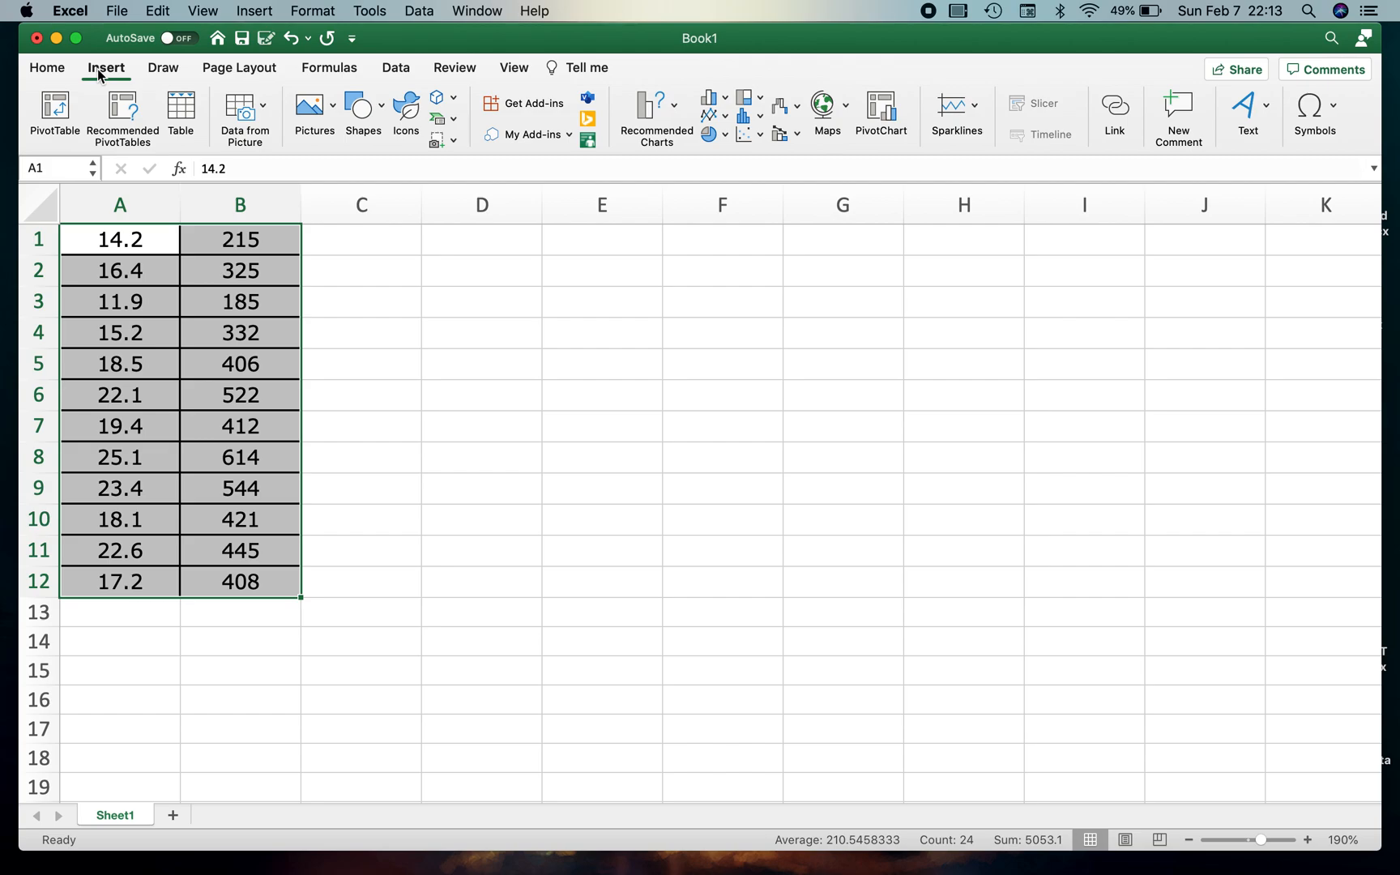
mouse_move(754, 58)
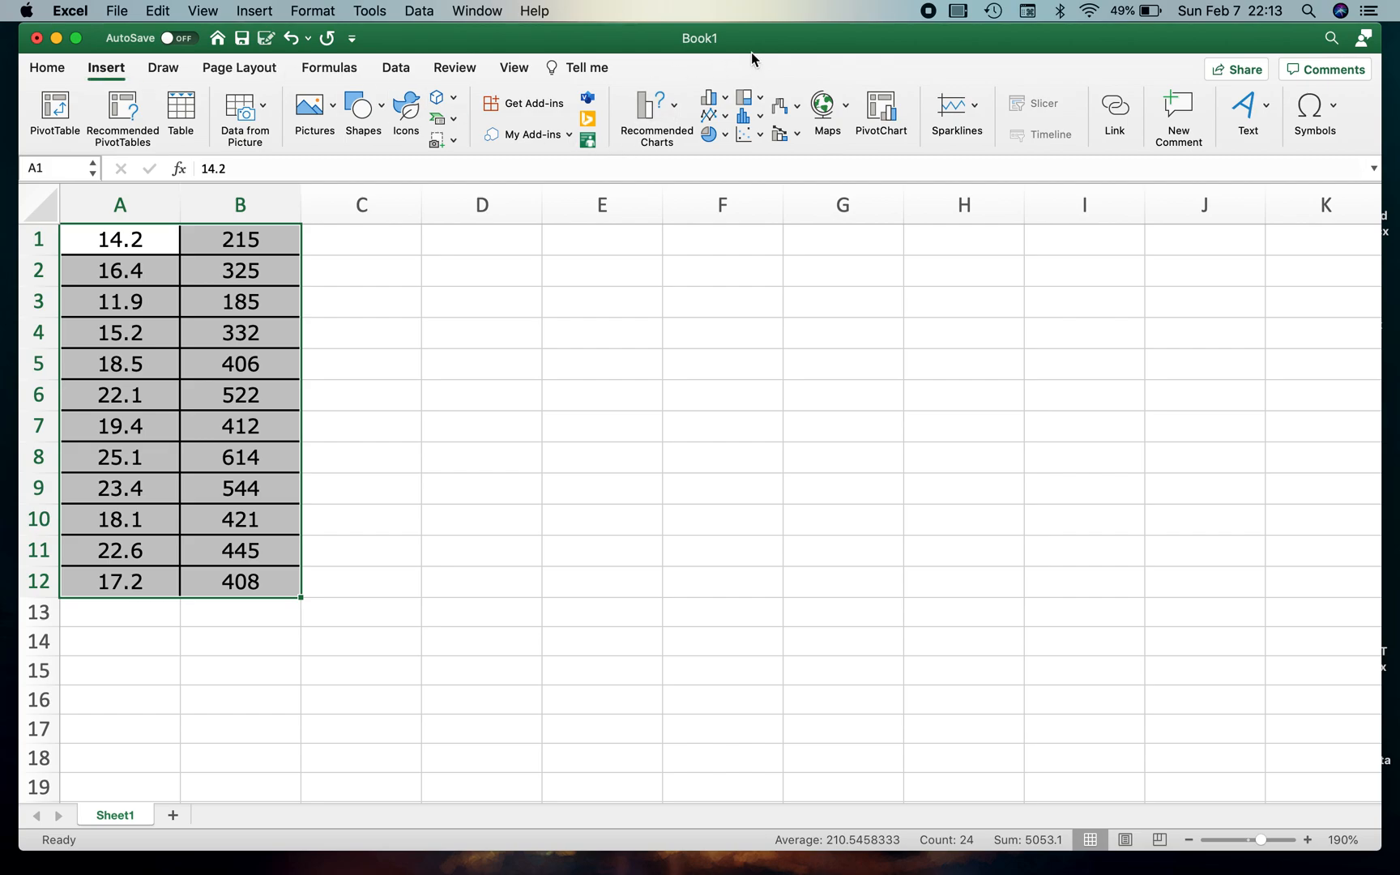
mouse_move(655, 86)
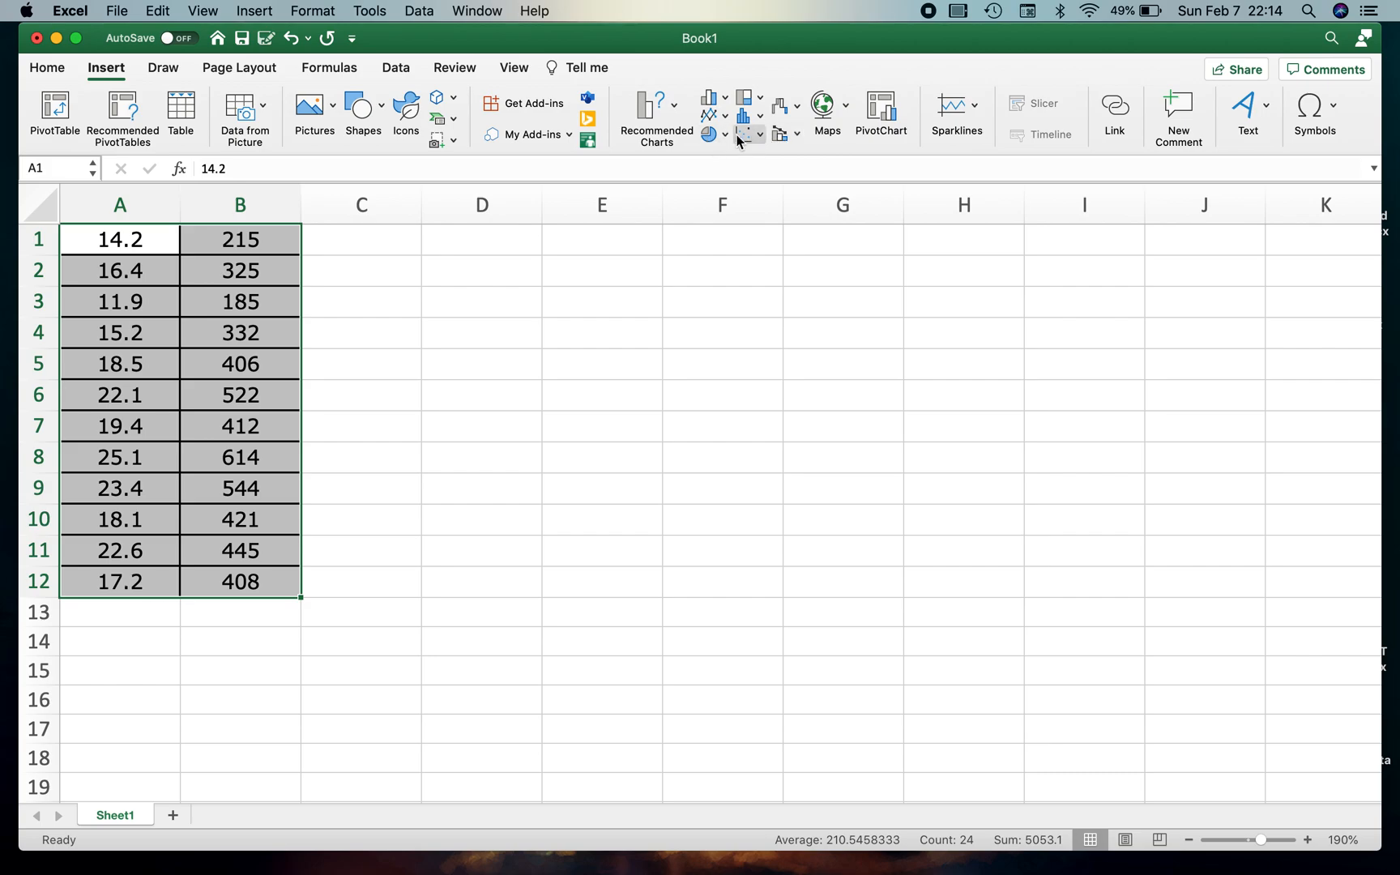
mouse_move(749, 143)
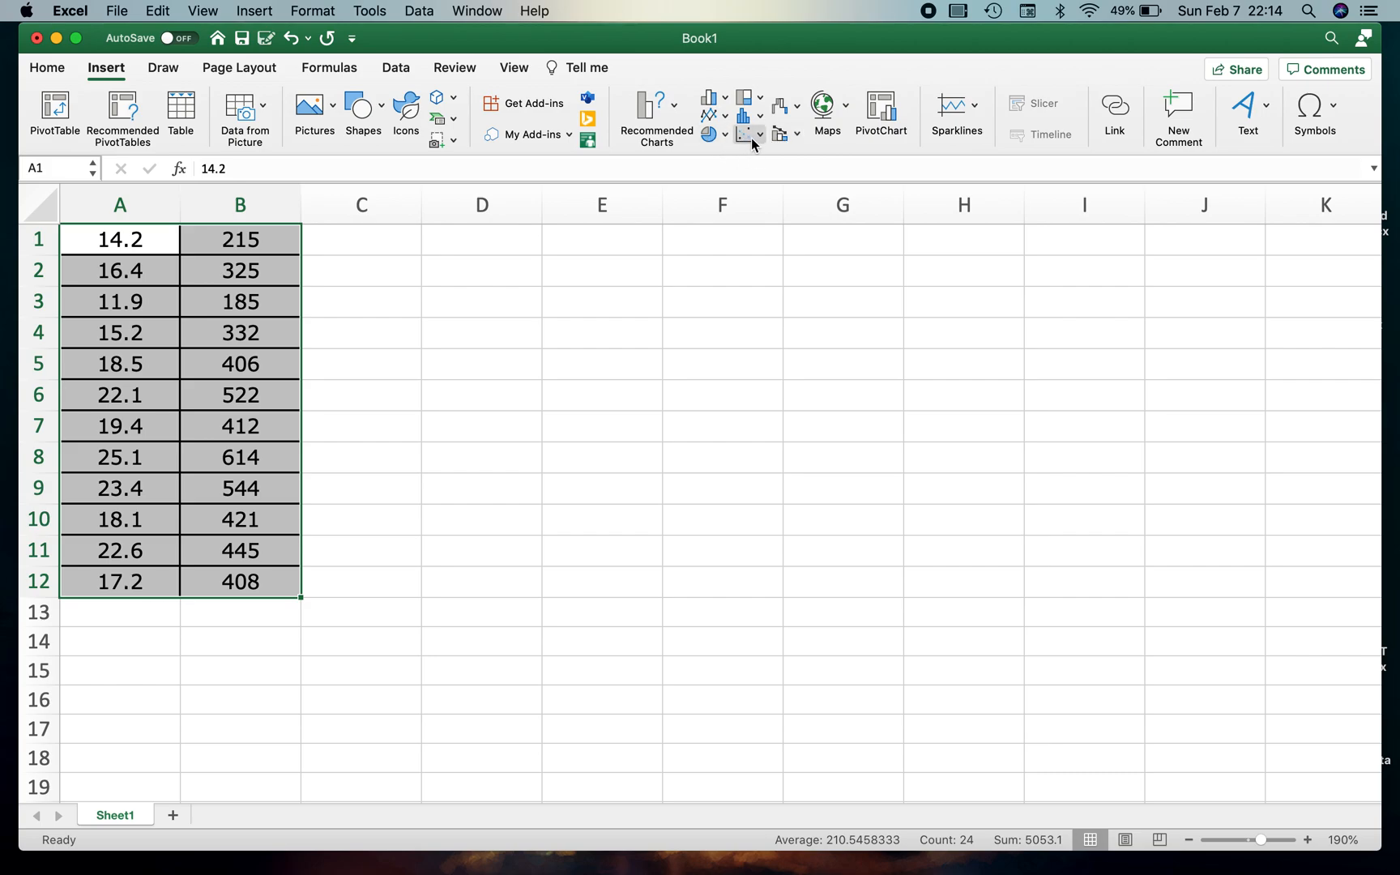
left_click(747, 135)
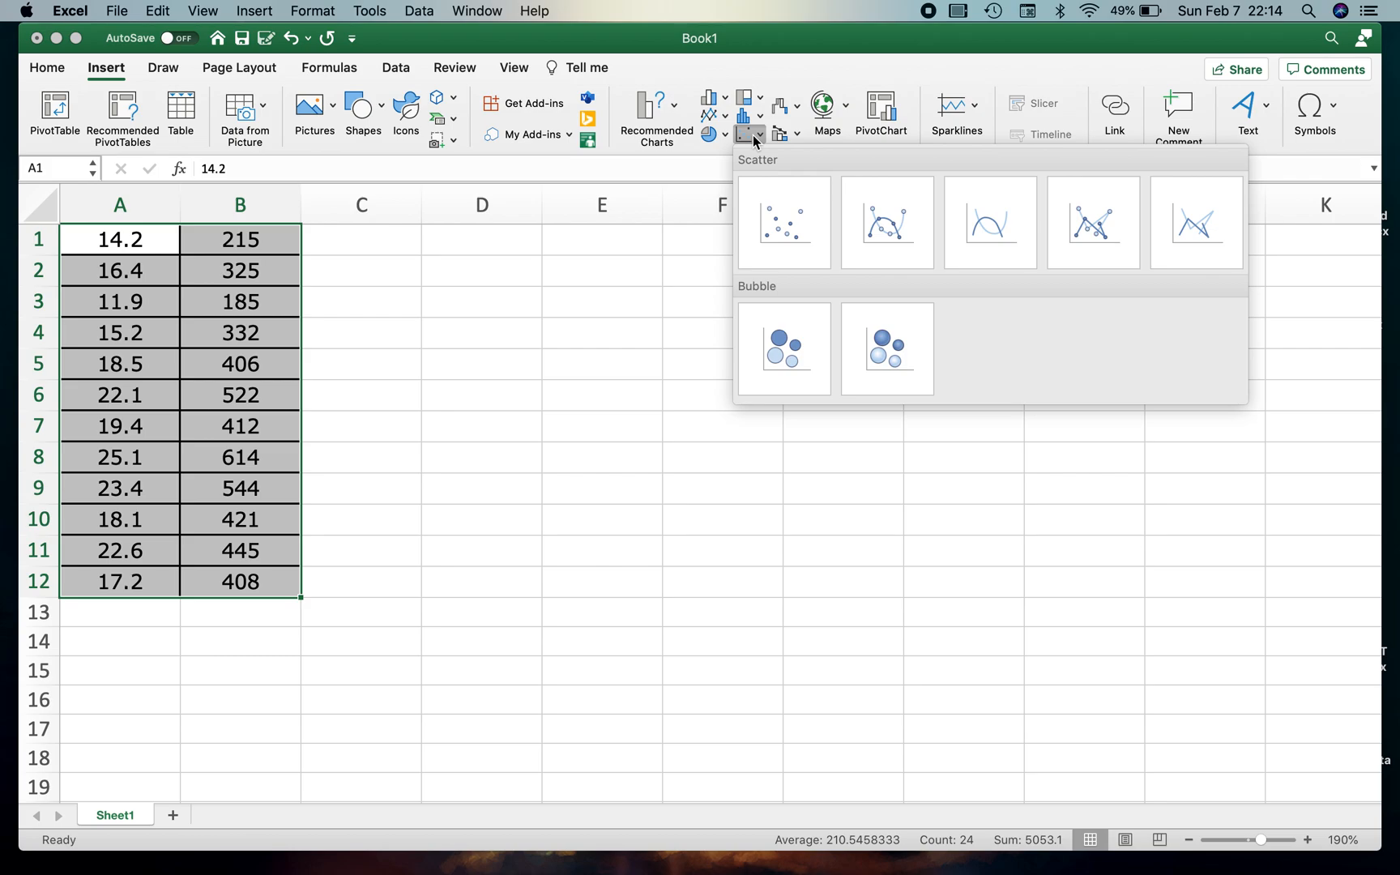
mouse_move(783, 222)
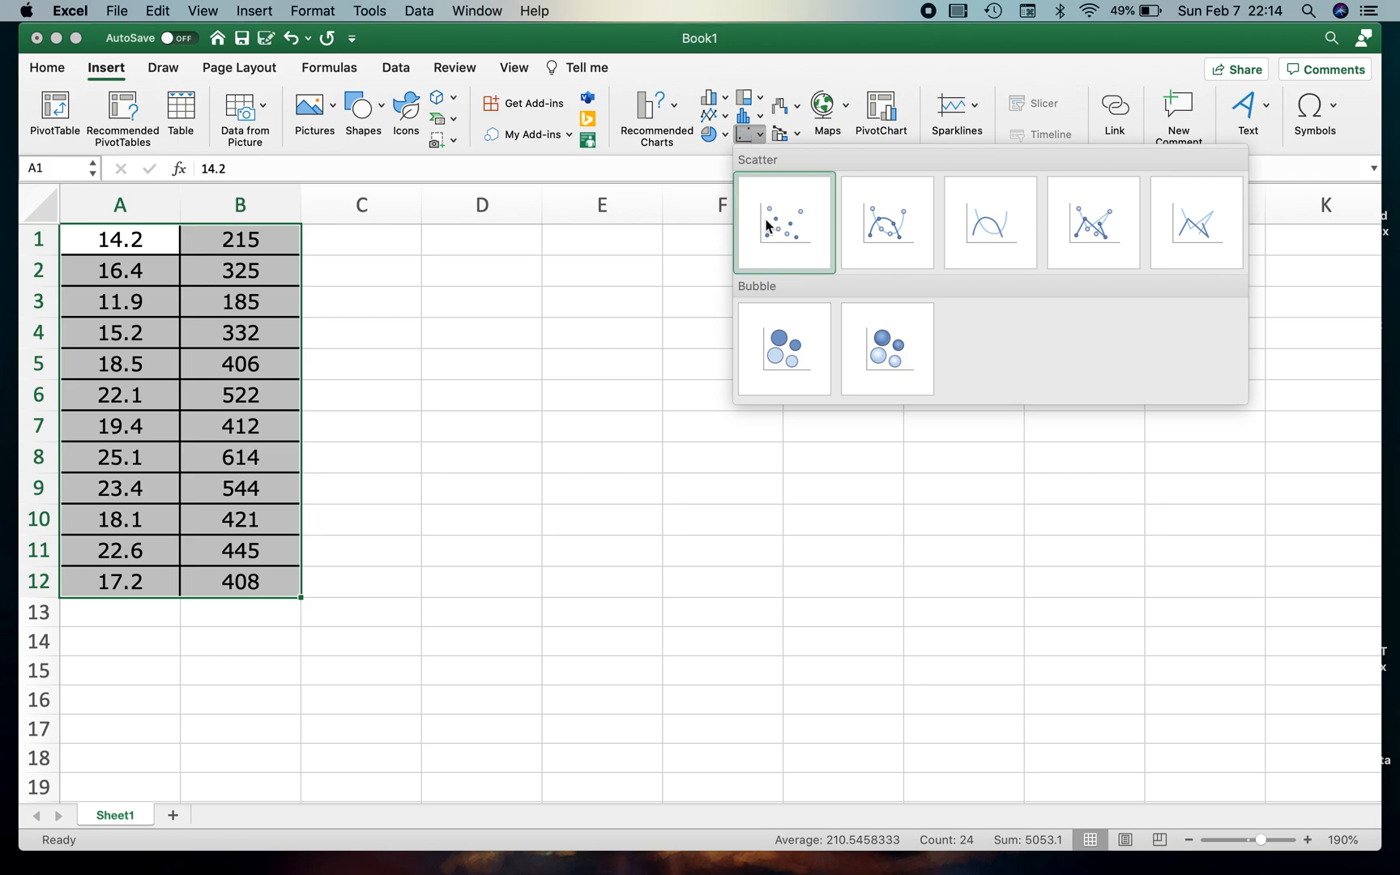
mouse_move(785, 224)
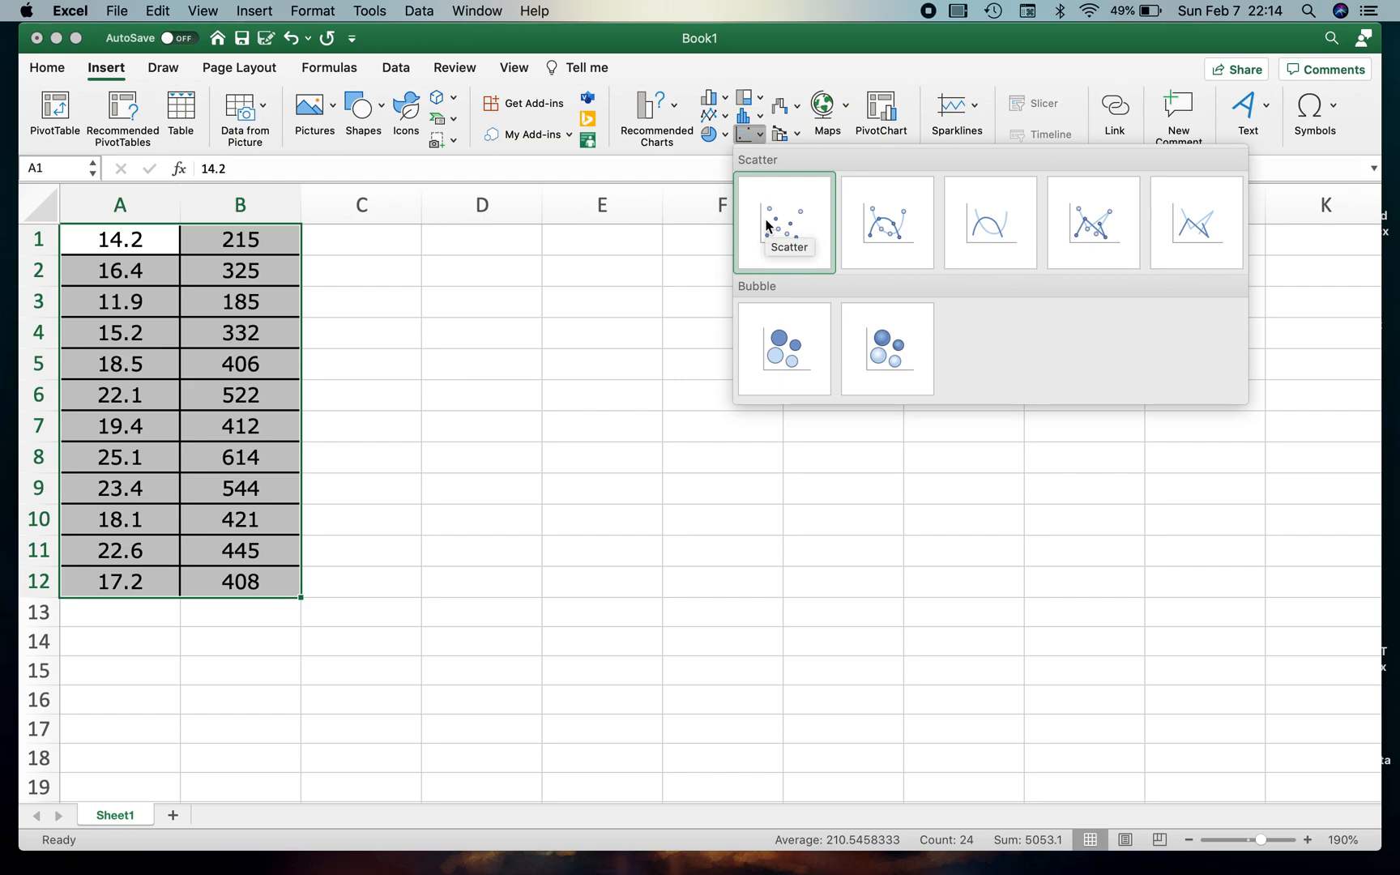
- Insert a plain scatter chart and switch row/column so column A is on the x-axis
left_click(782, 222)
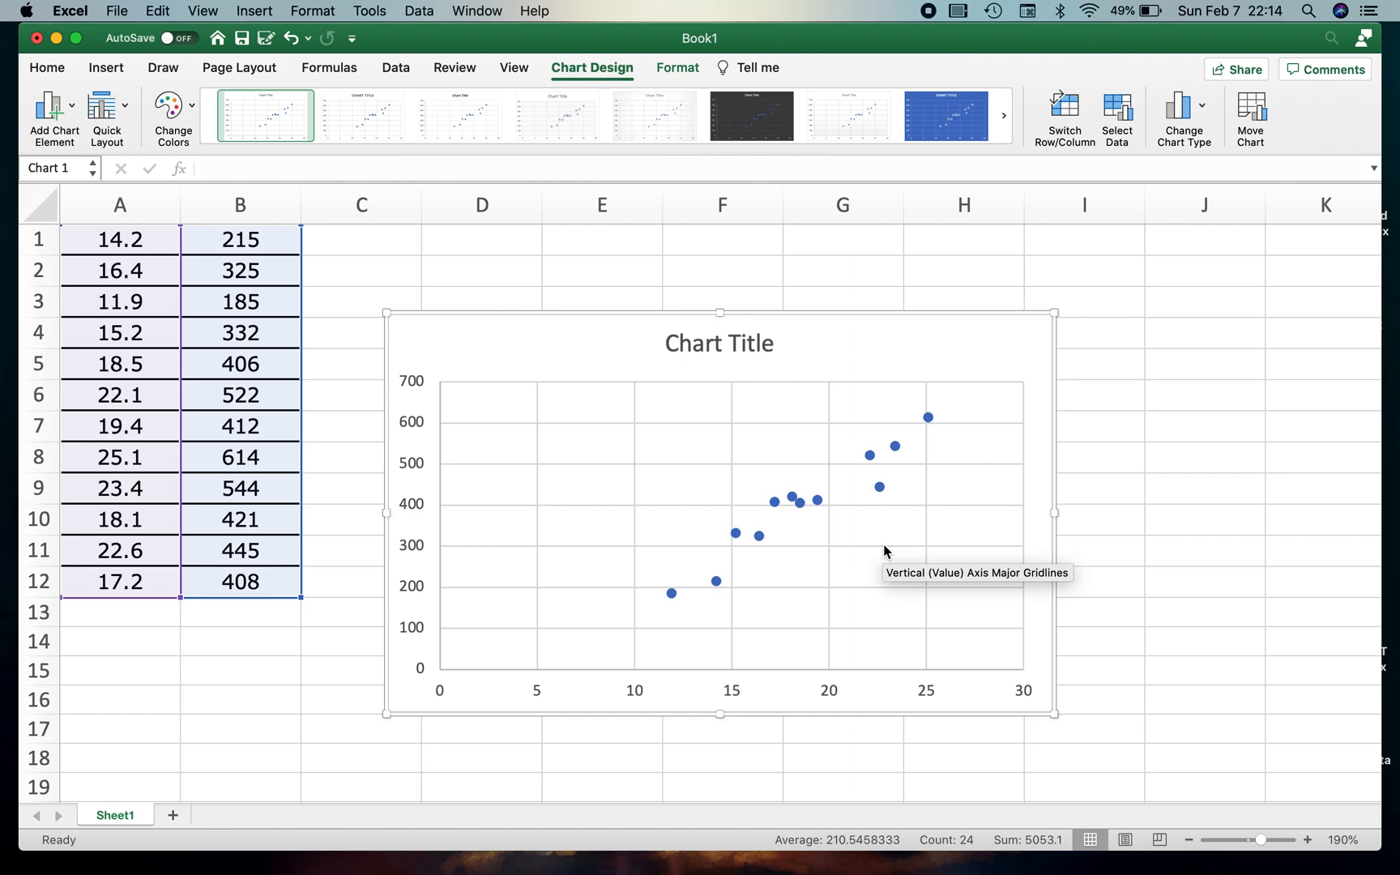
mouse_move(1075, 158)
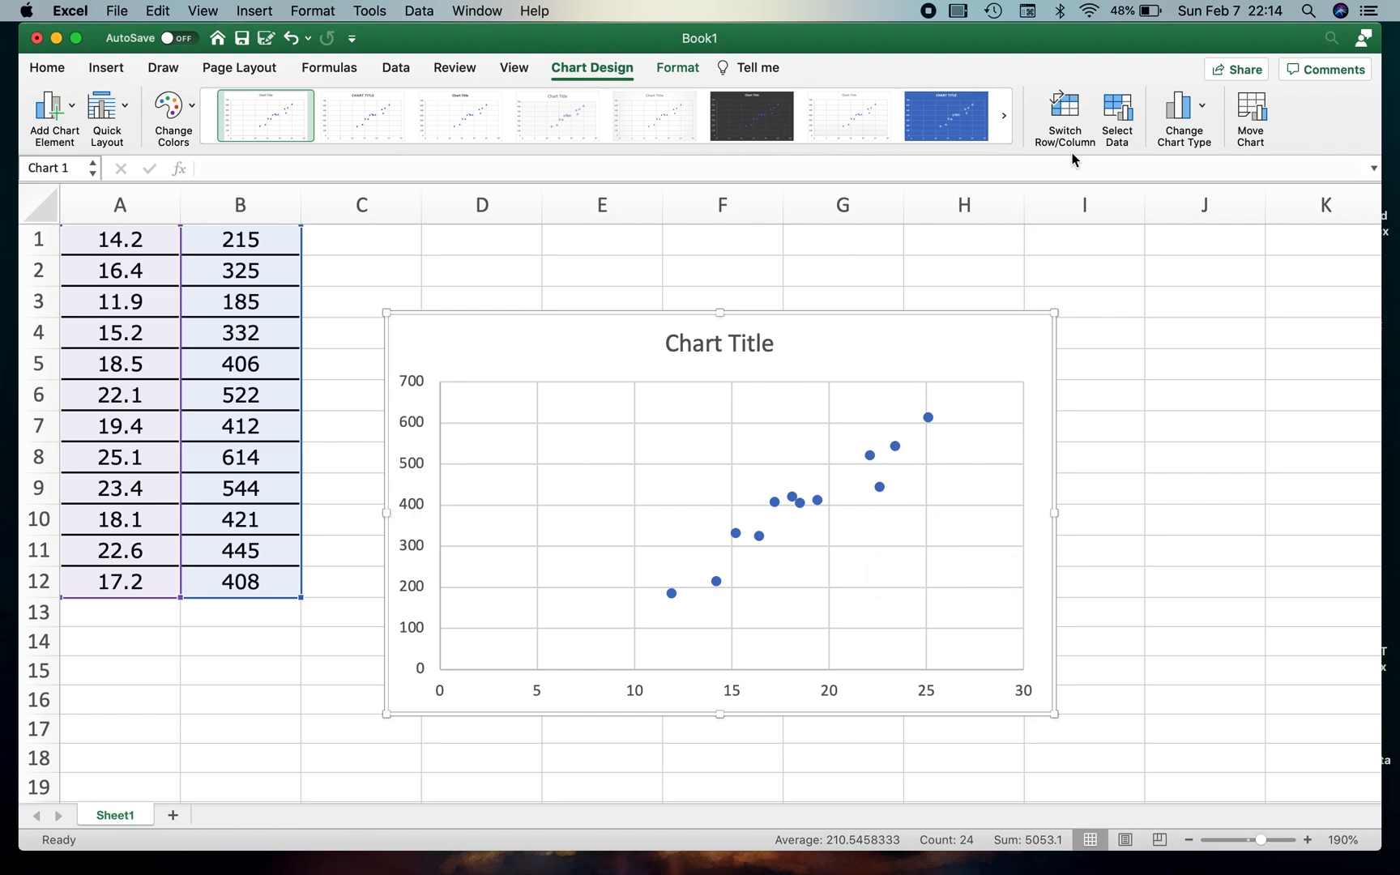
left_click(1063, 117)
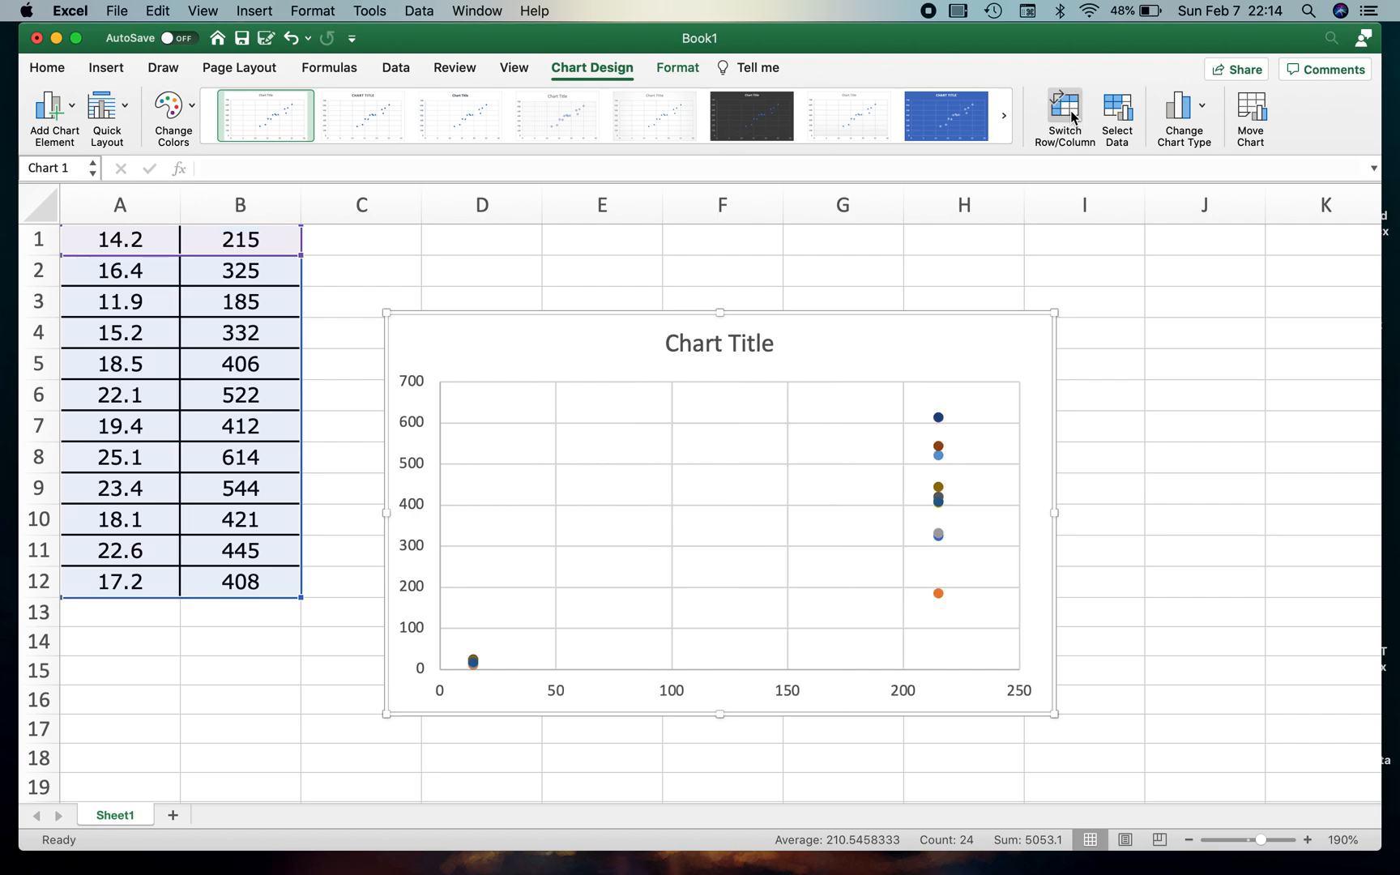
left_click(1063, 112)
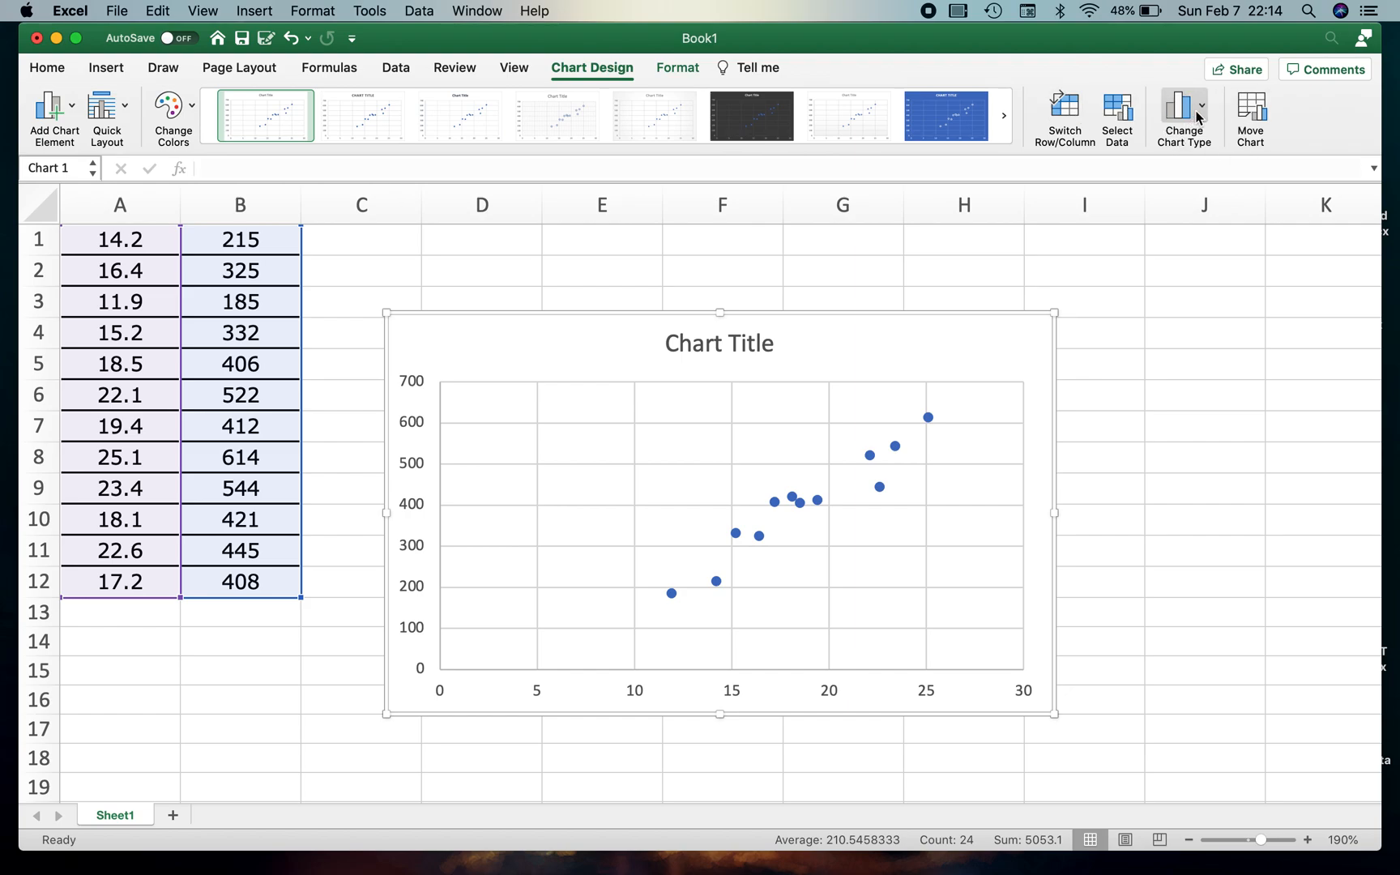
left_click(1183, 116)
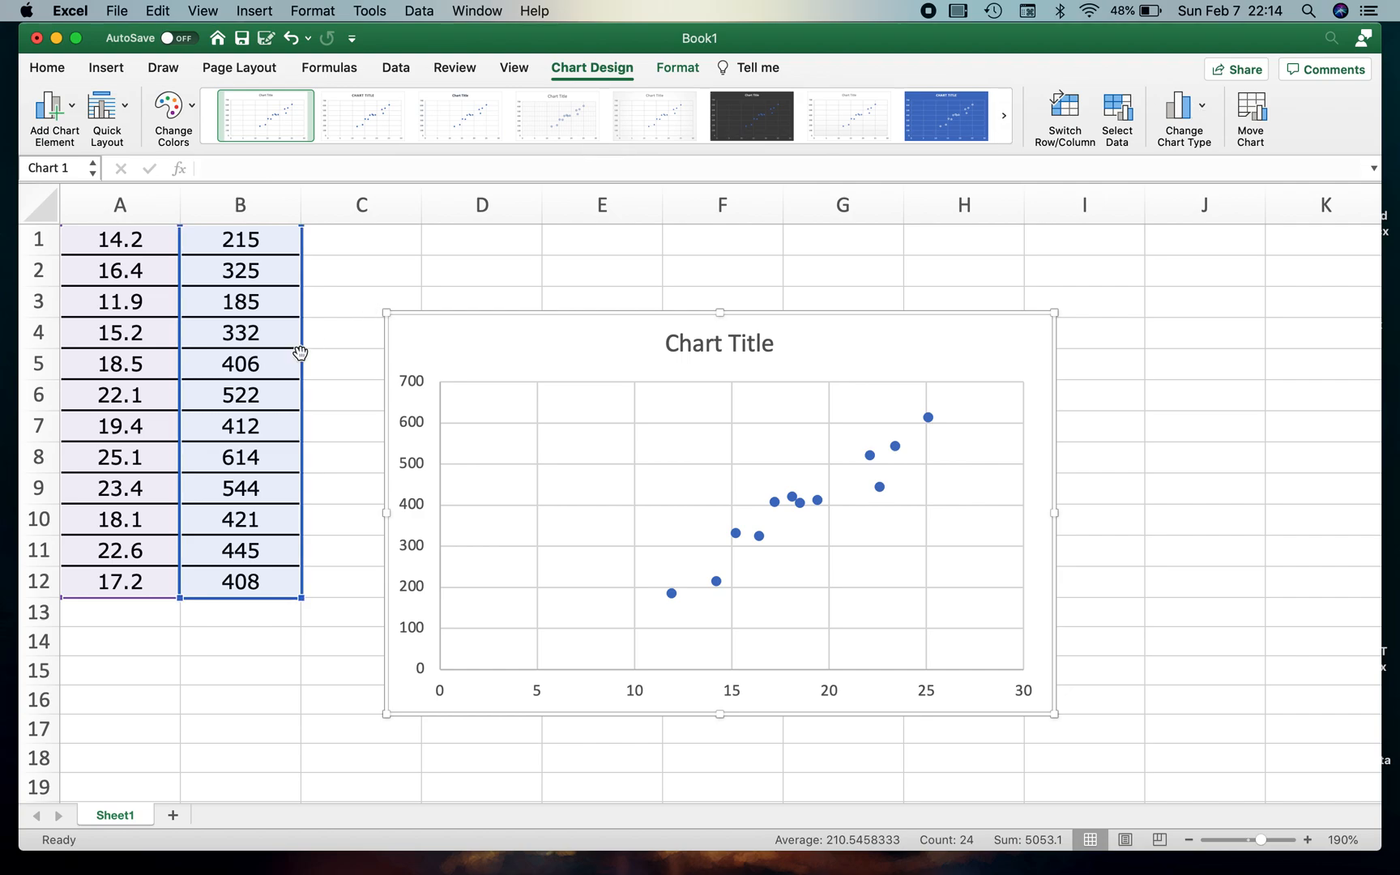
mouse_move(546, 339)
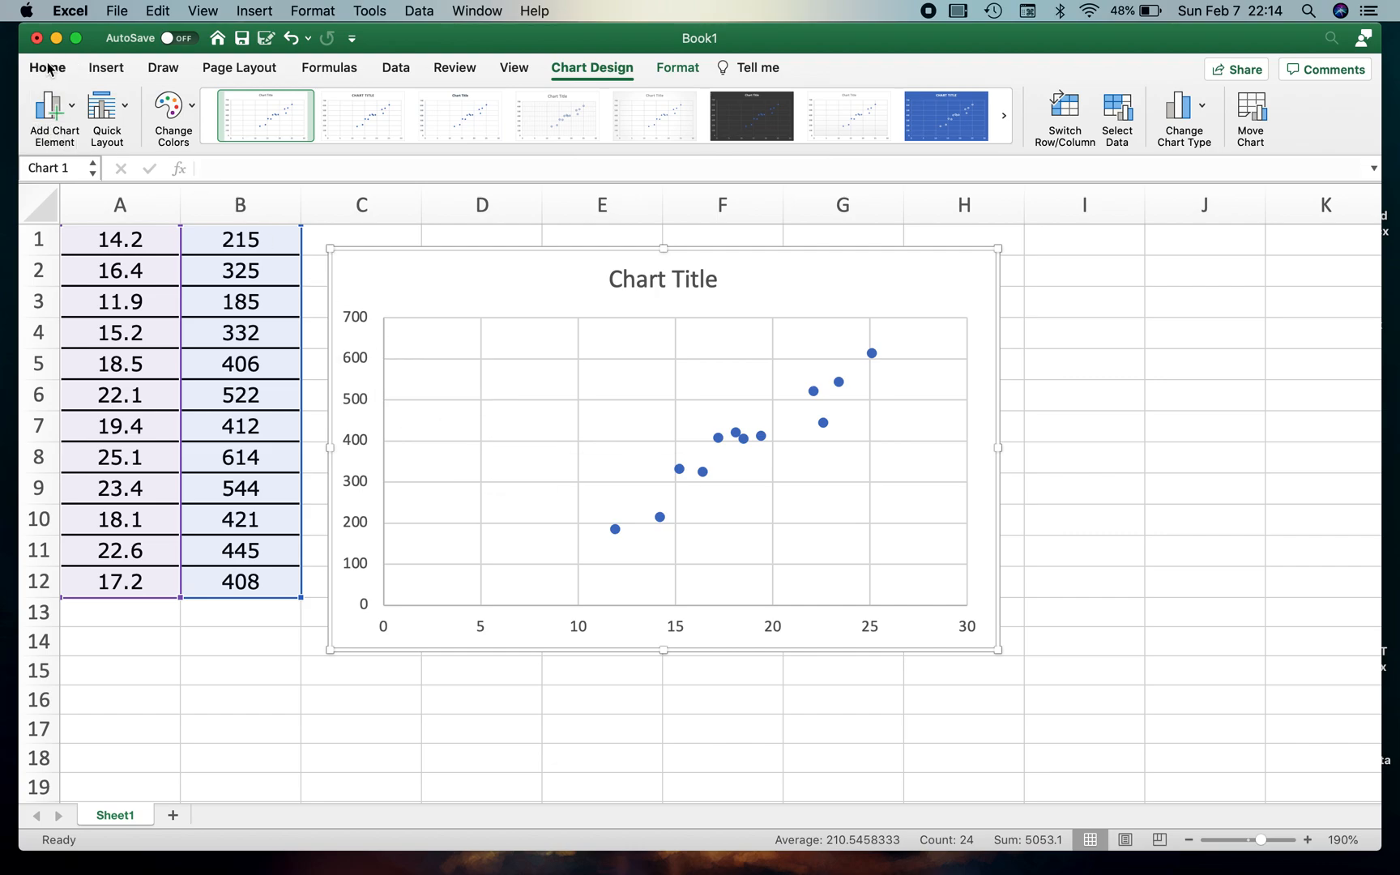
mouse_move(52, 107)
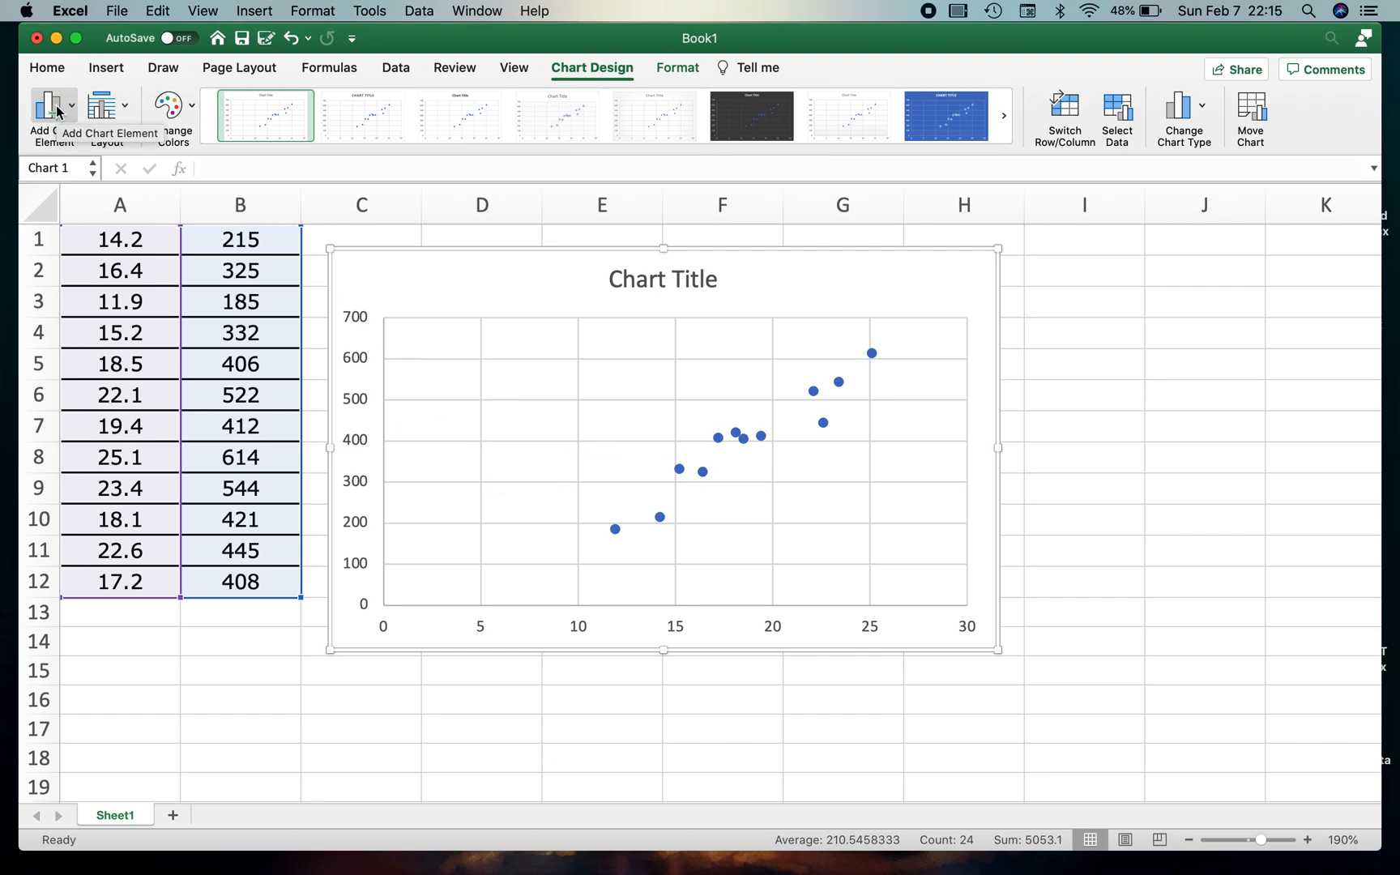
mouse_move(1019, 281)
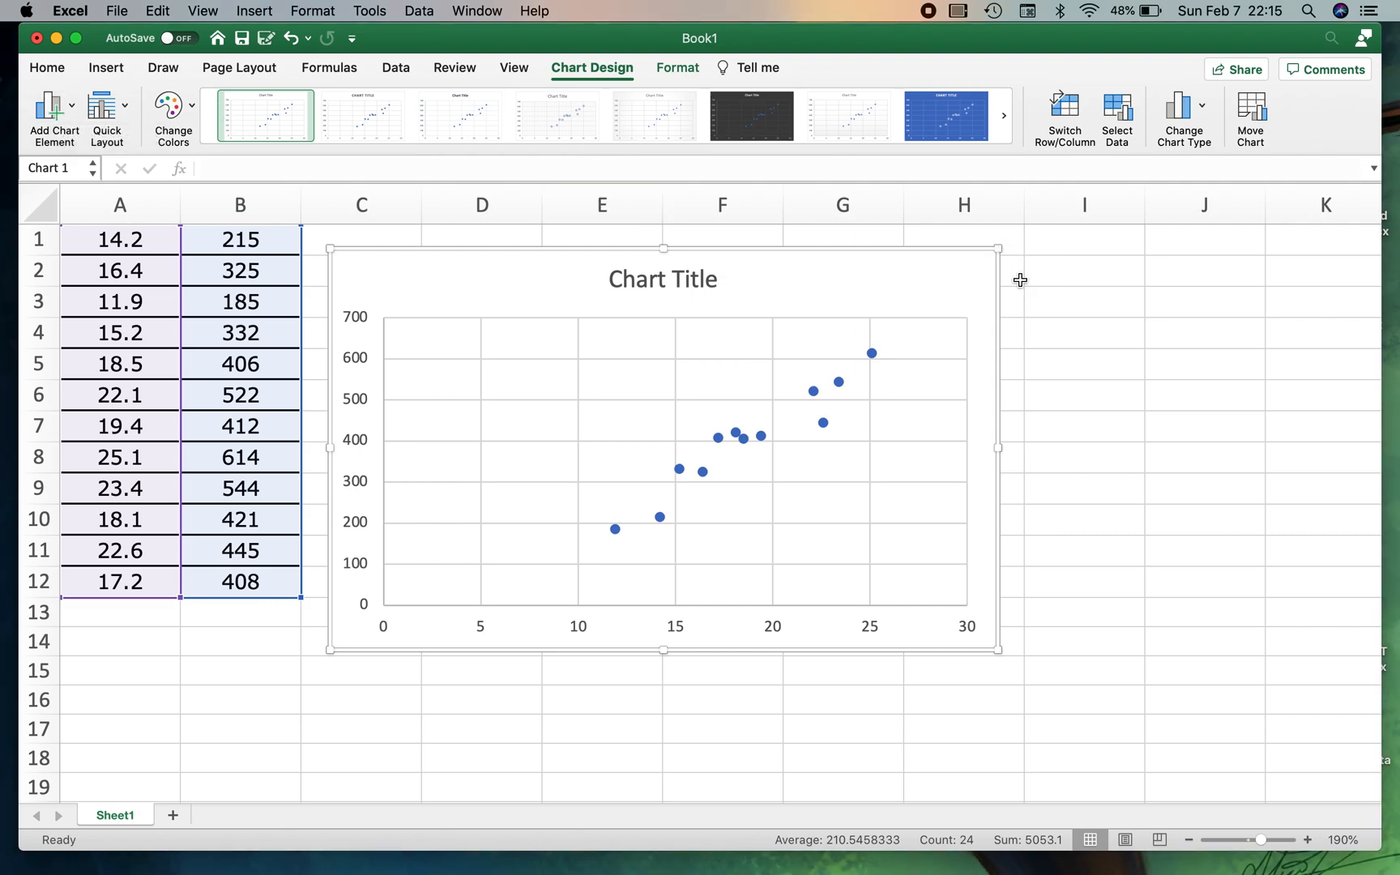
mouse_move(1003, 264)
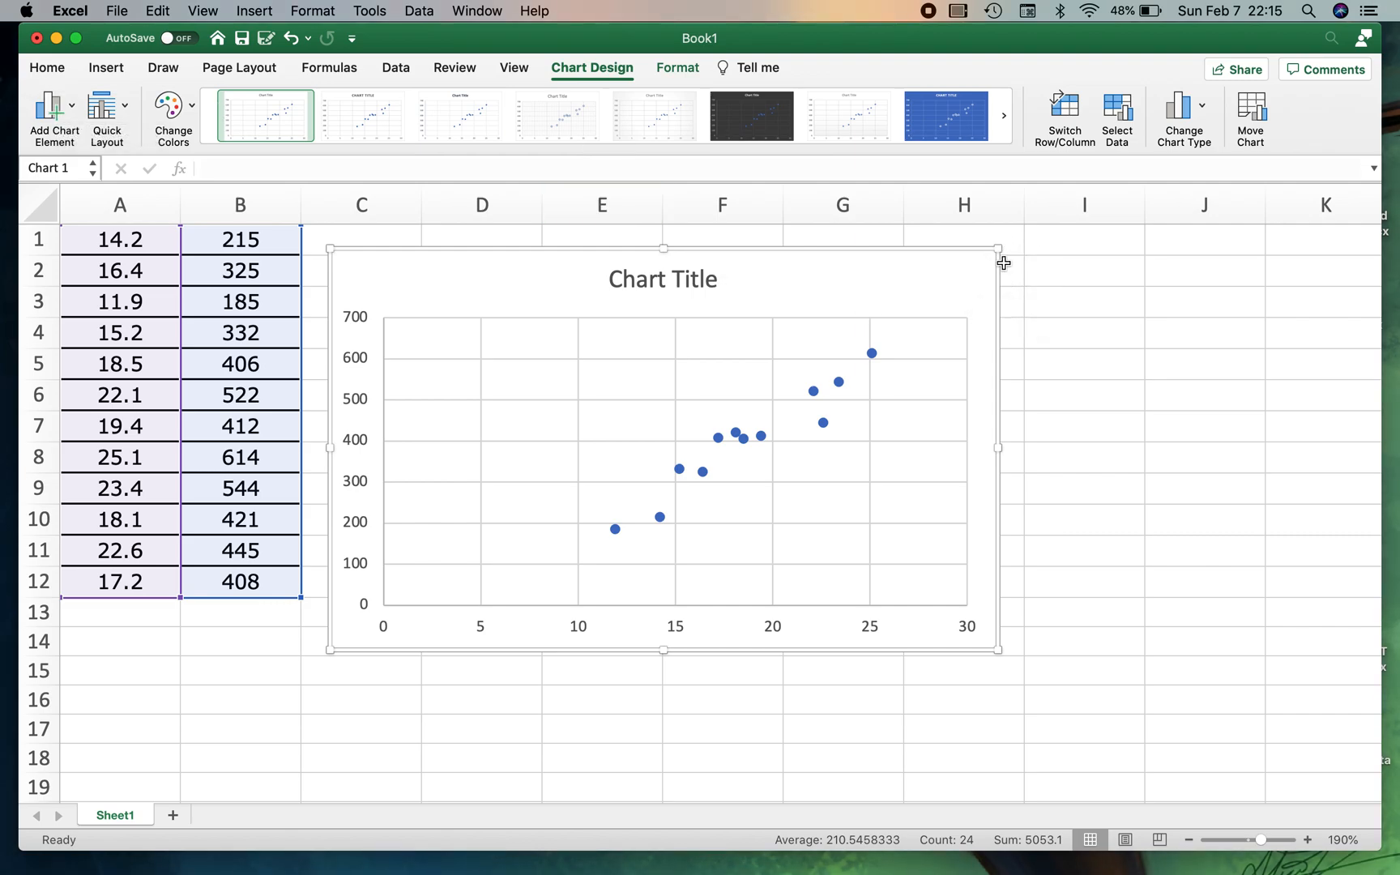
mouse_move(1039, 271)
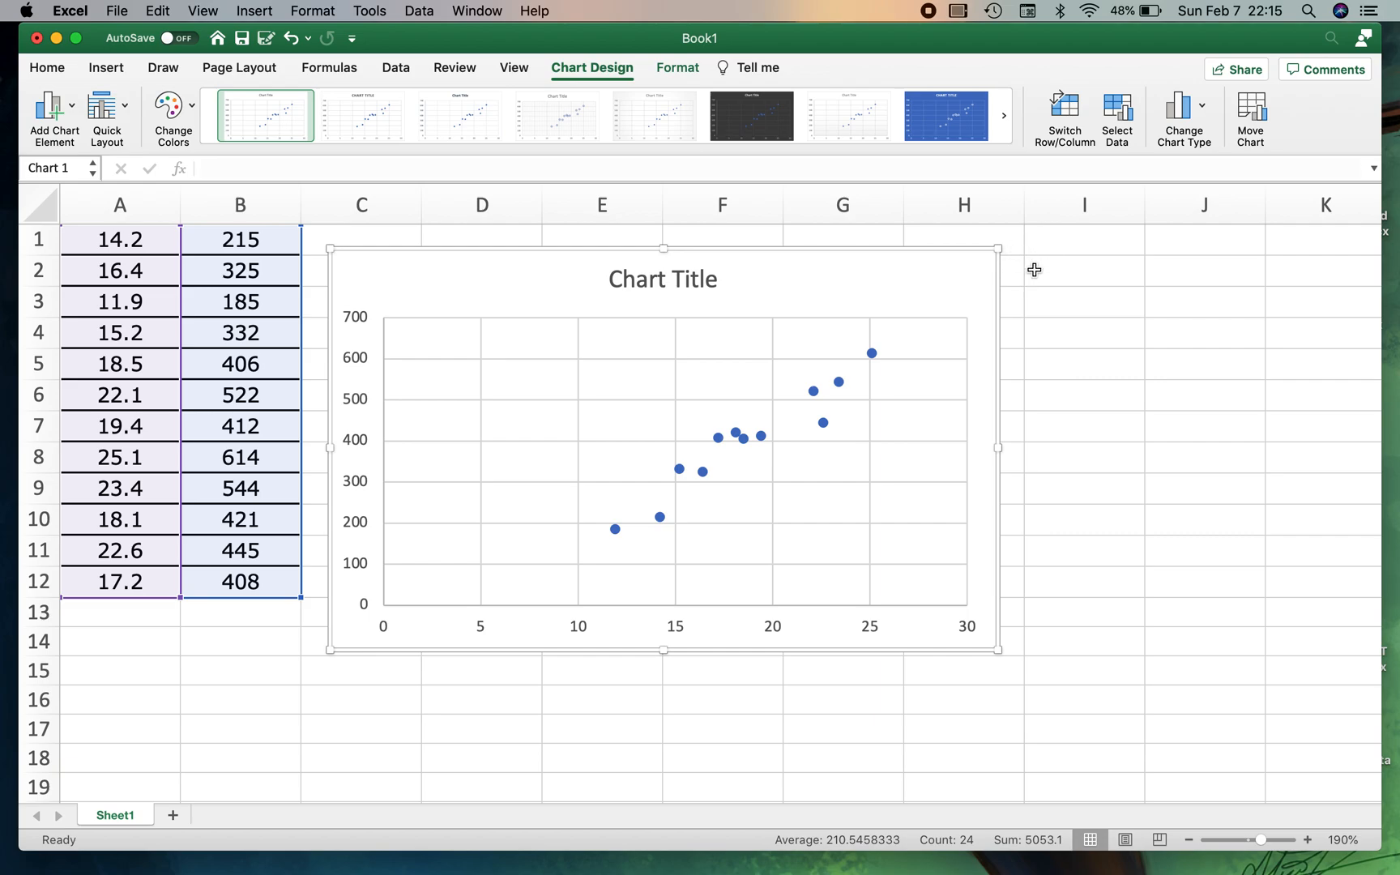
mouse_move(1047, 286)
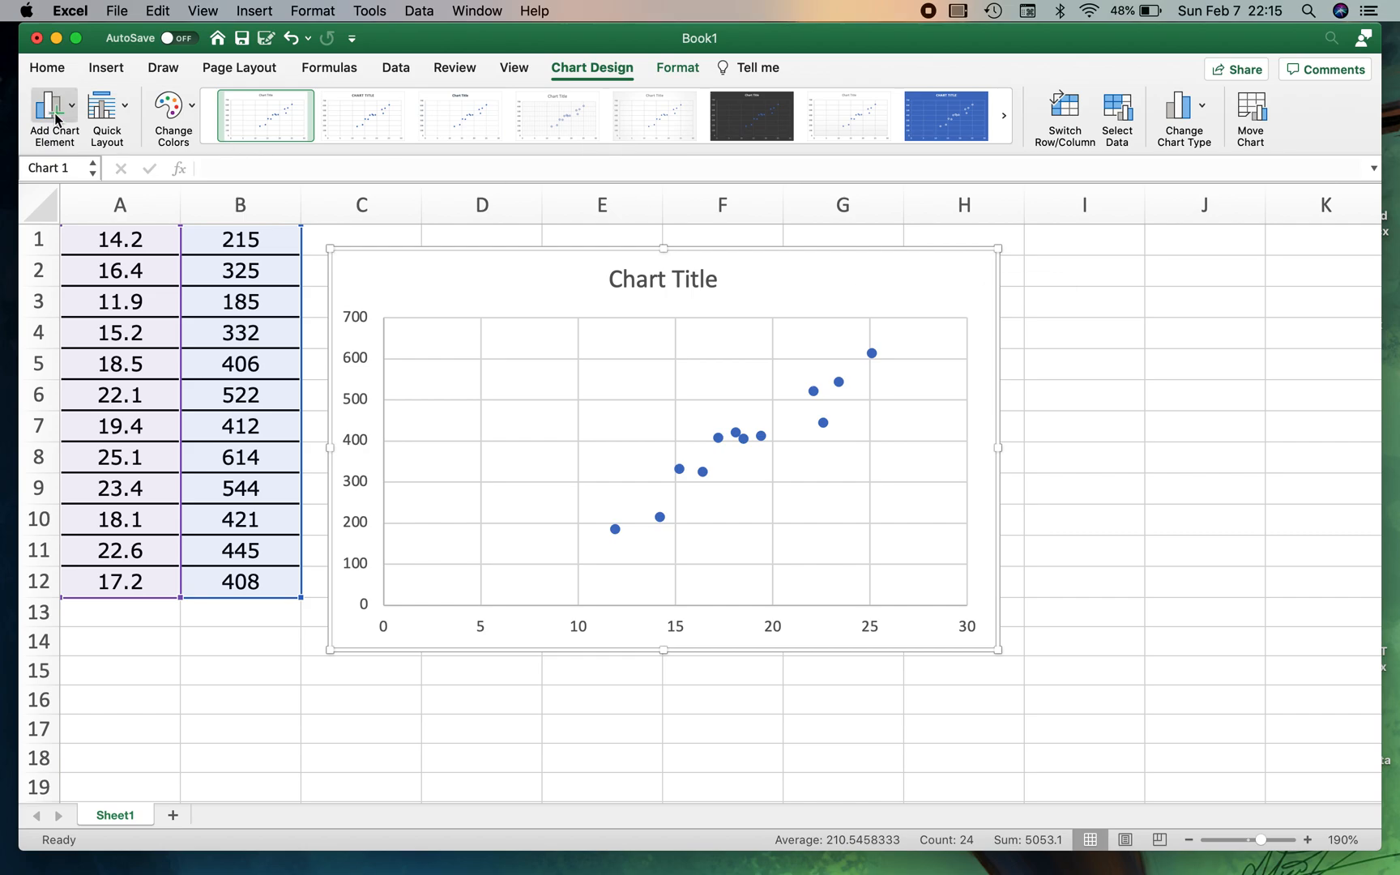
mouse_move(58, 112)
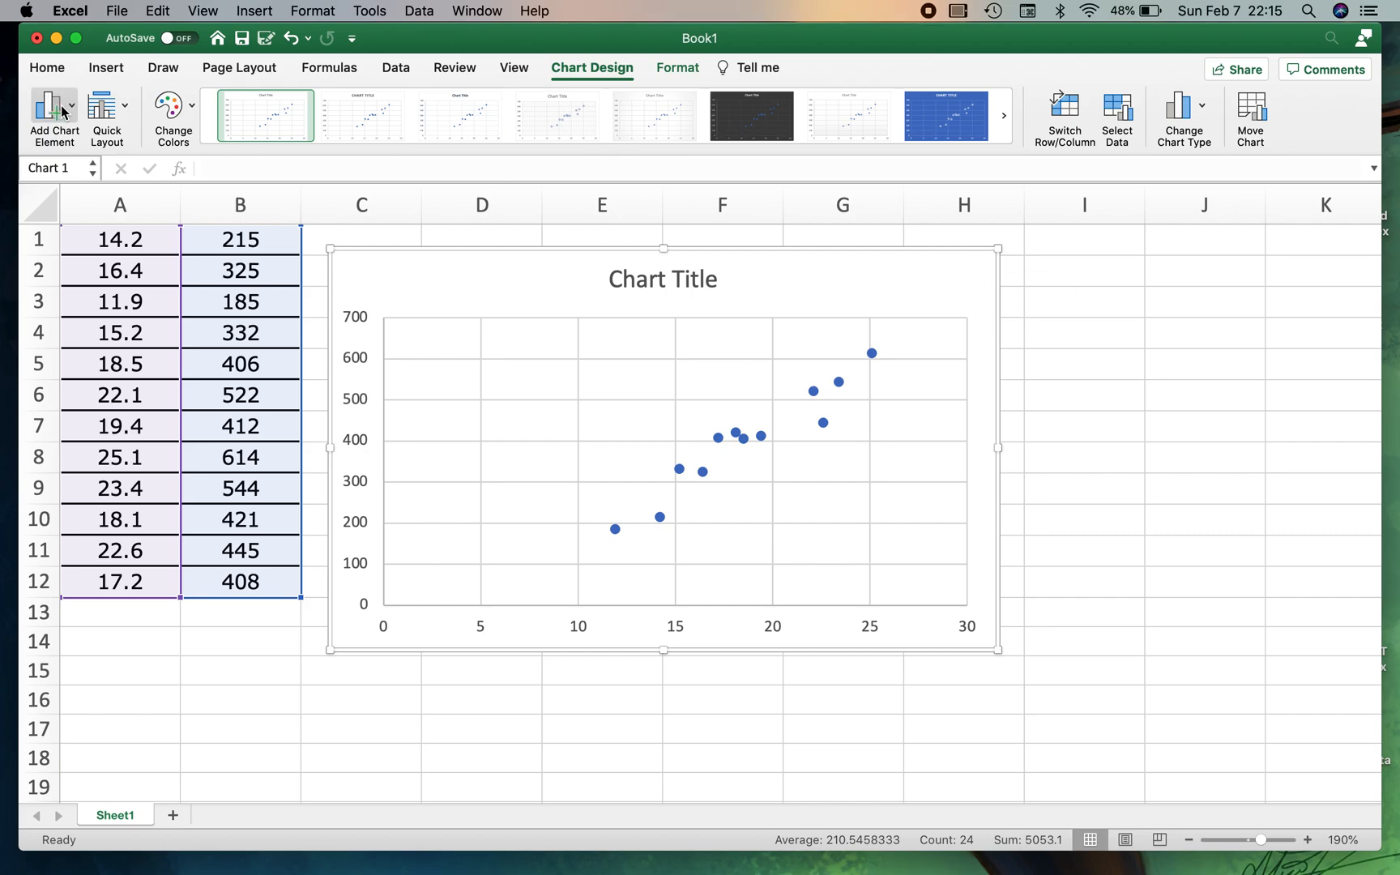
- Add primary horizontal and vertical axis title placeholders, then ready the chart title for editing
left_click(47, 110)
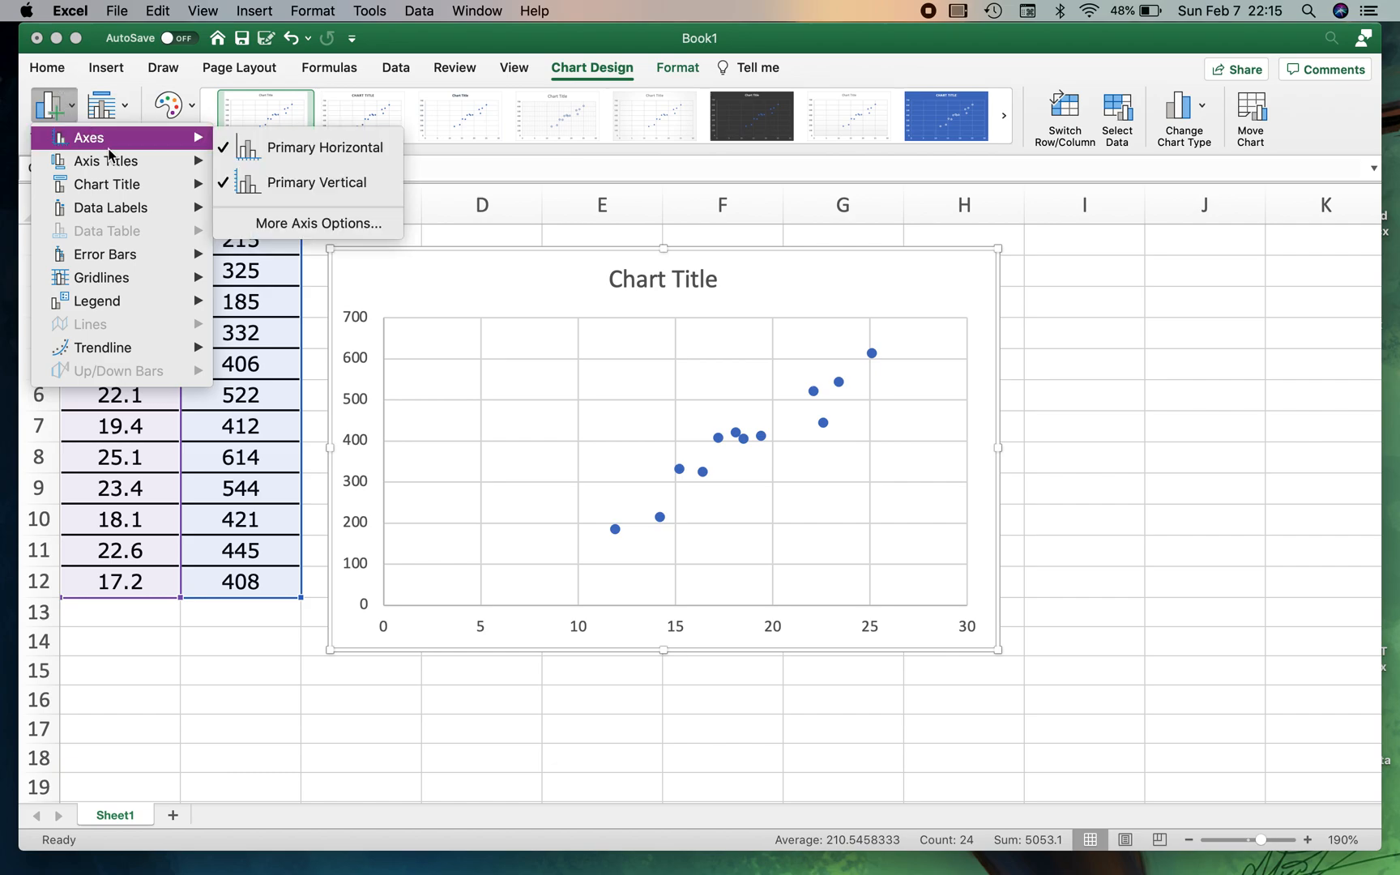
mouse_move(107, 160)
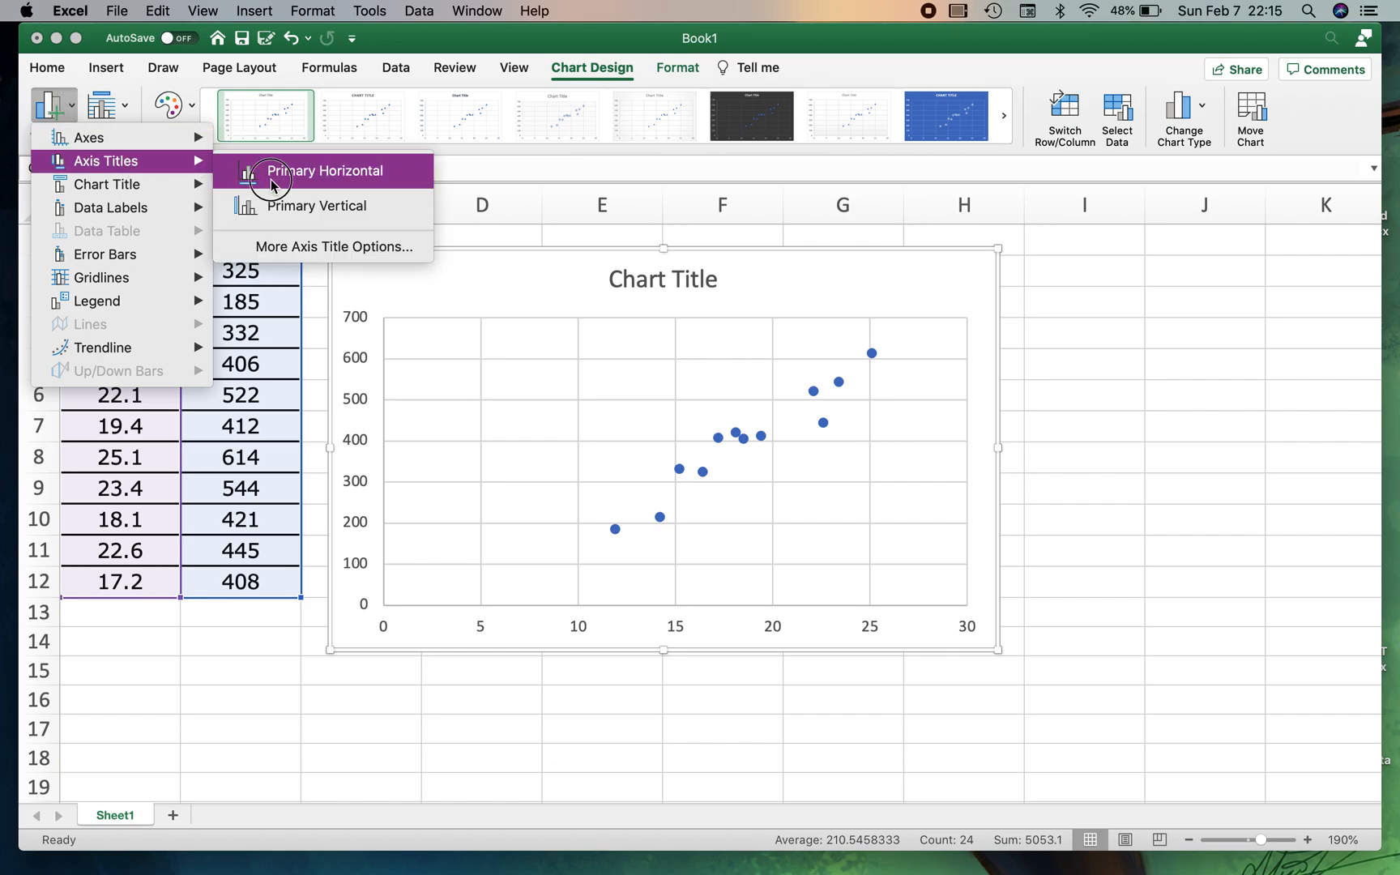
left_click(326, 171)
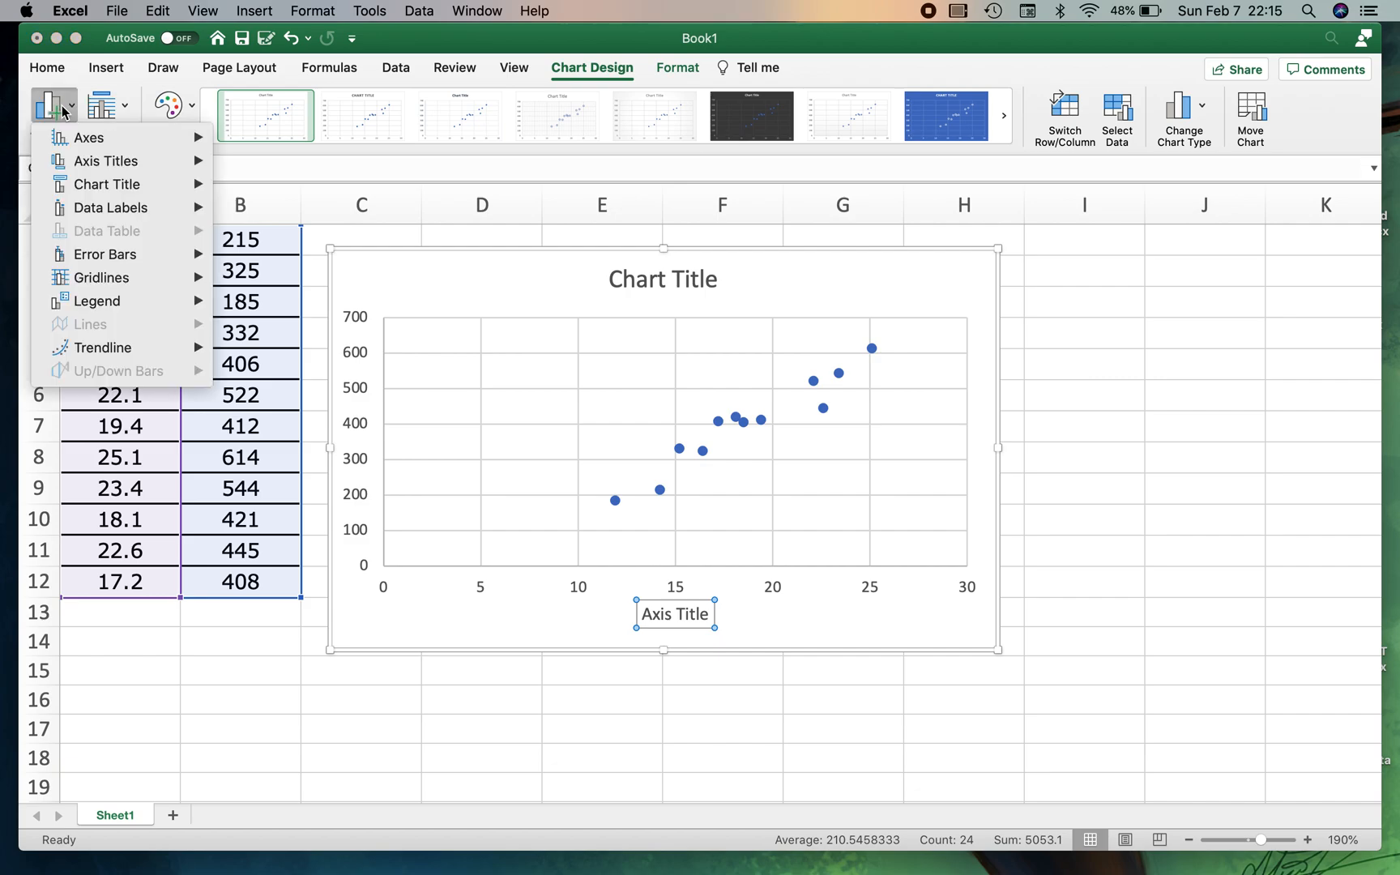
mouse_move(107, 161)
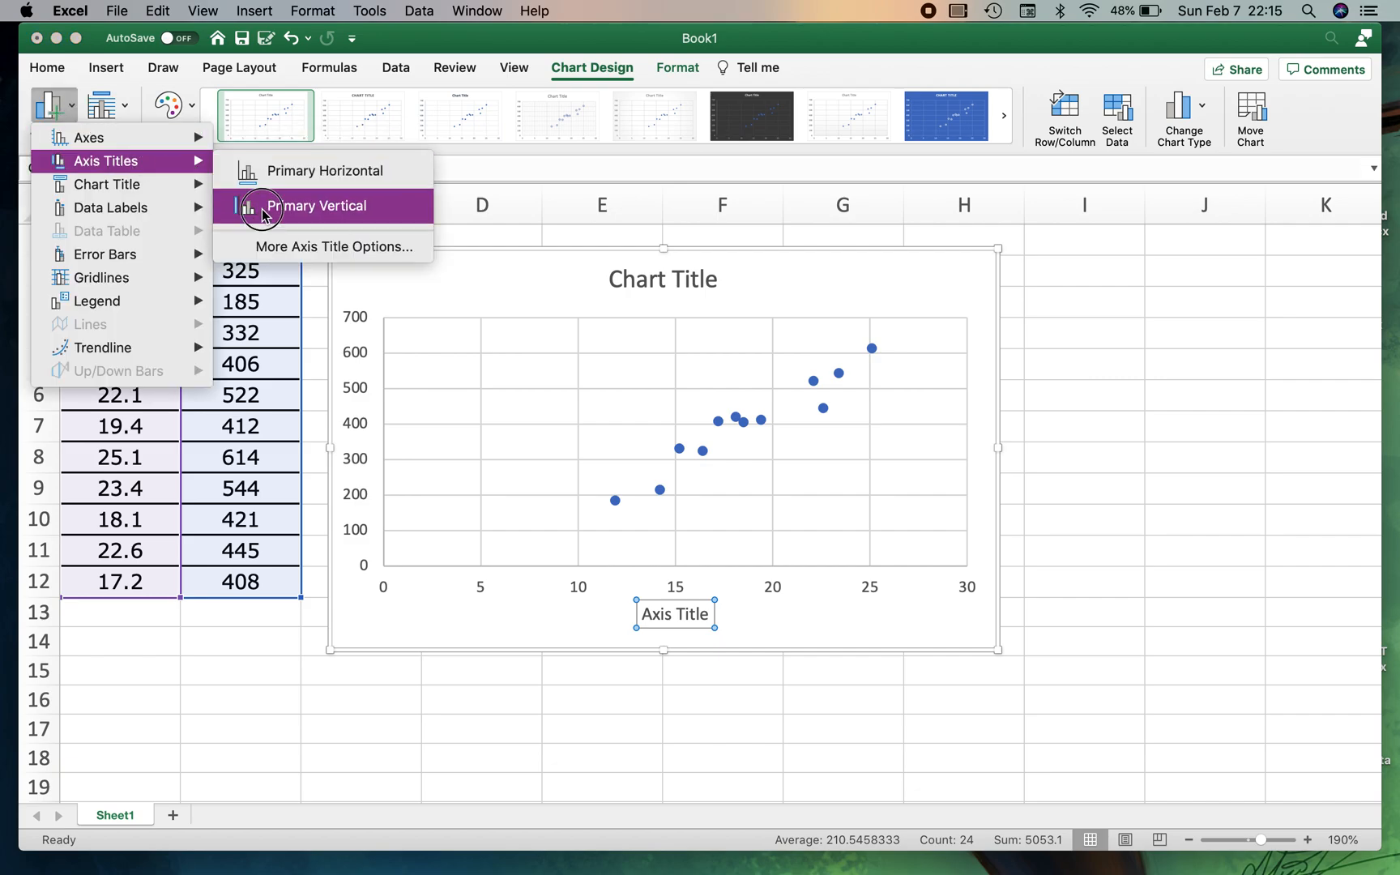
left_click(316, 206)
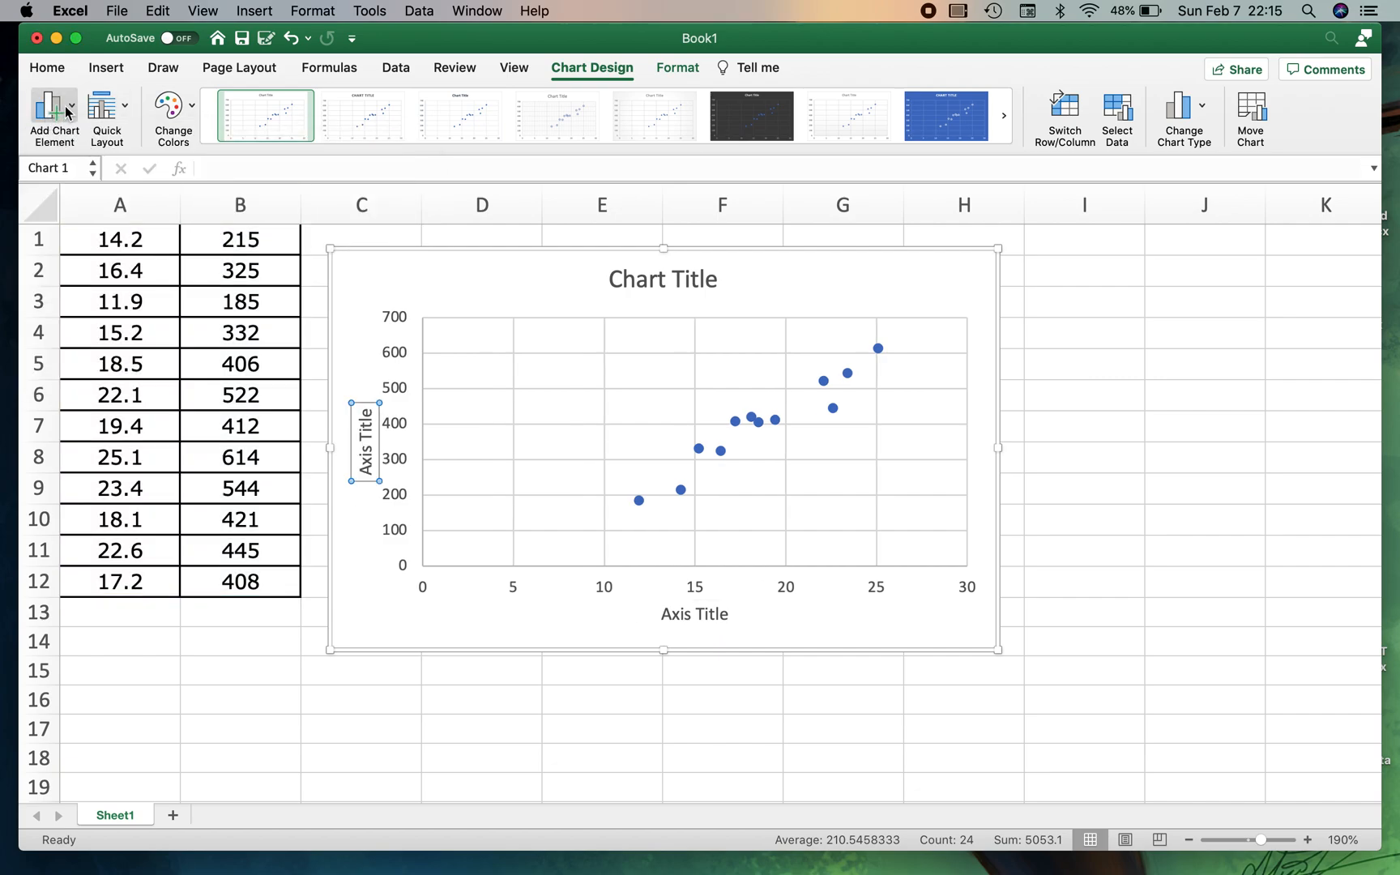
left_click(54, 112)
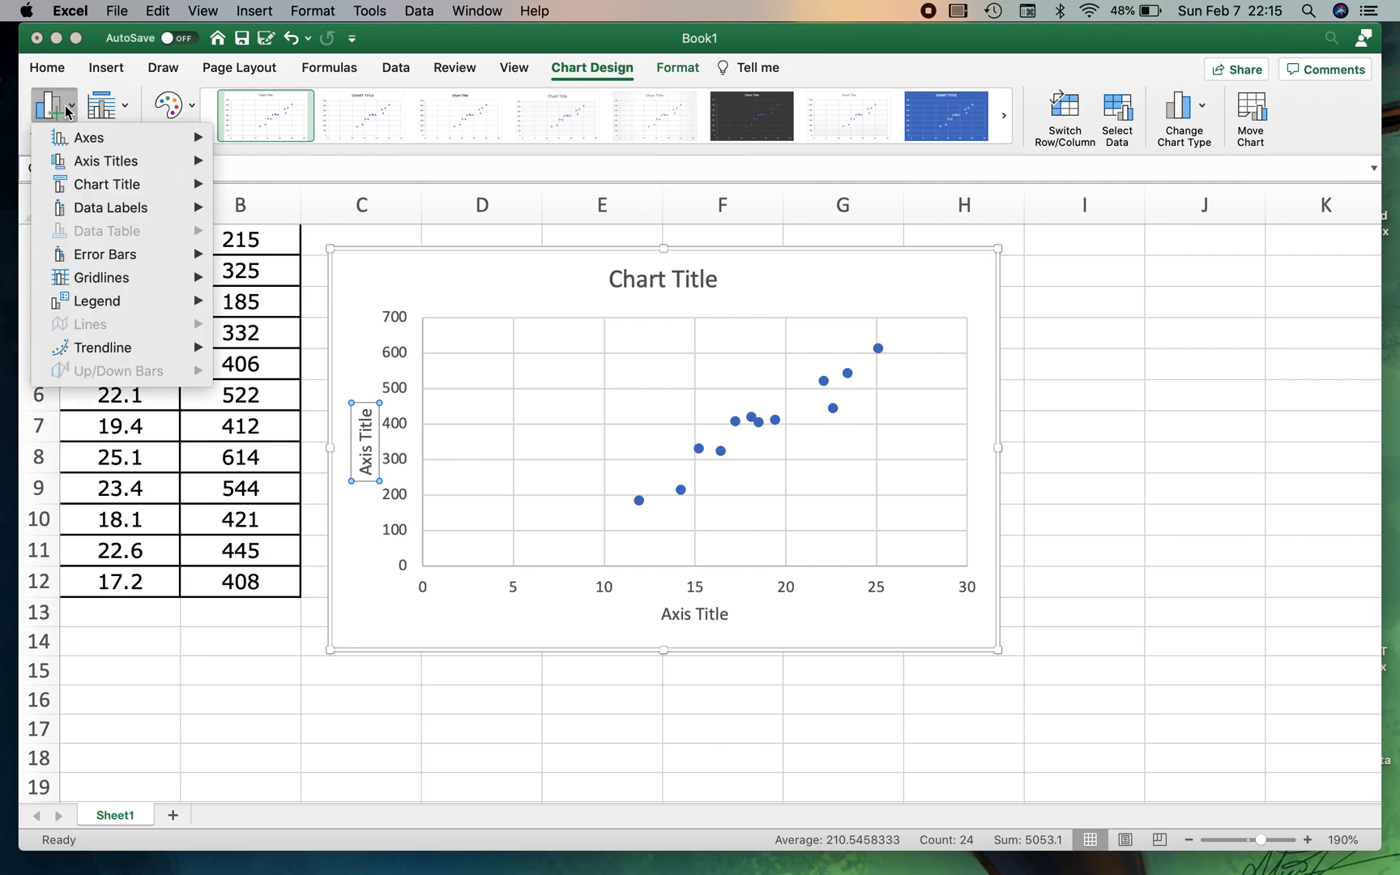
left_click(663, 278)
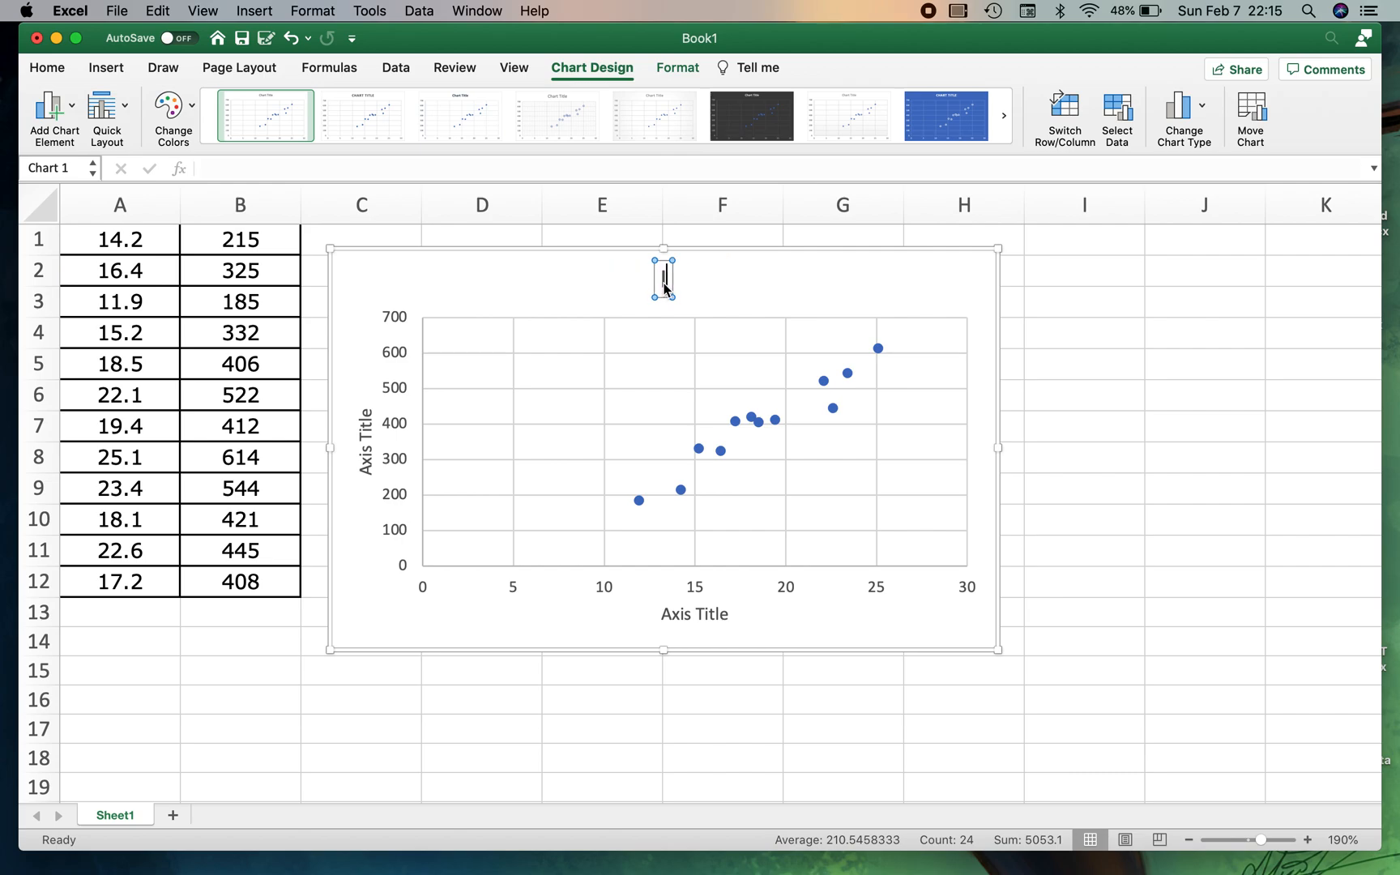
- Title the chart 'Ice Cream Sales Summer 2019'
type("Ice Cream Sales SUm")
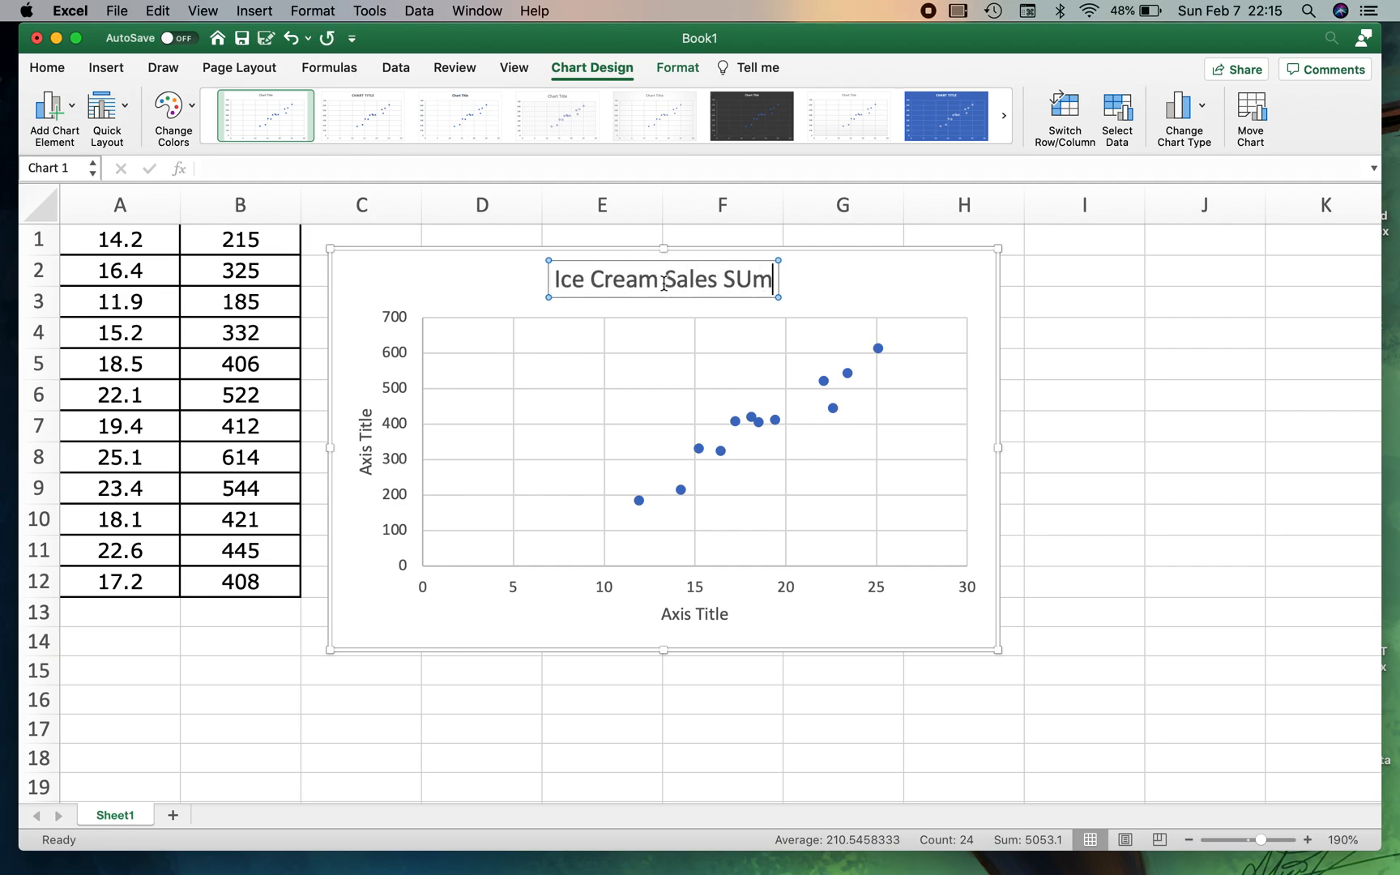
key("backspace")
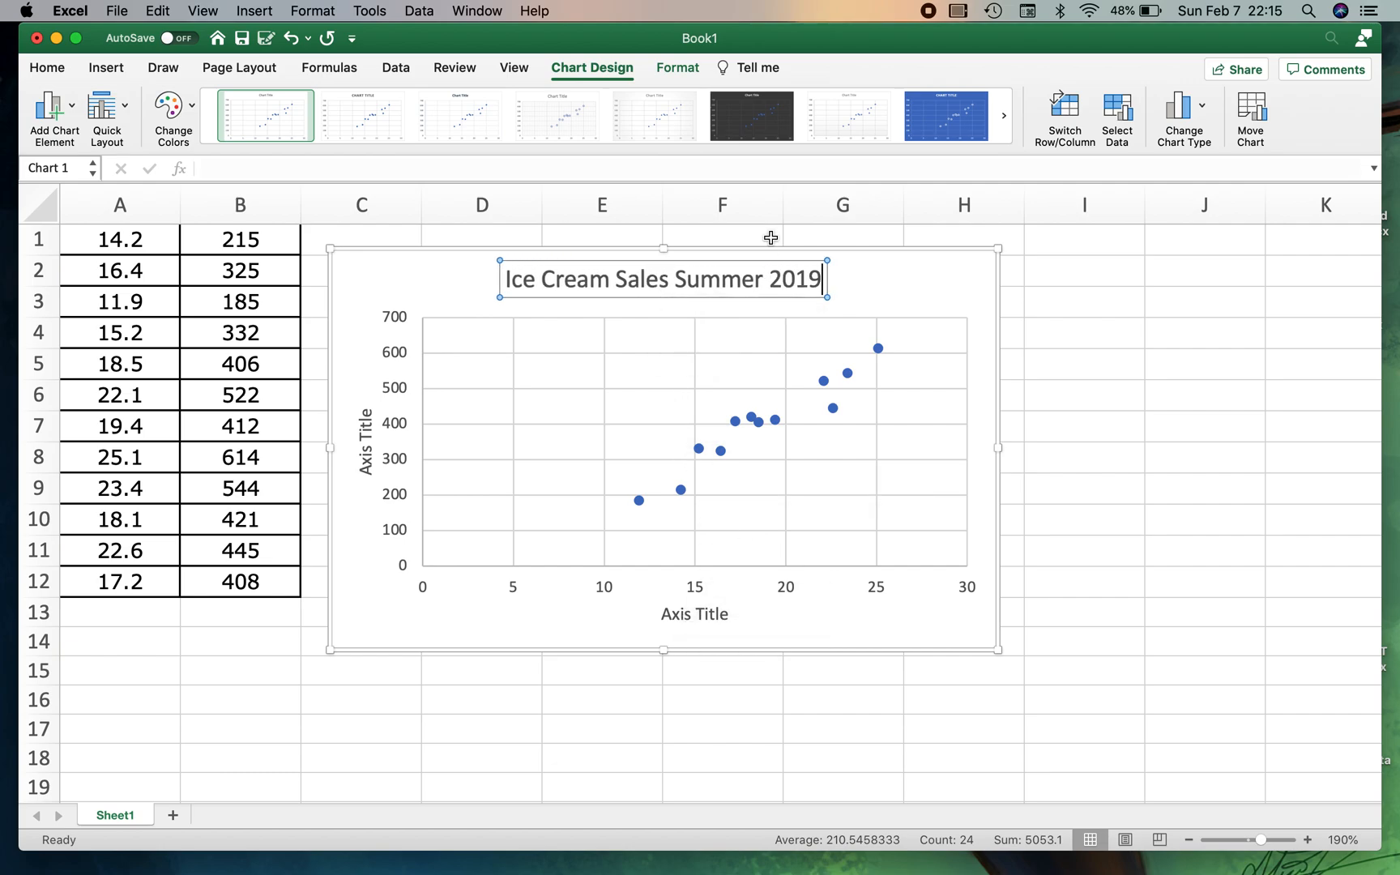
mouse_move(695, 615)
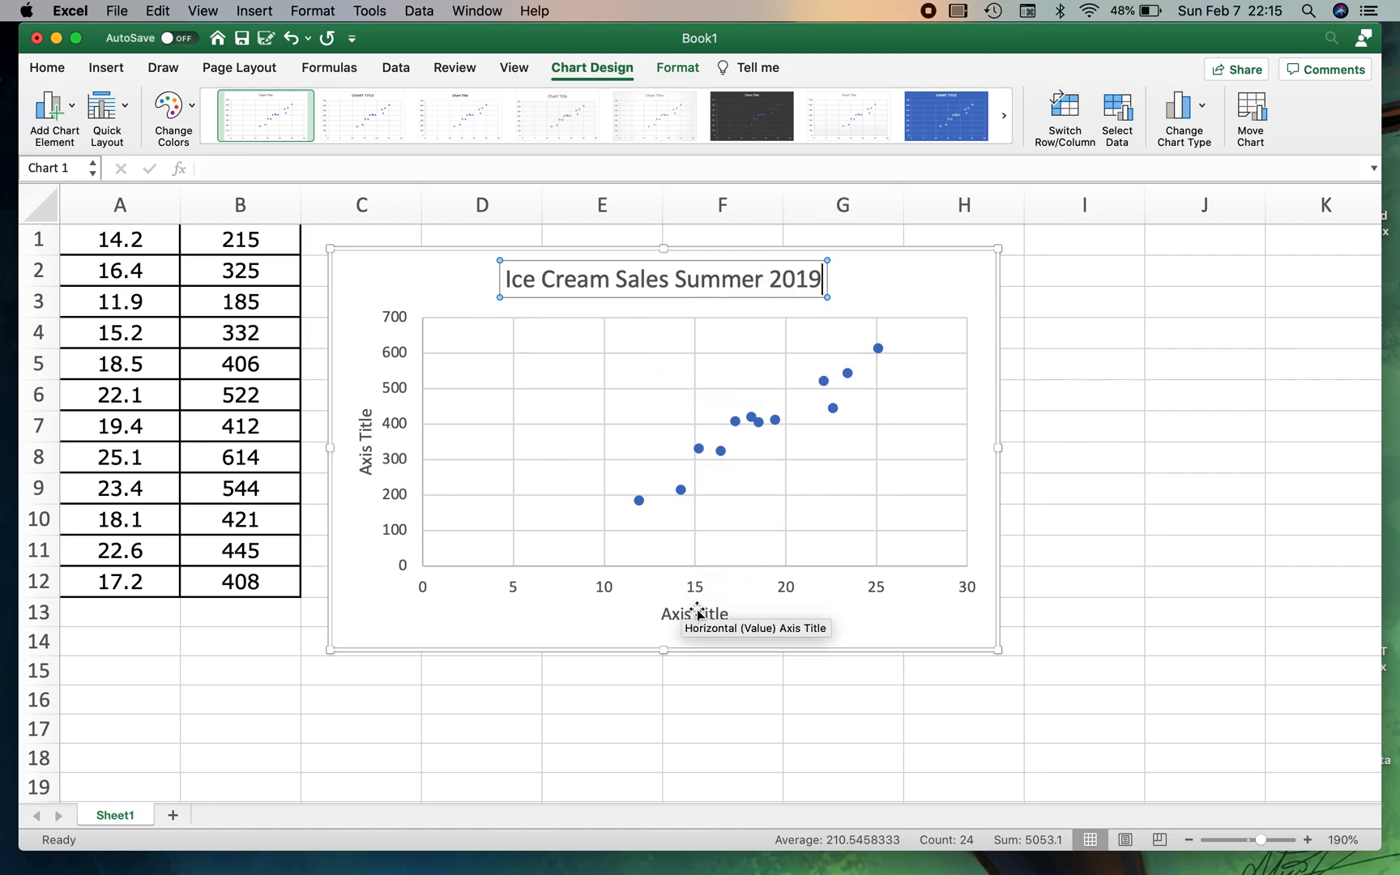
- Label the horizontal axis 'Temperate (degrees C)'
left_click(694, 614)
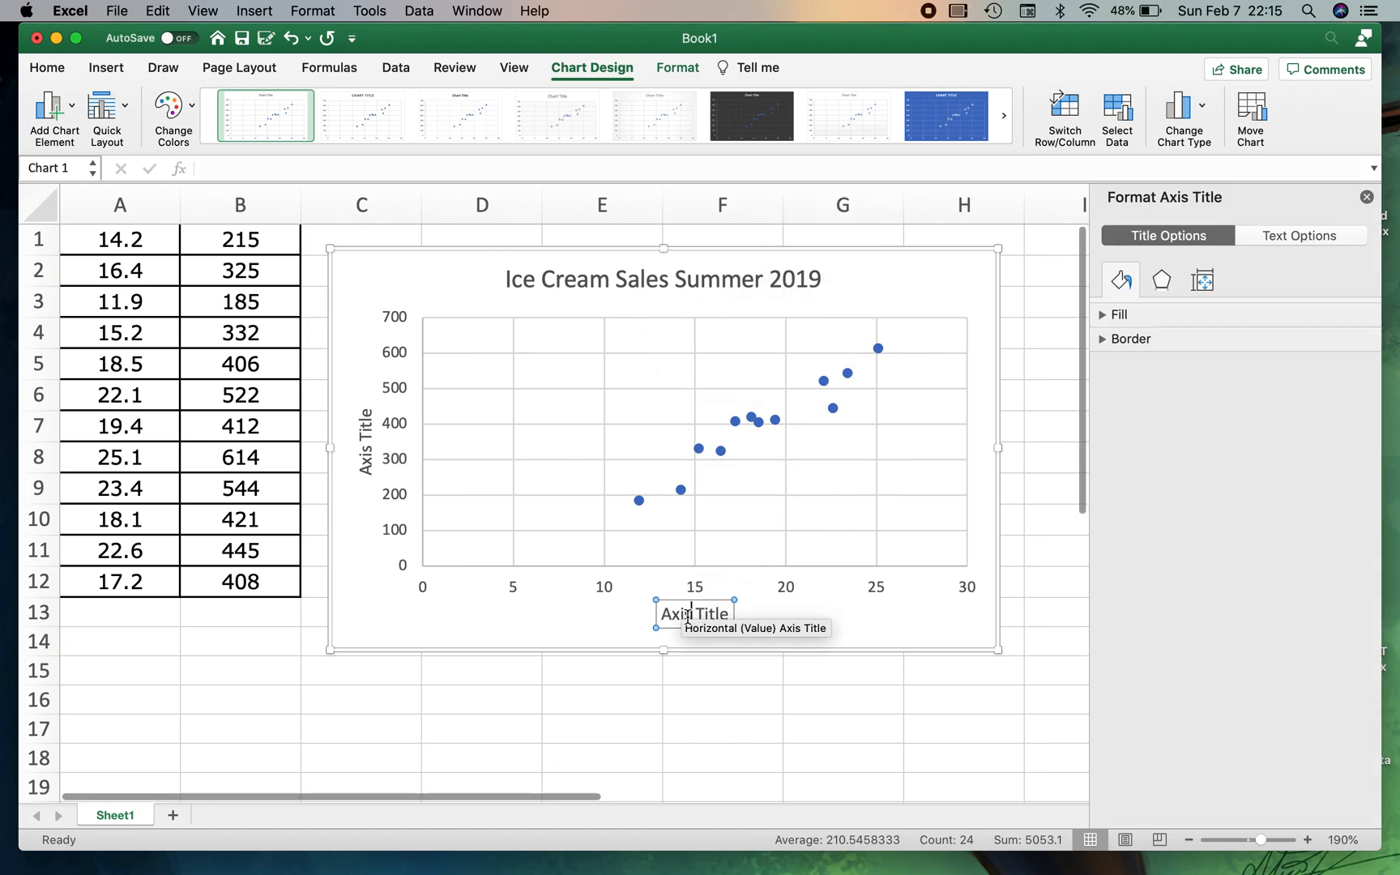
double_click(694, 615)
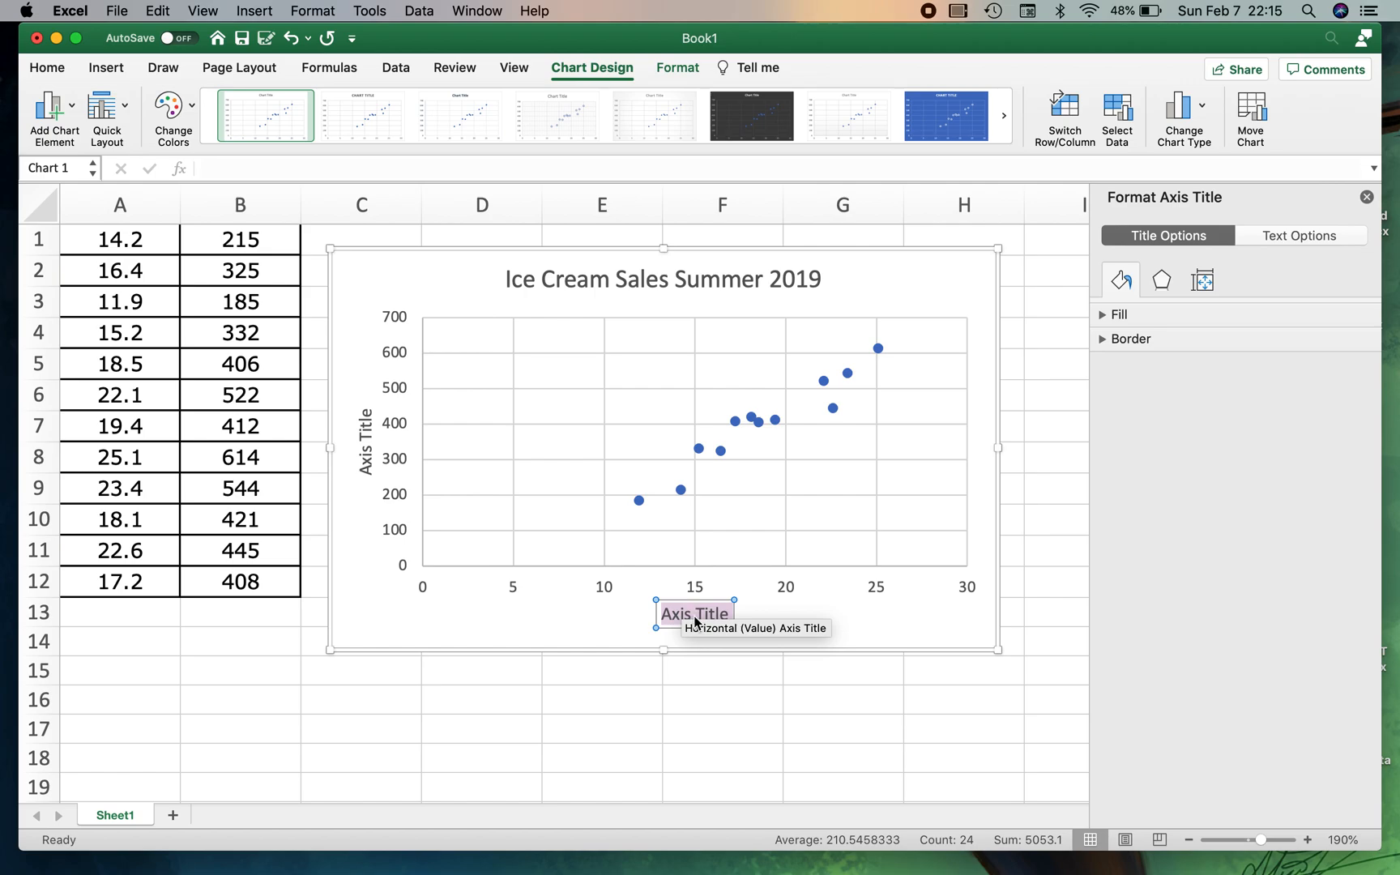
type("Templ")
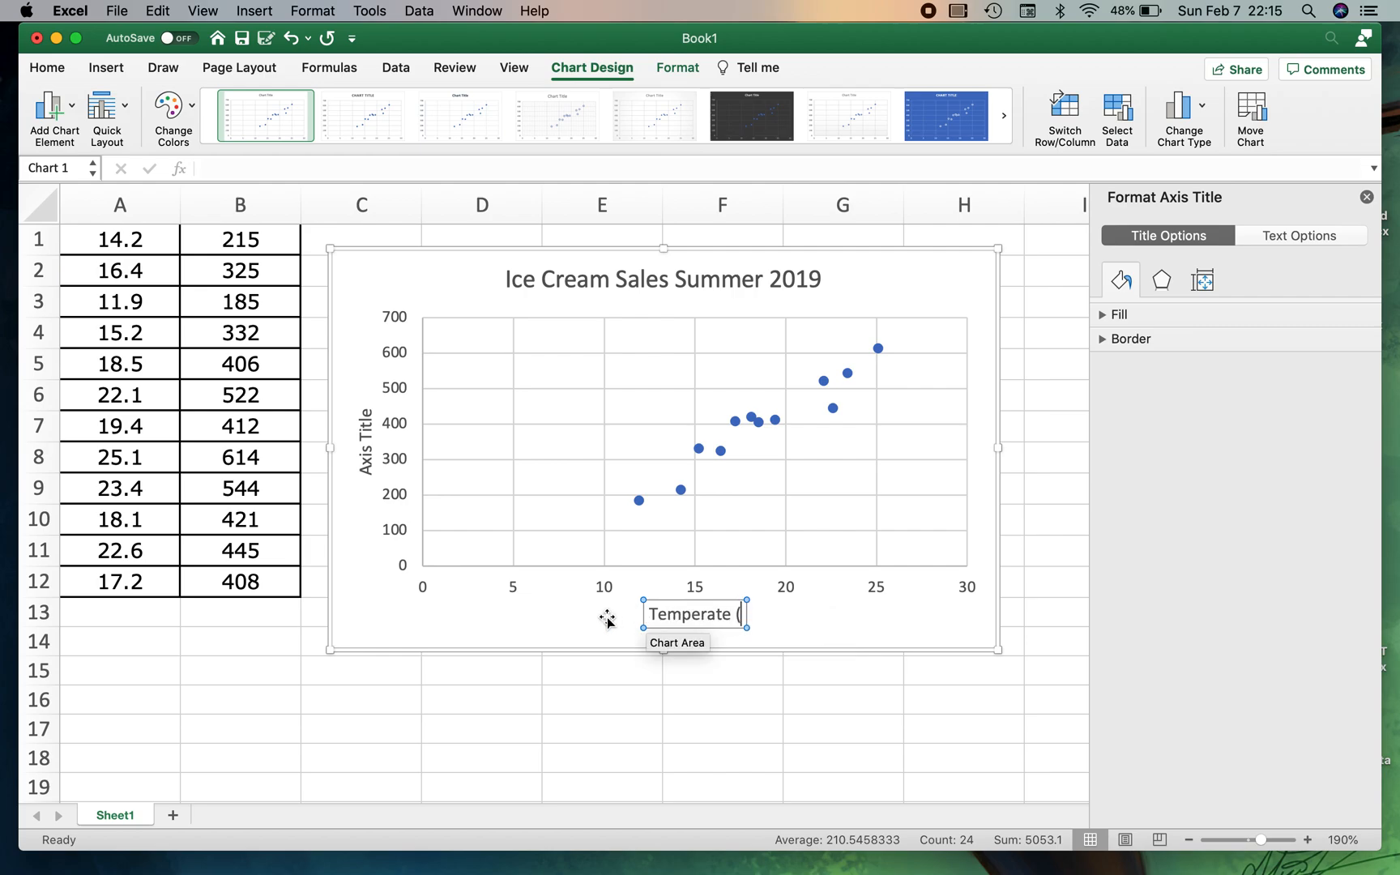
type("degrees")
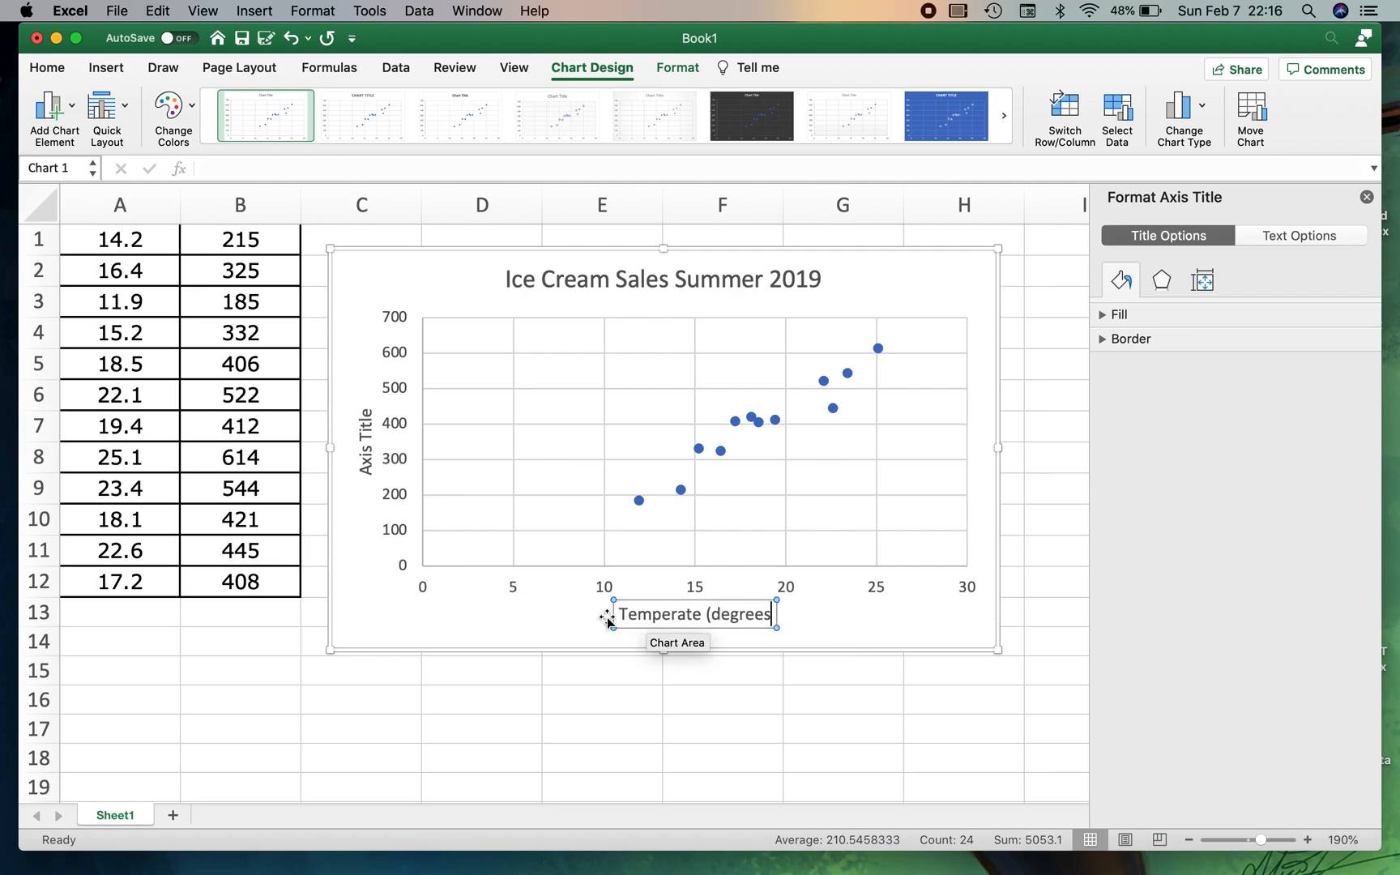
type("C)")
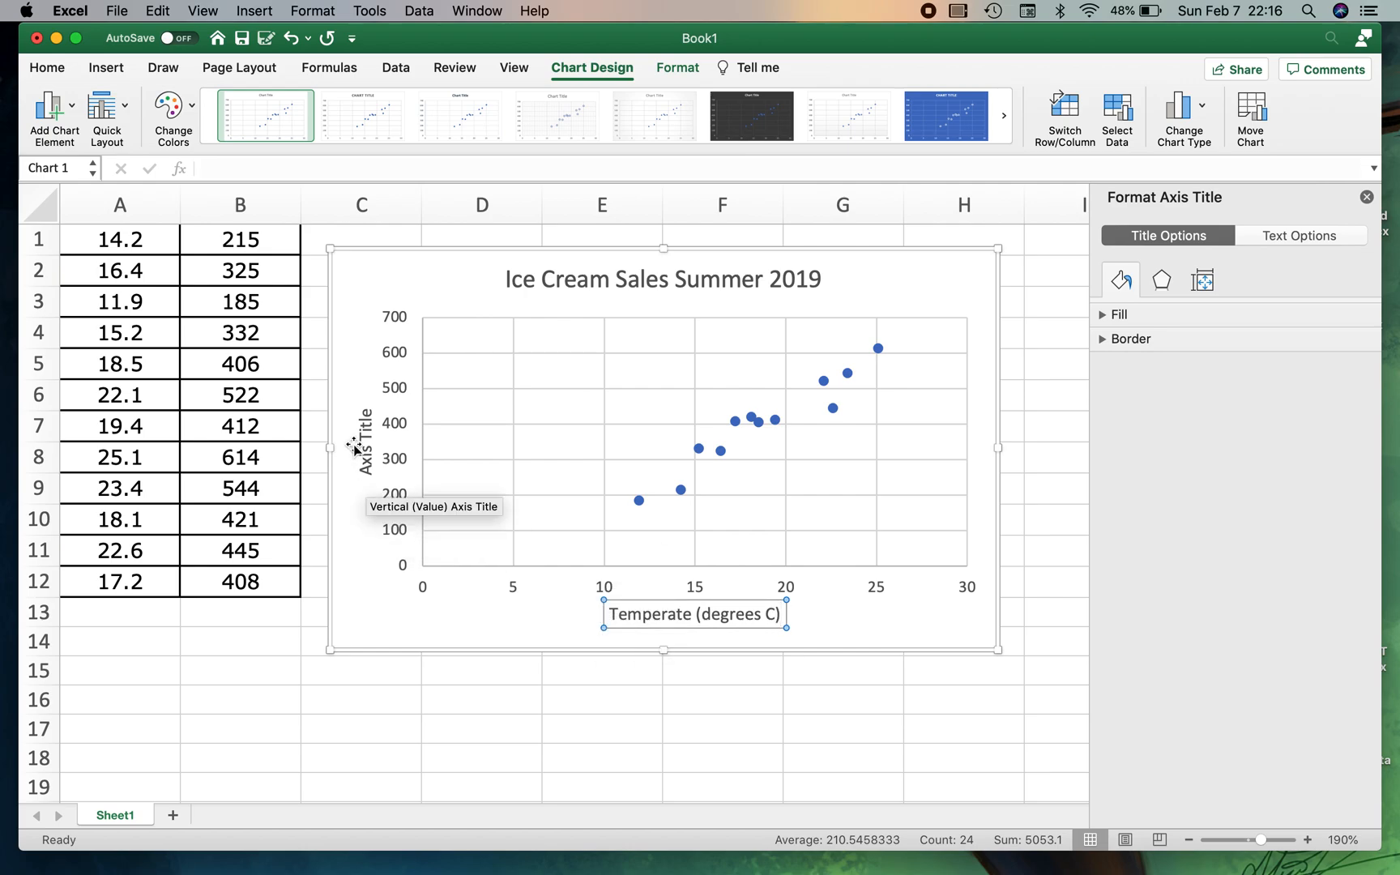
- Label the vertical axis 'Ice Cream Sales'
left_click(363, 437)
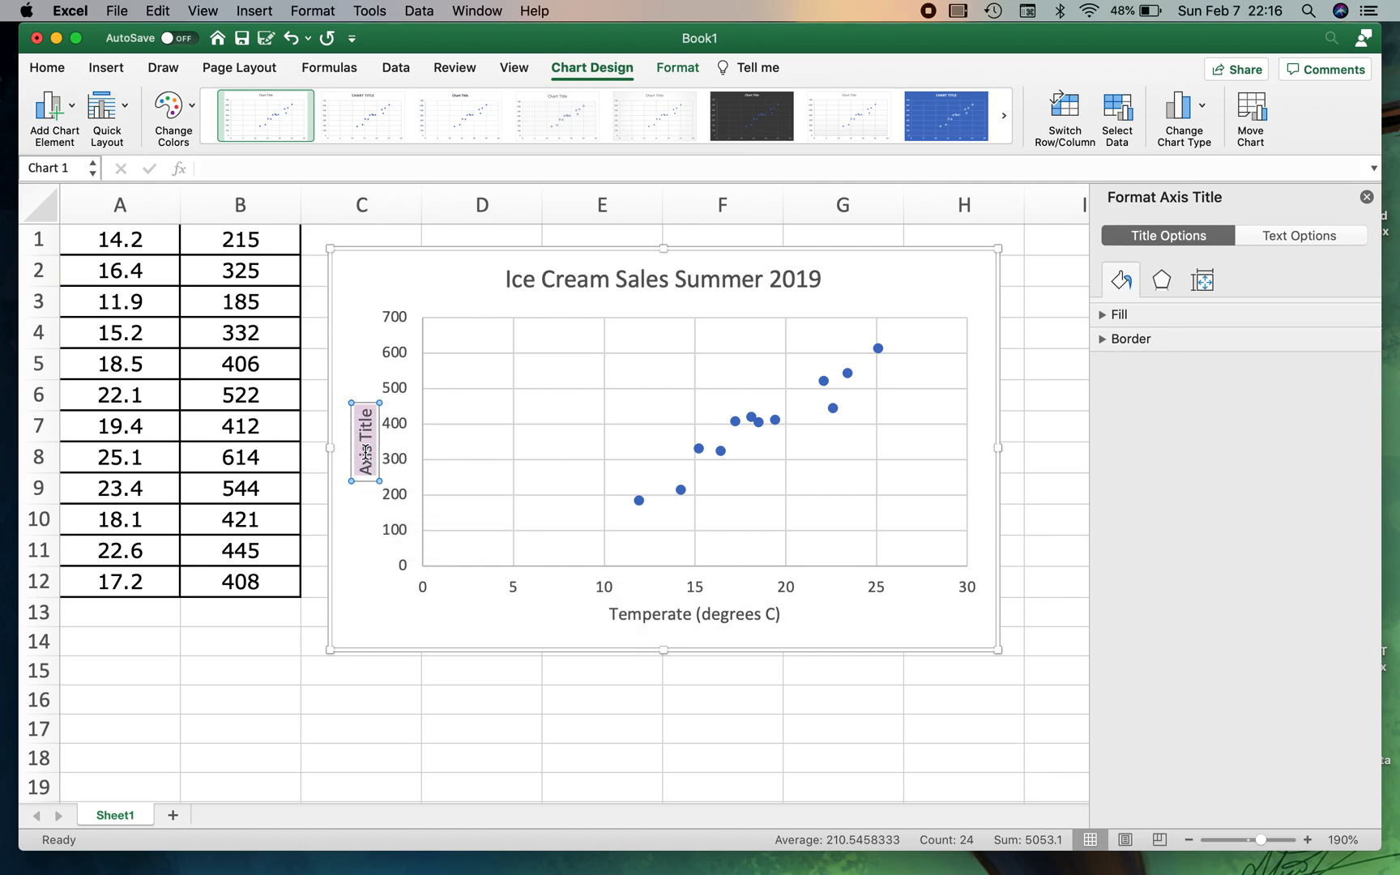
type("Ice")
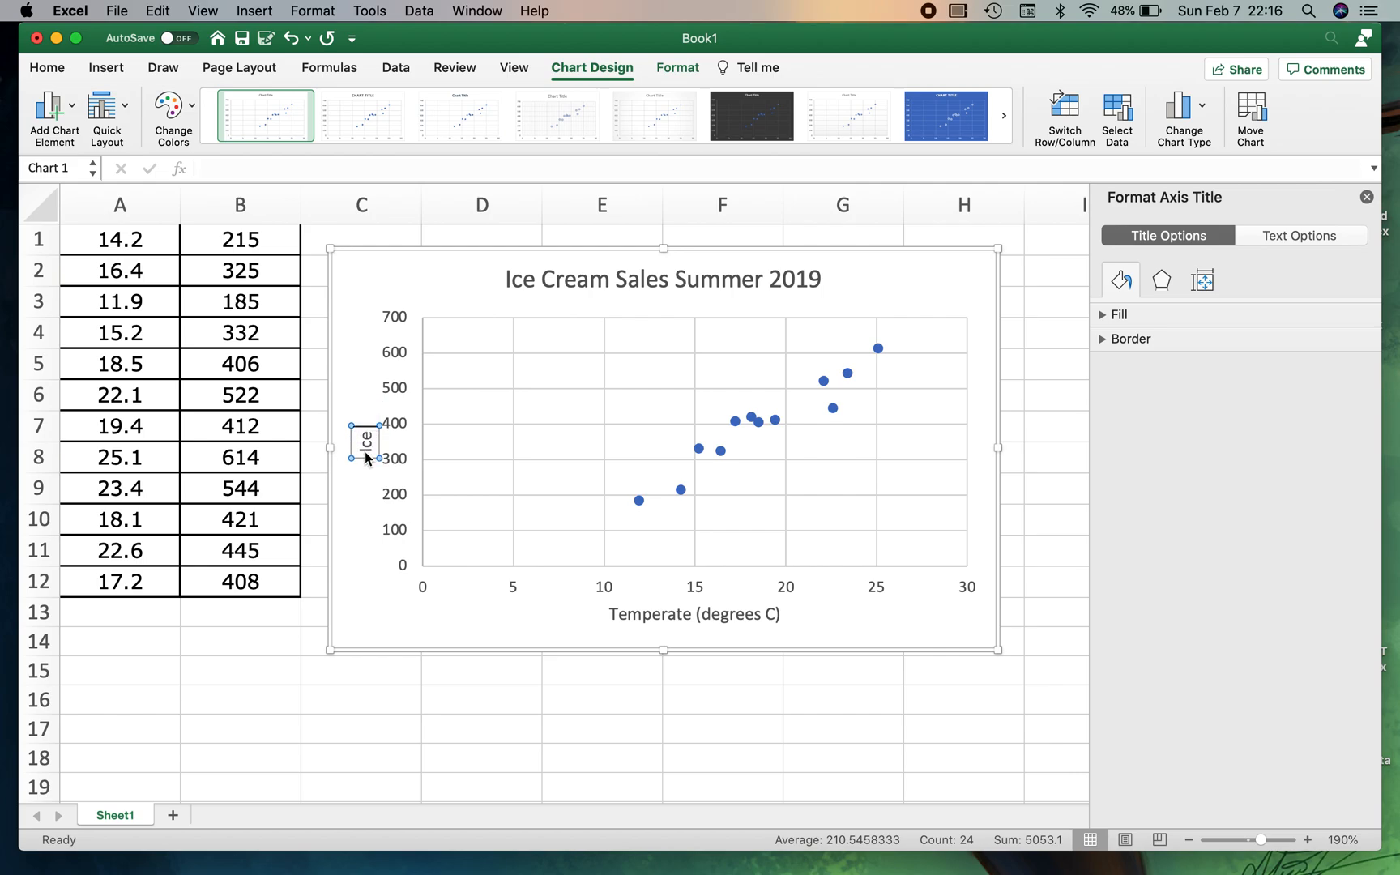
type("Ice Cream Sales")
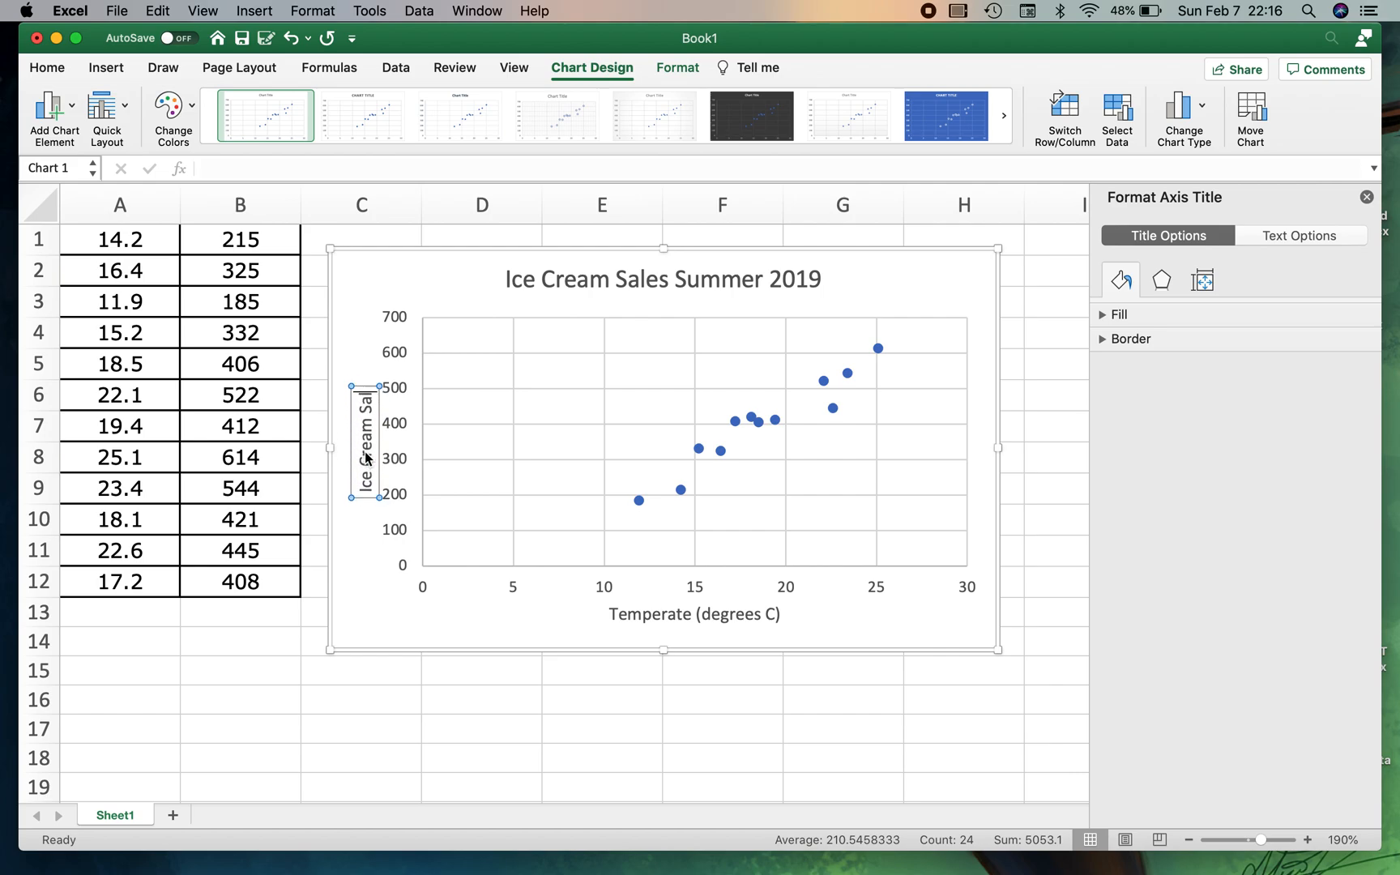
left_click(369, 635)
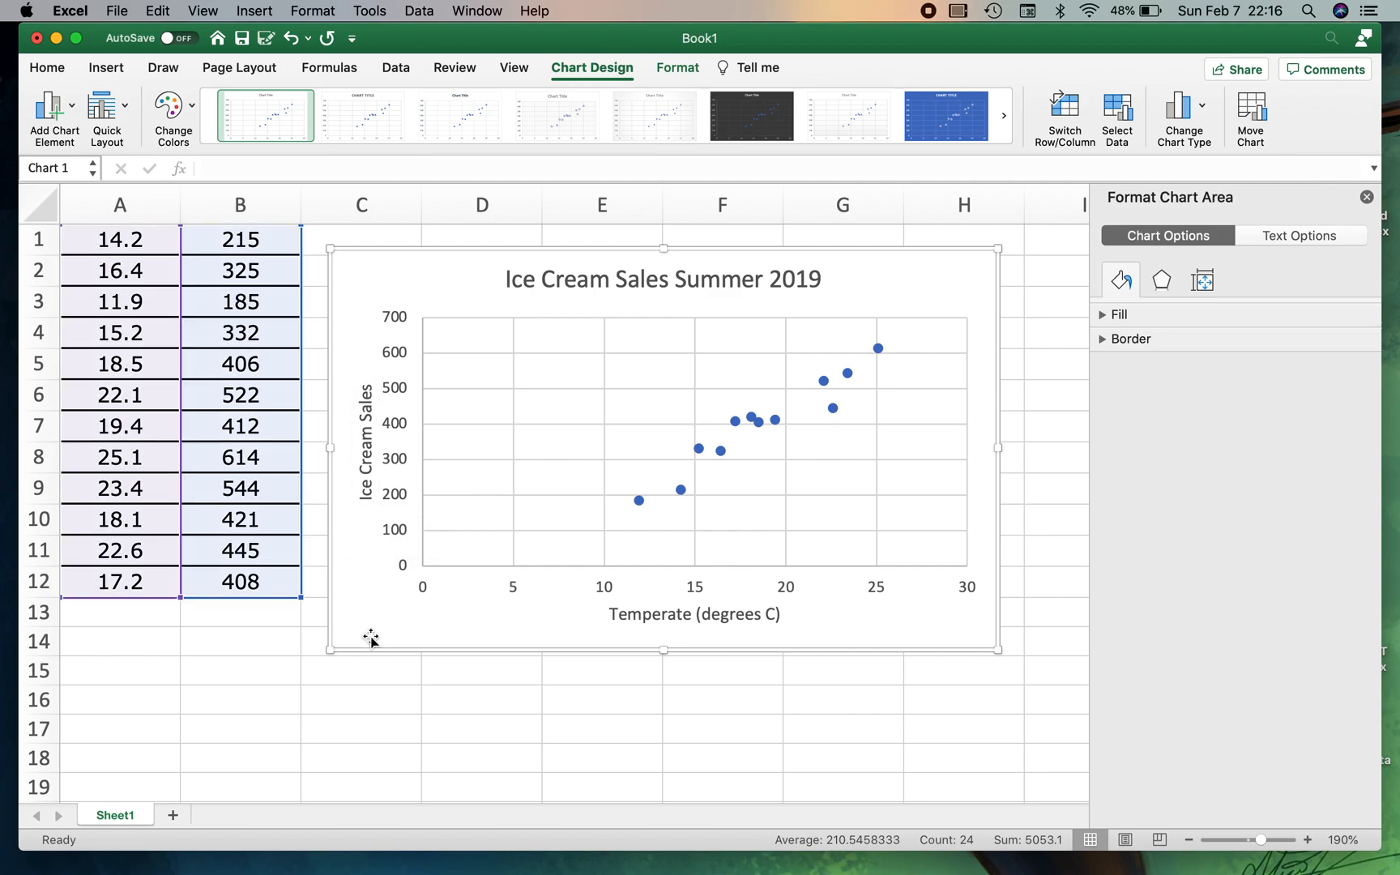
mouse_move(746, 614)
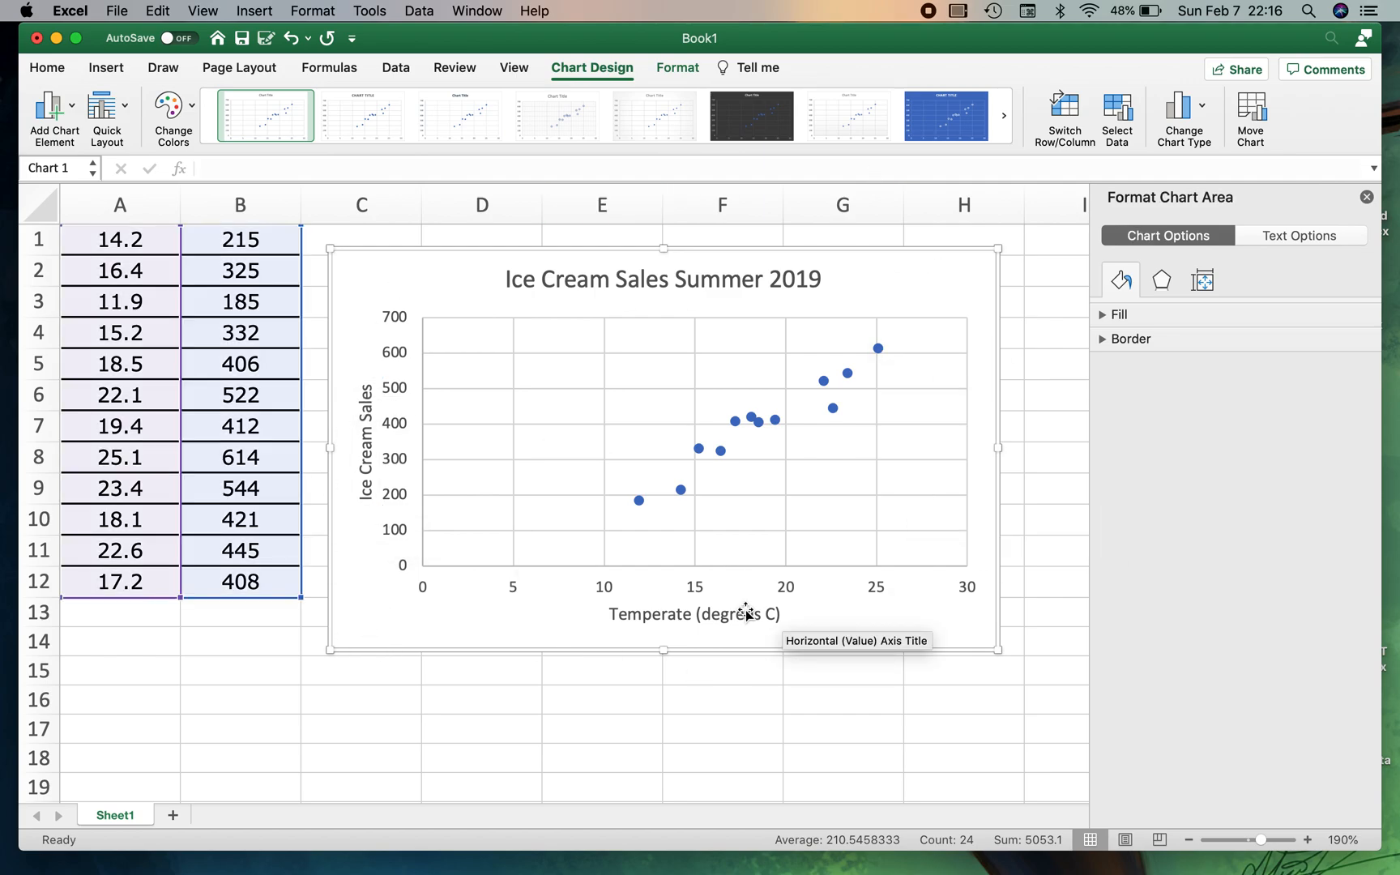
mouse_move(554, 624)
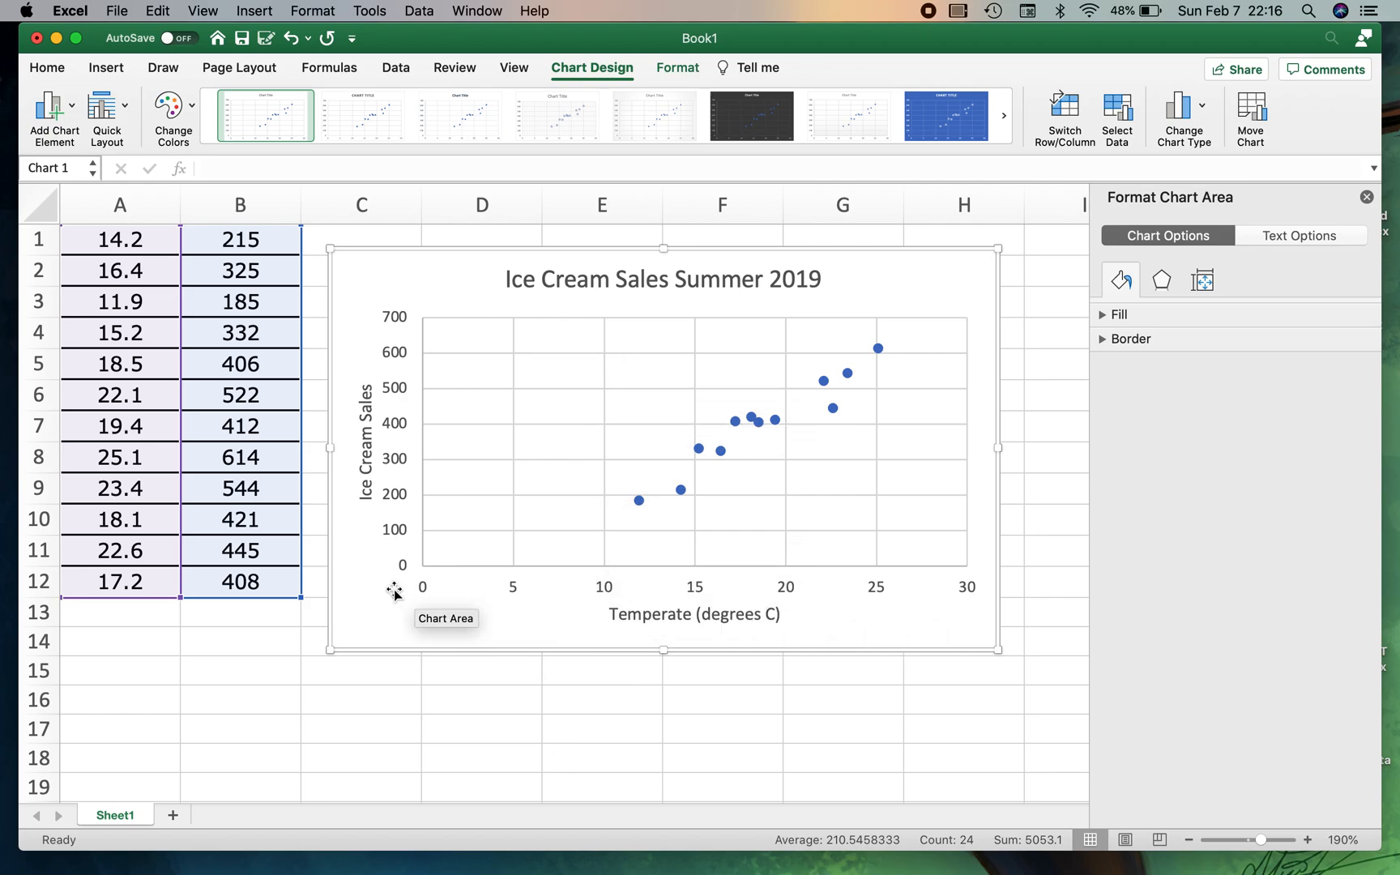
mouse_move(467, 470)
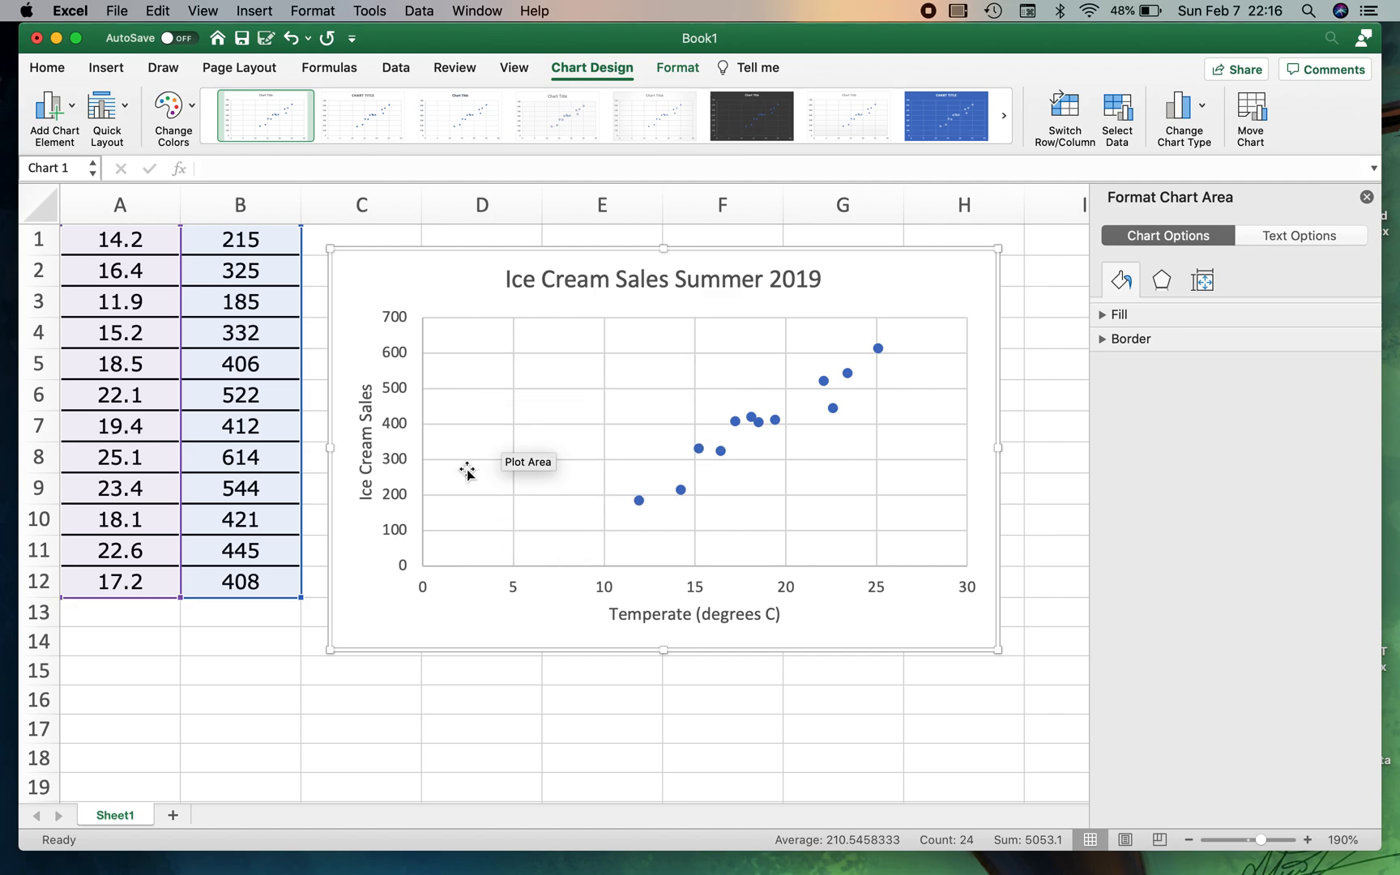
mouse_move(537, 575)
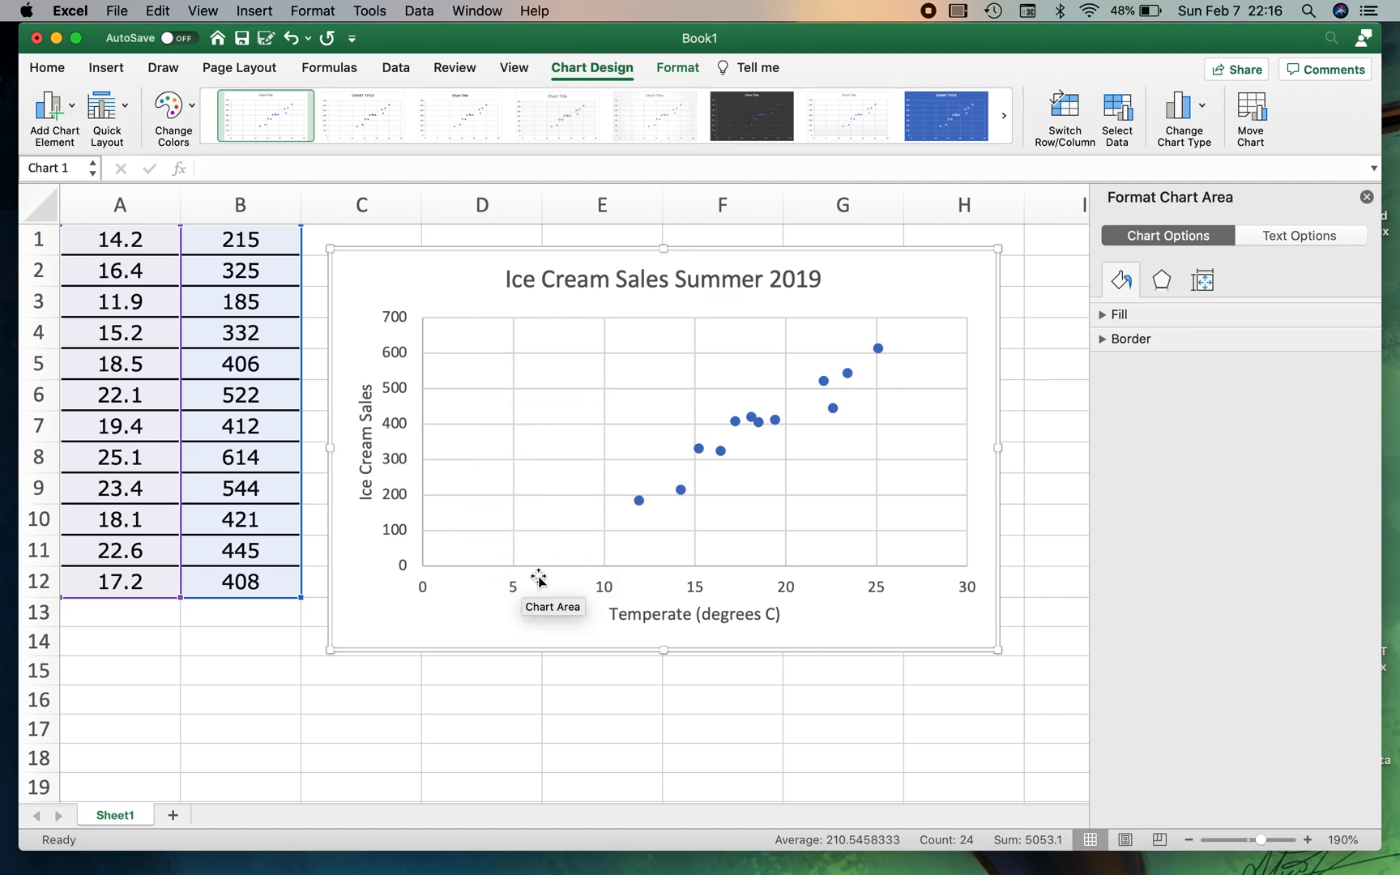
mouse_move(426, 596)
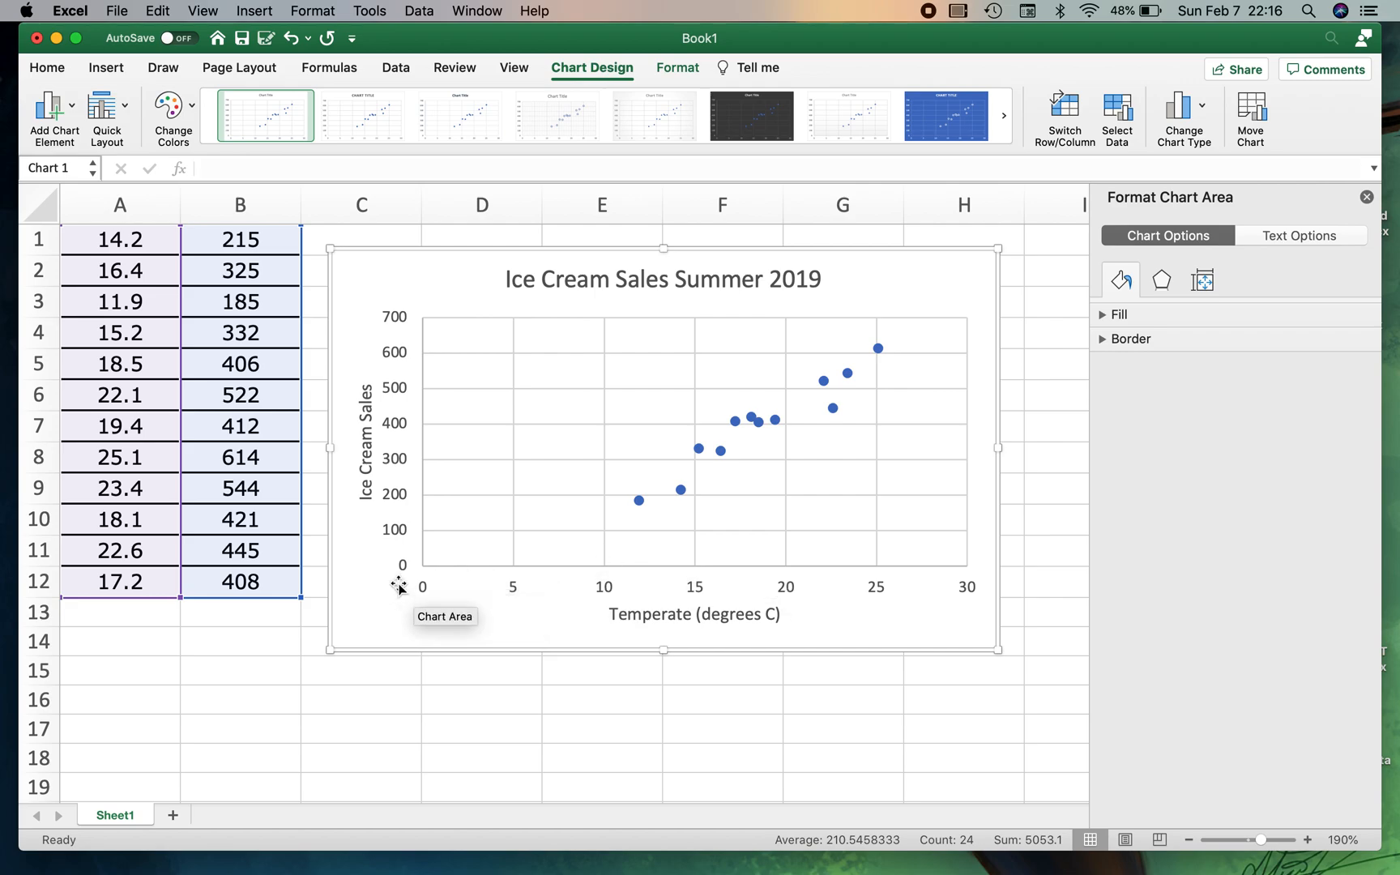
mouse_move(579, 518)
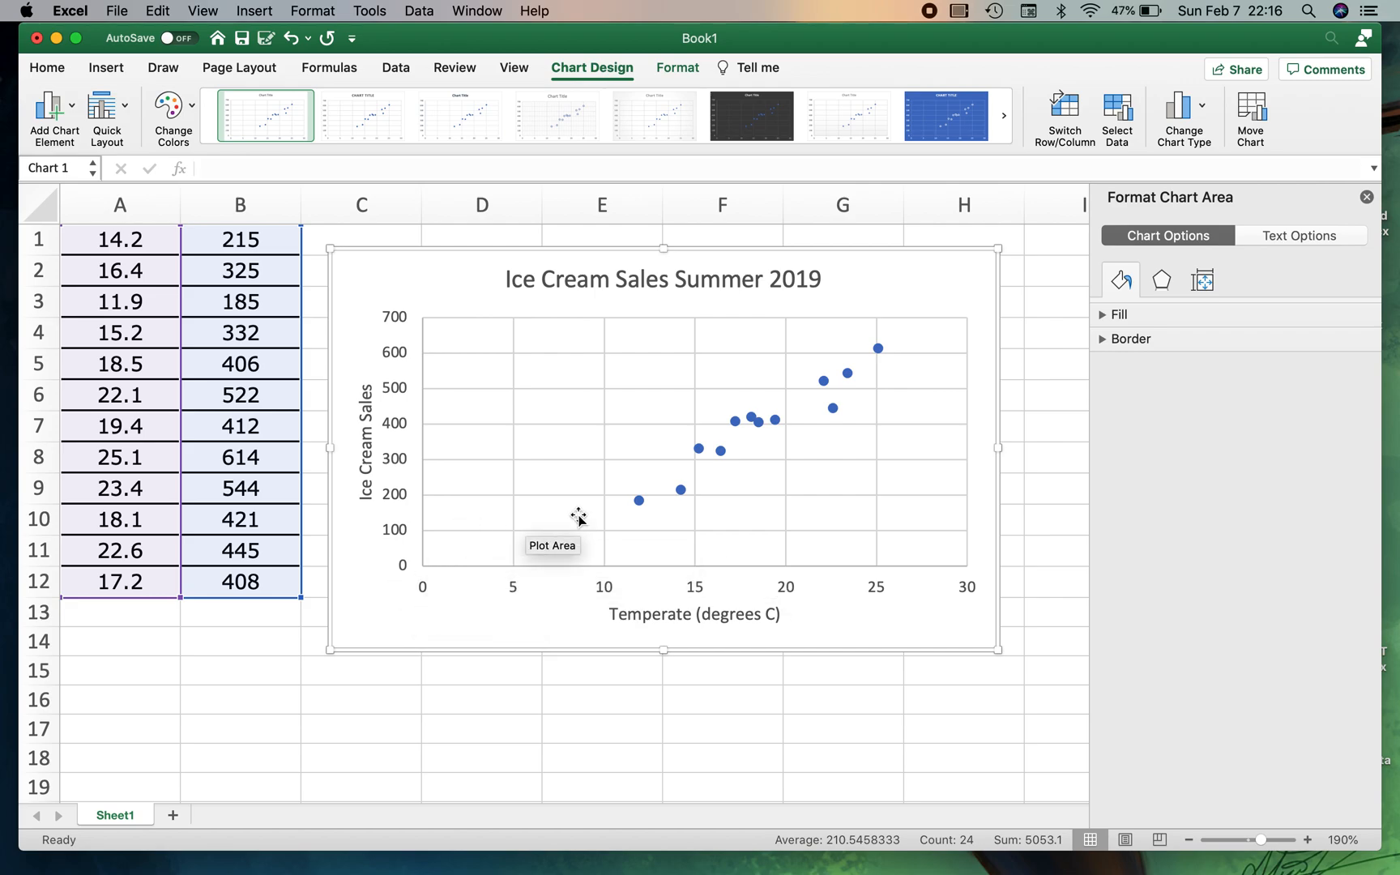
mouse_move(522, 321)
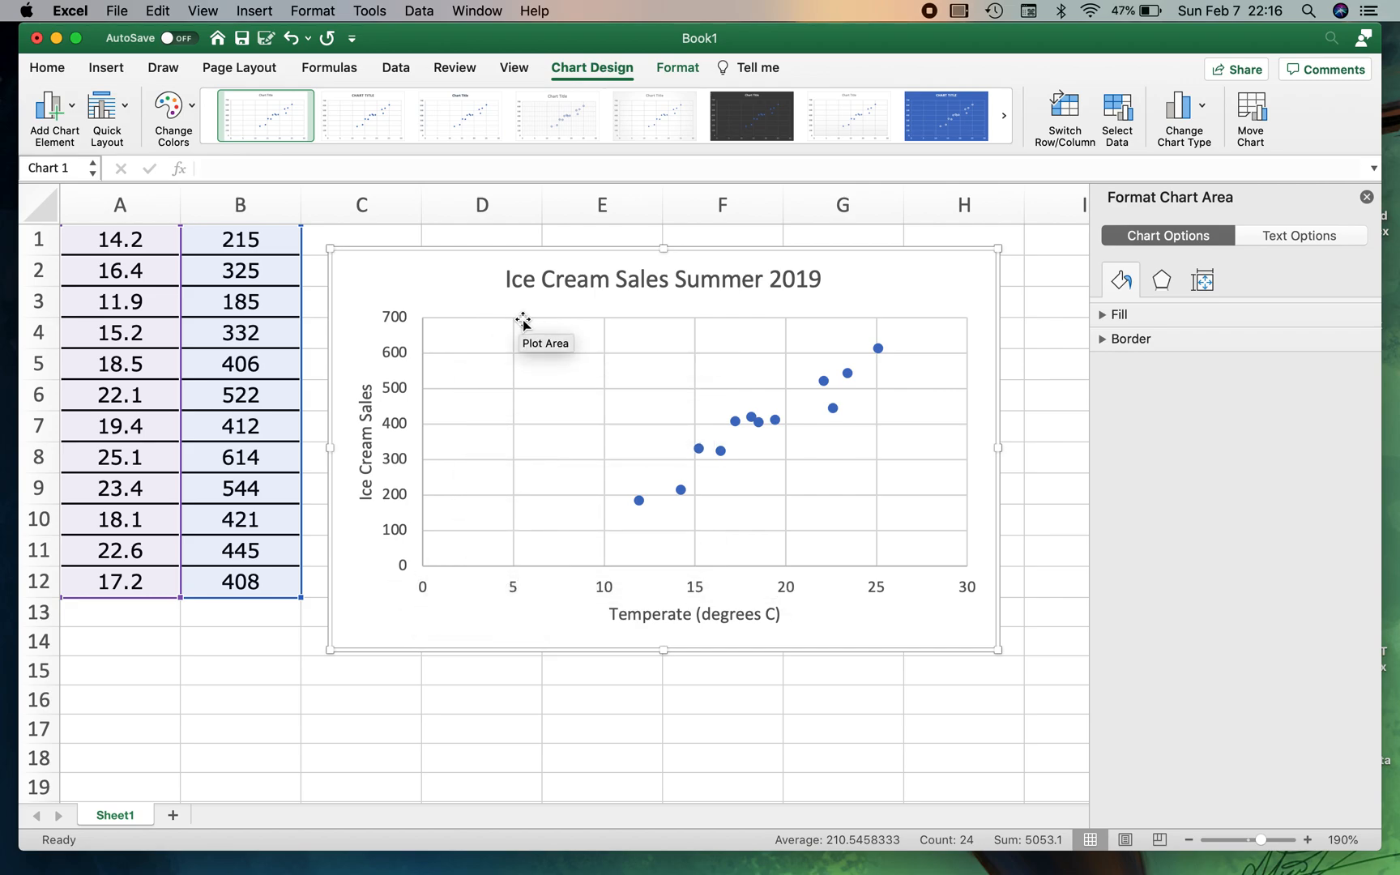
mouse_move(512, 488)
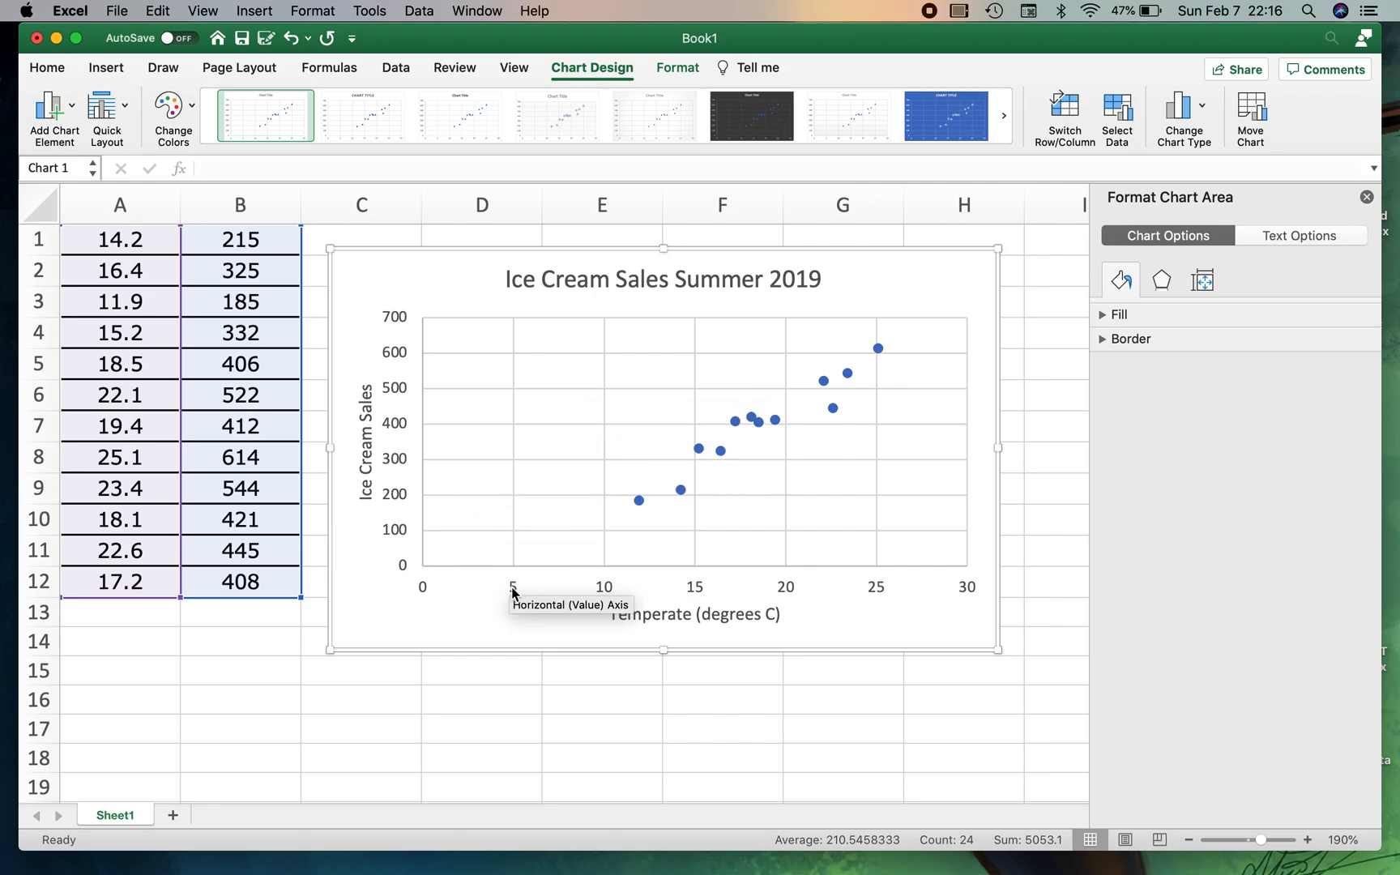
mouse_move(596, 597)
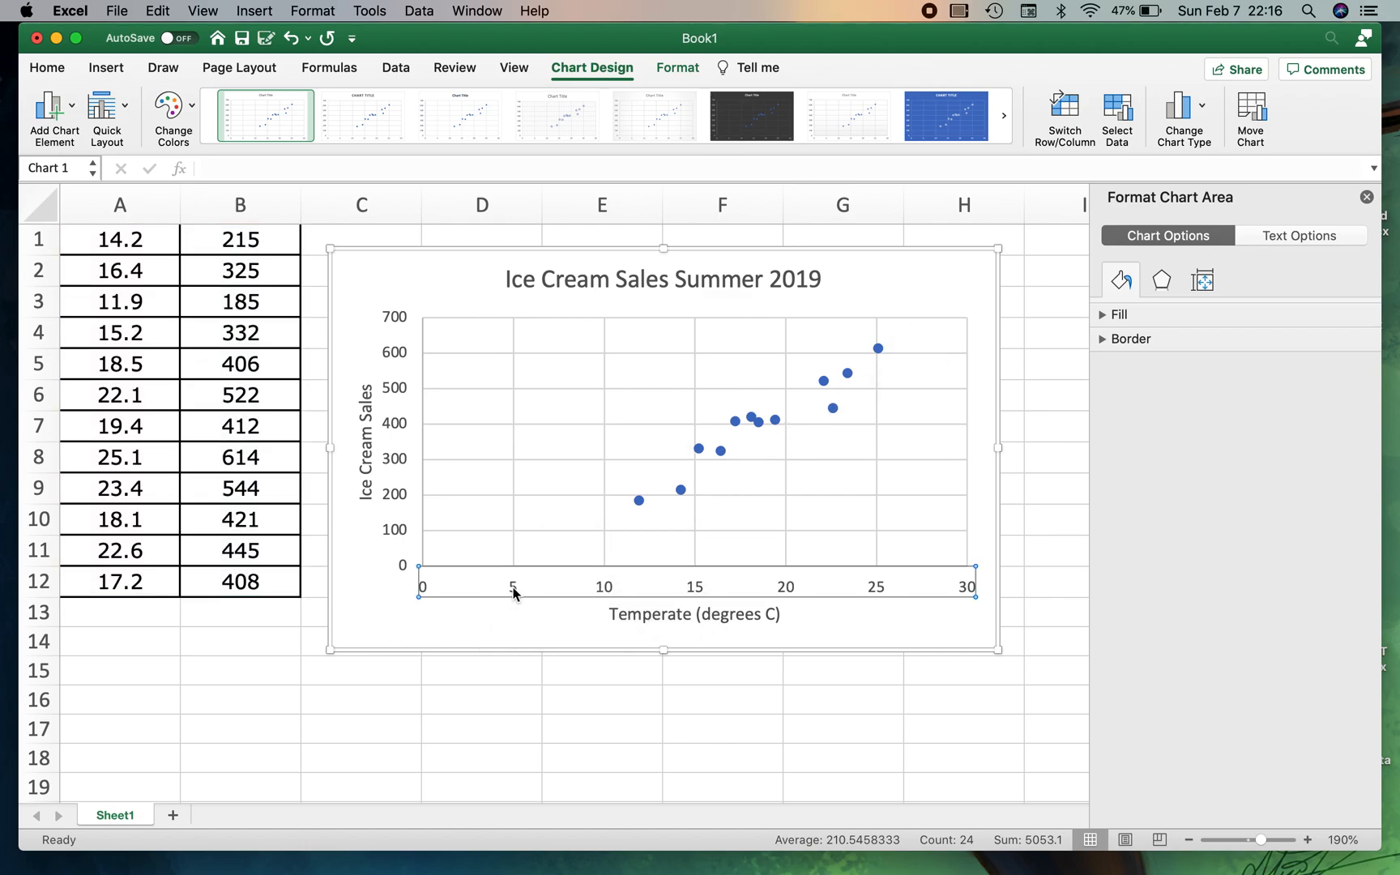
- Select the horizontal temperature axis to show its Format Axis pane
left_click(968, 587)
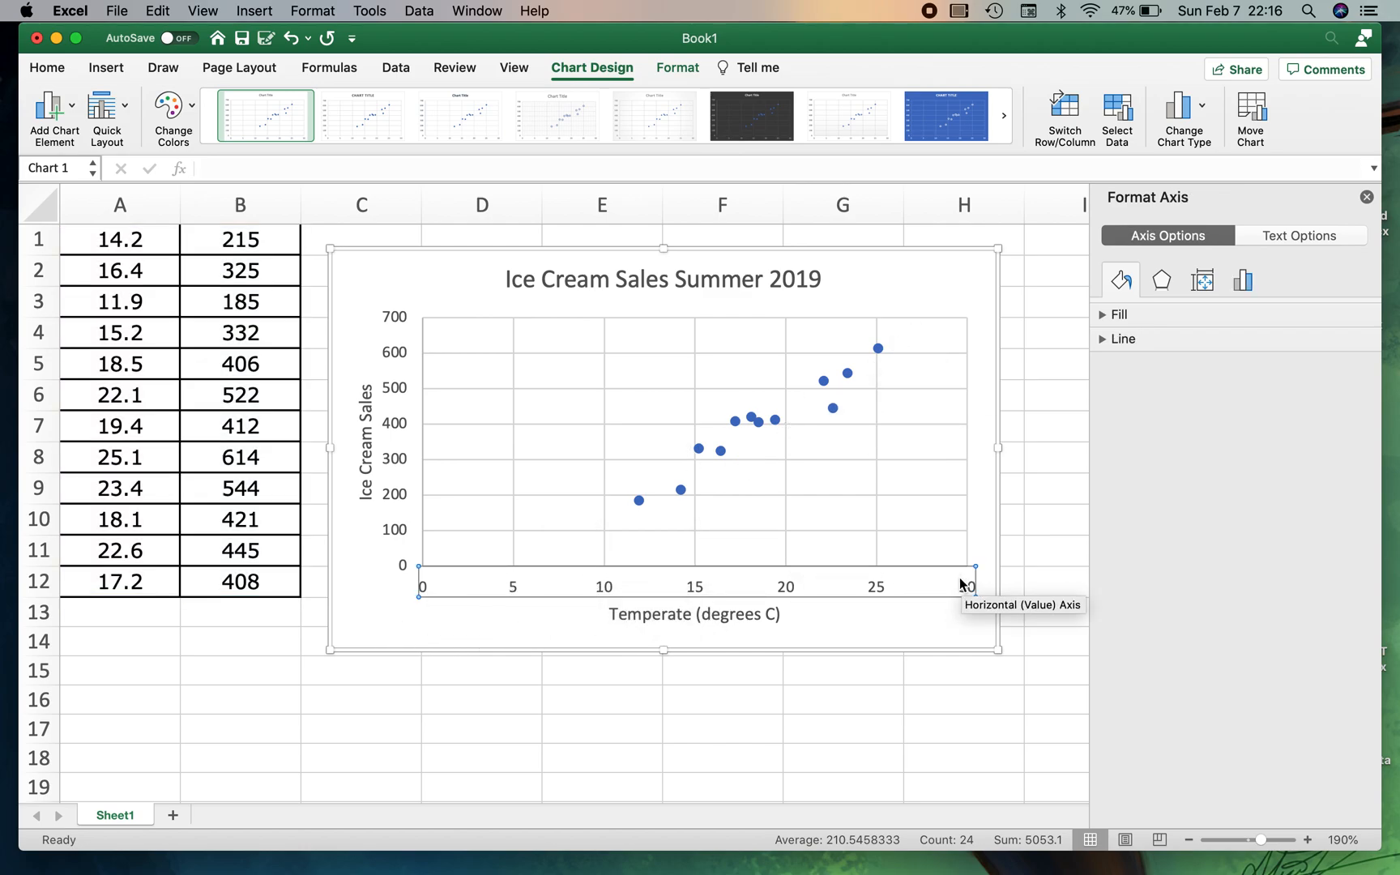
mouse_move(410, 625)
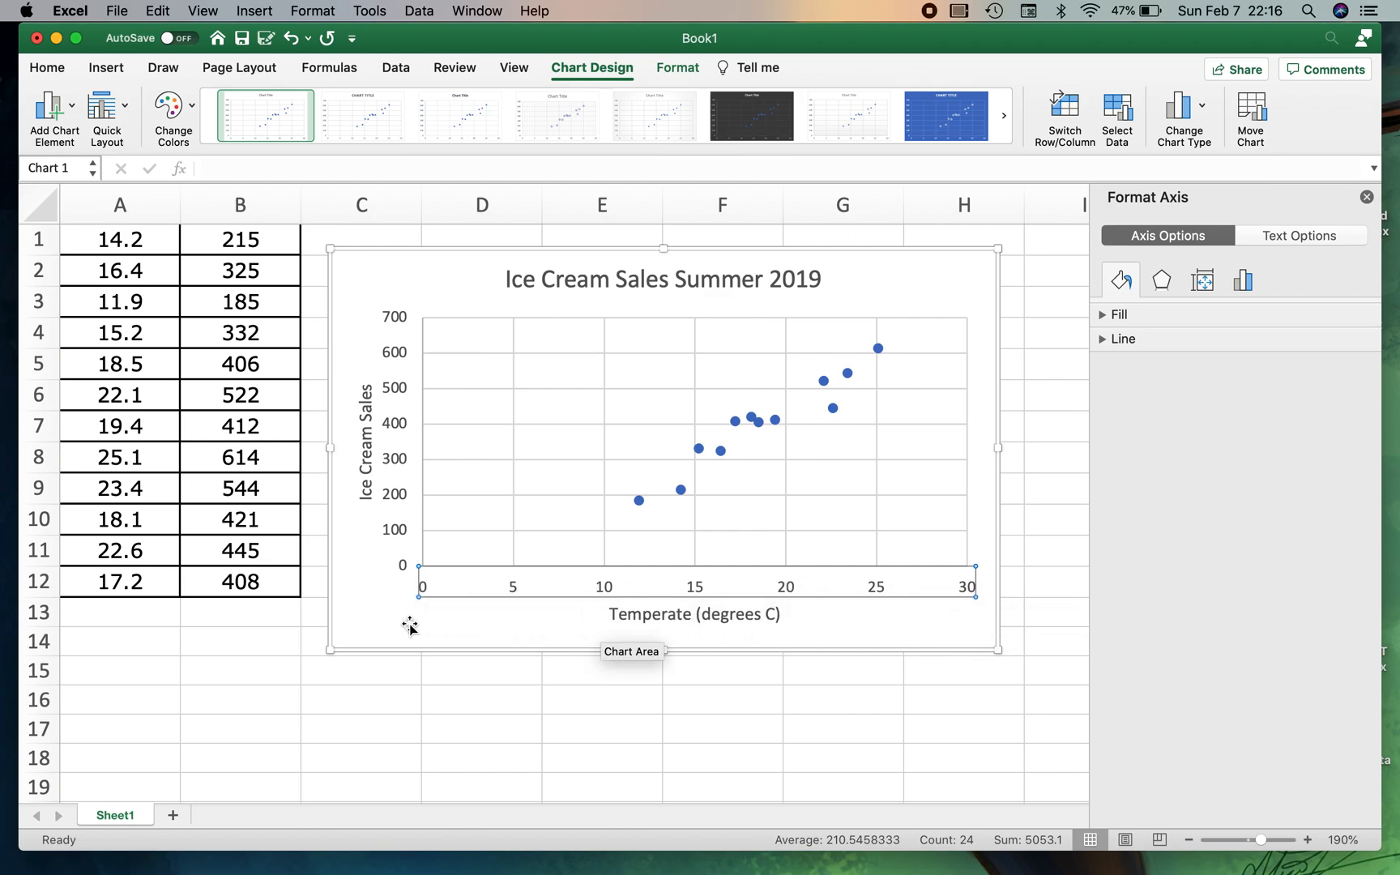
mouse_move(514, 590)
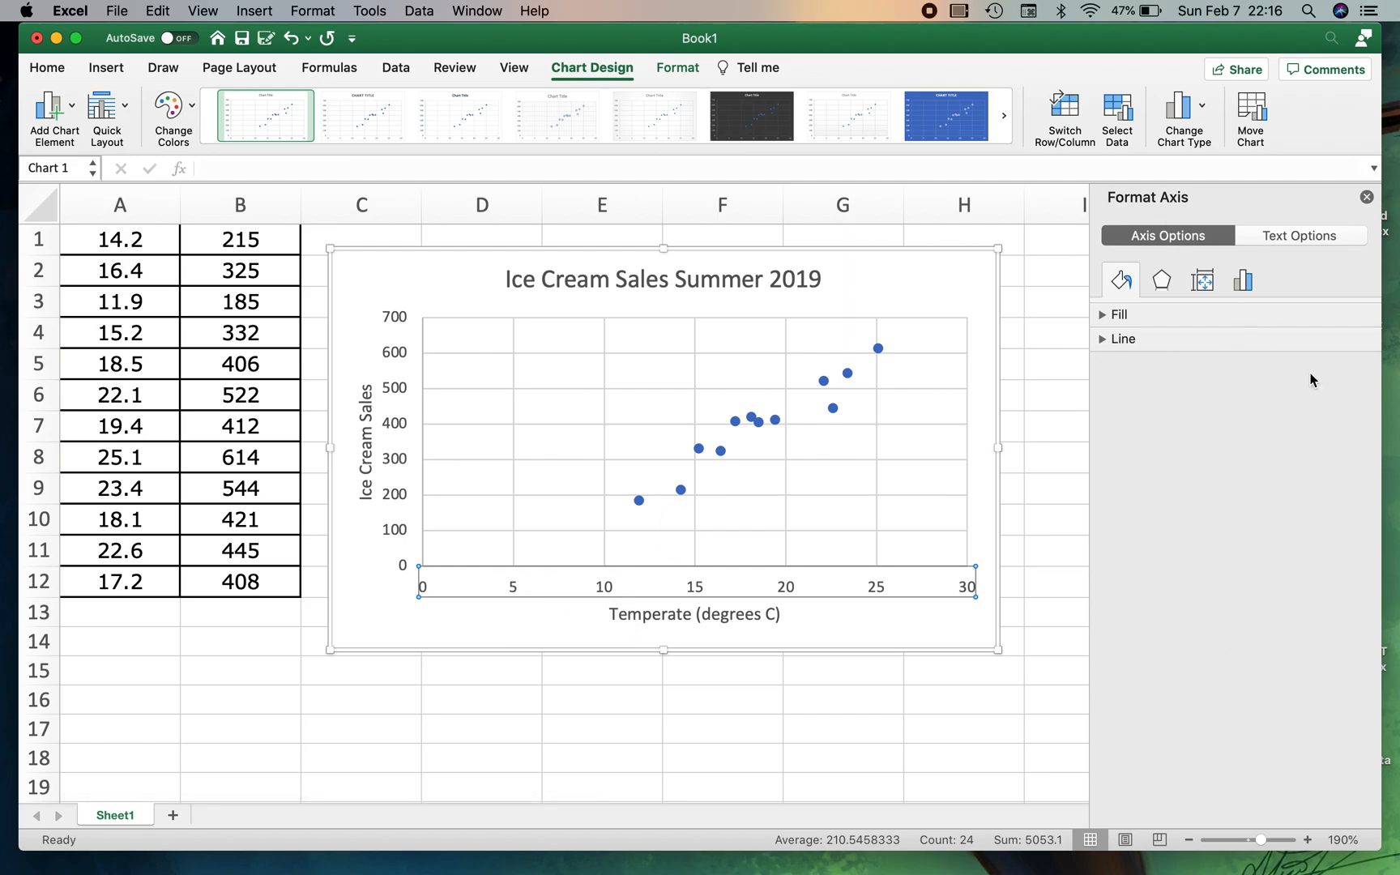
mouse_move(478, 564)
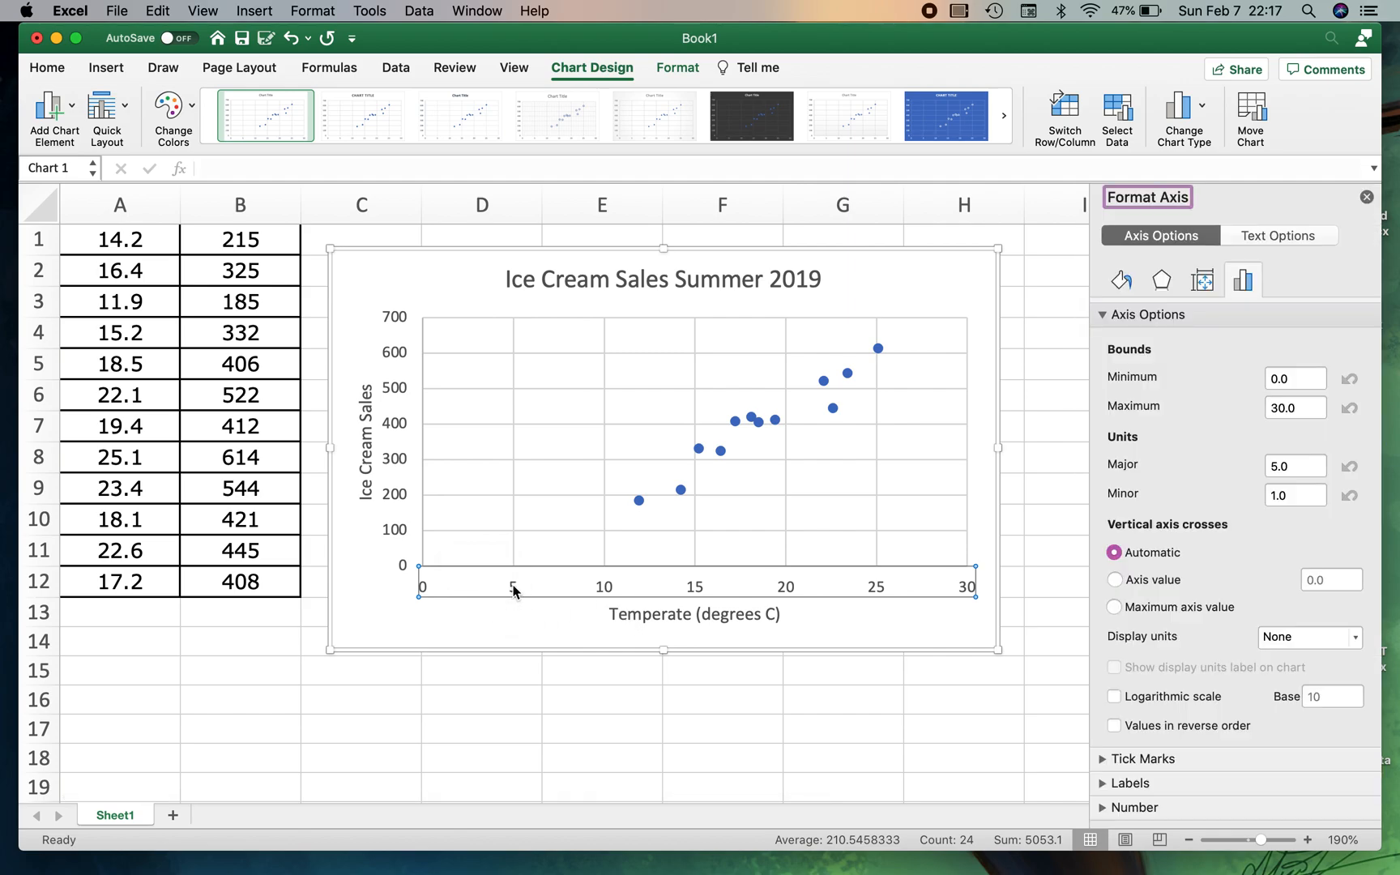
mouse_move(1047, 441)
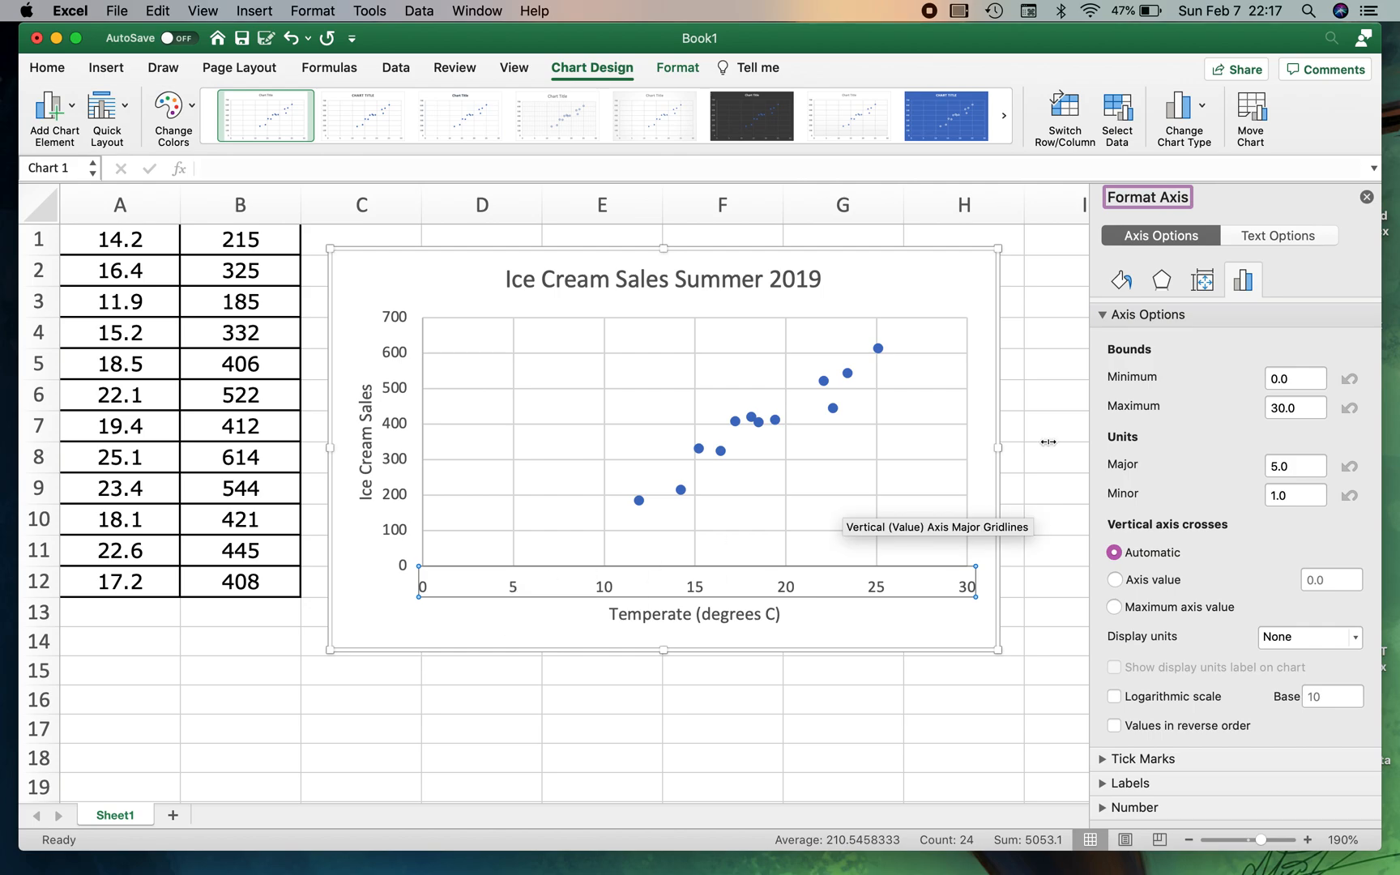
mouse_move(1115, 397)
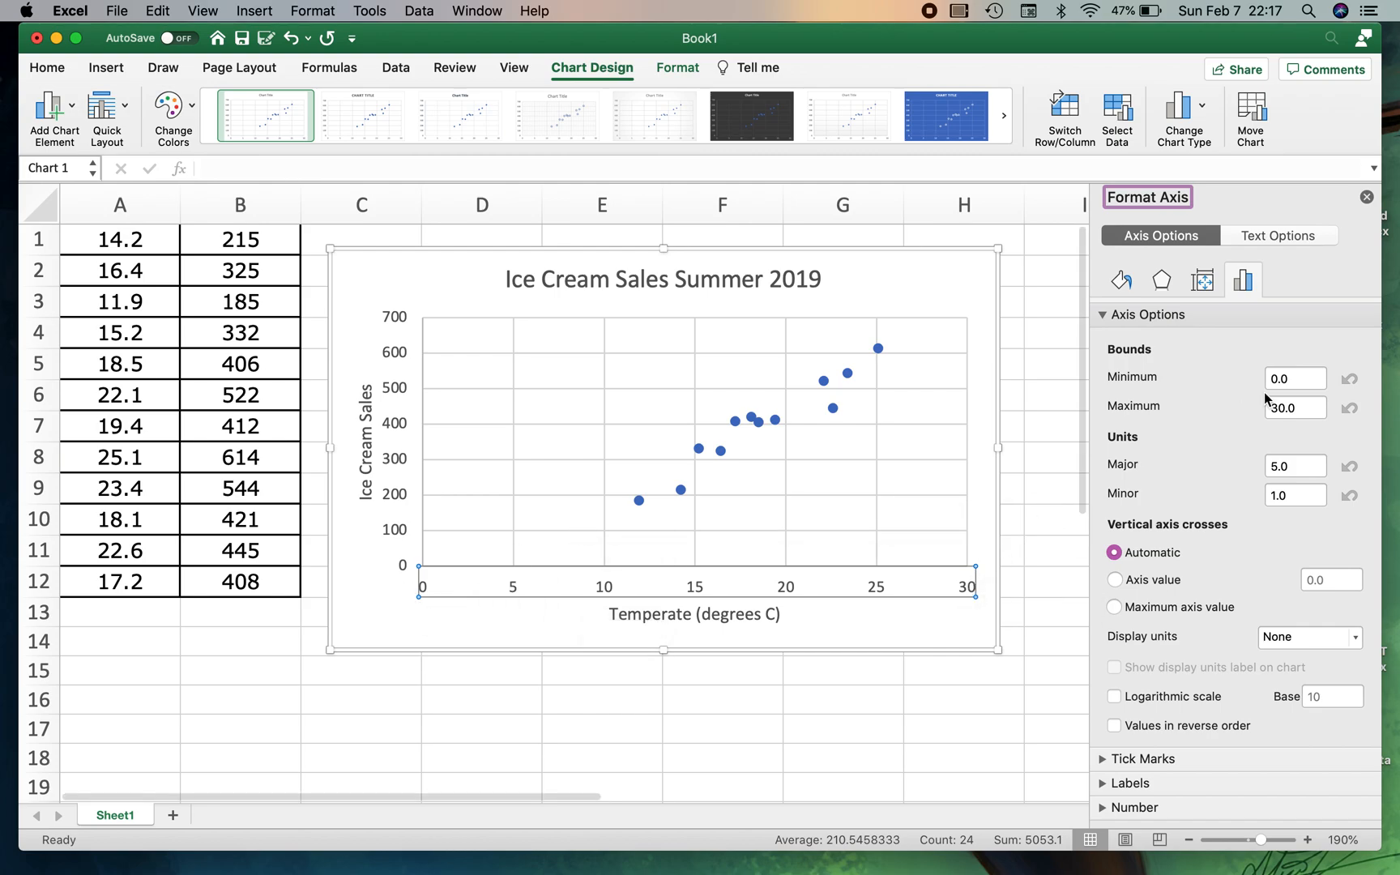
- Set the temperature axis minimum bound to 10.0
left_click(1293, 377)
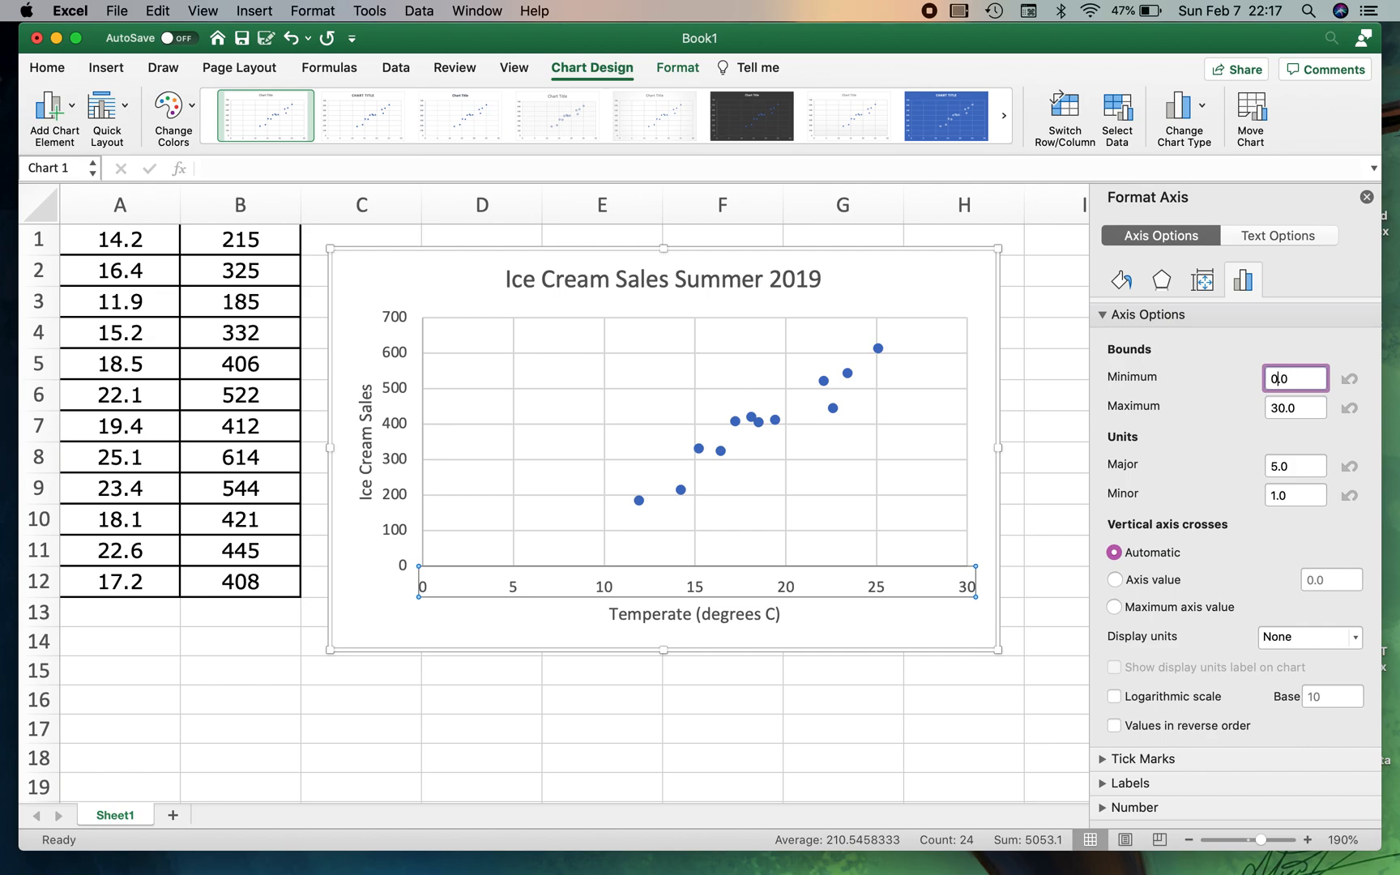
type("10.0")
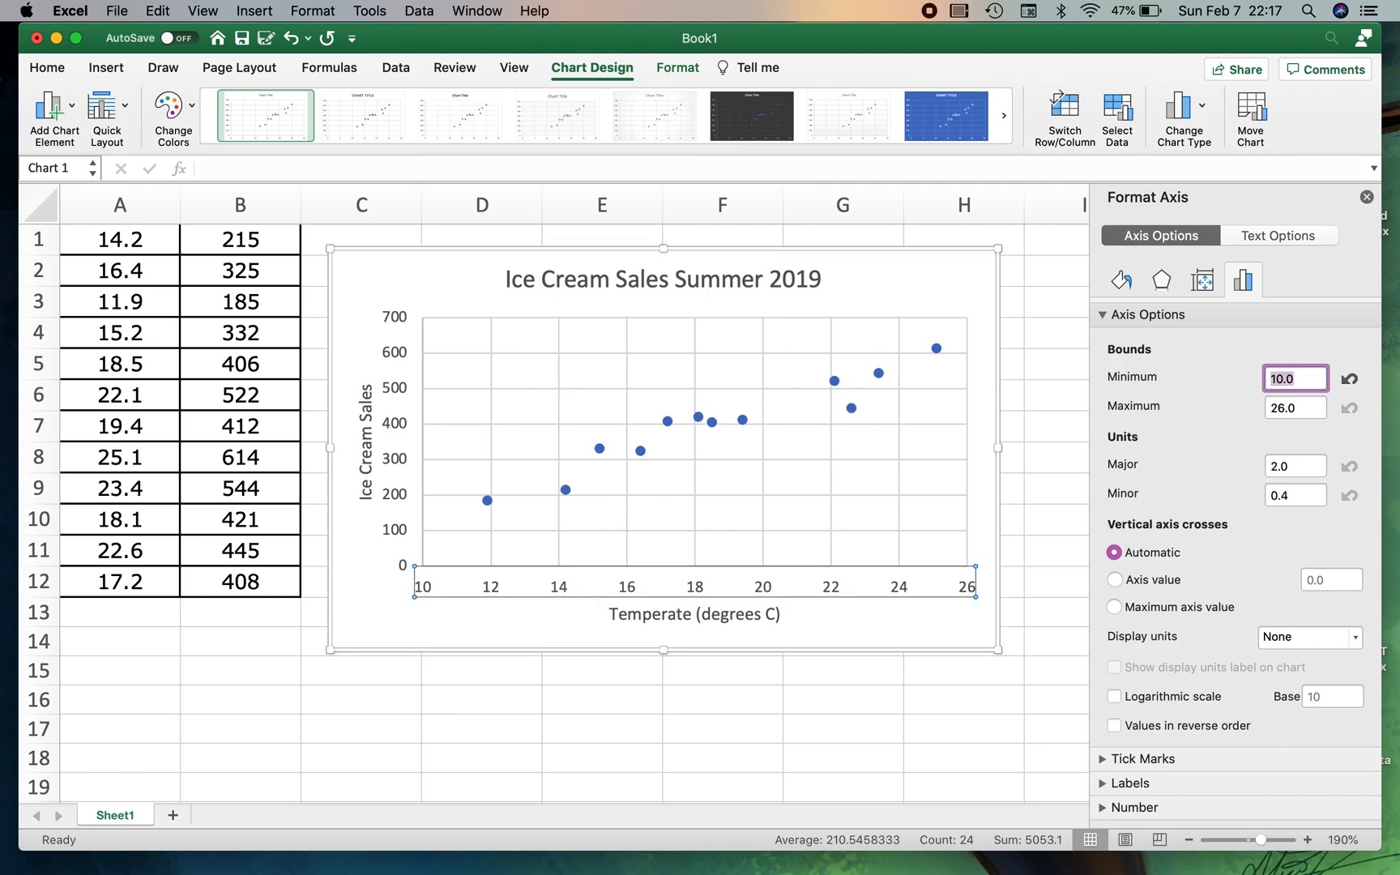
mouse_move(660, 396)
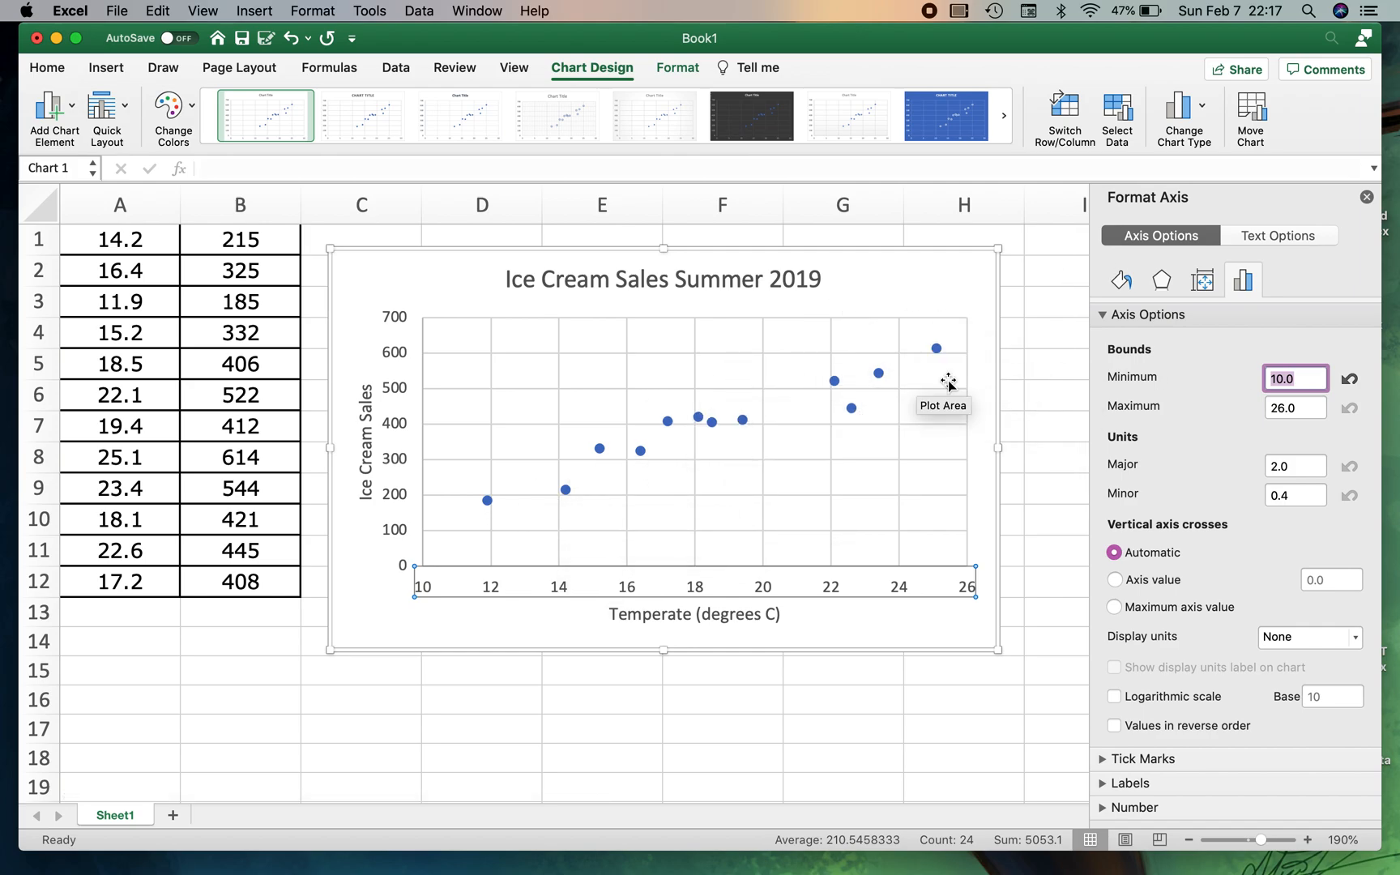
mouse_move(566, 590)
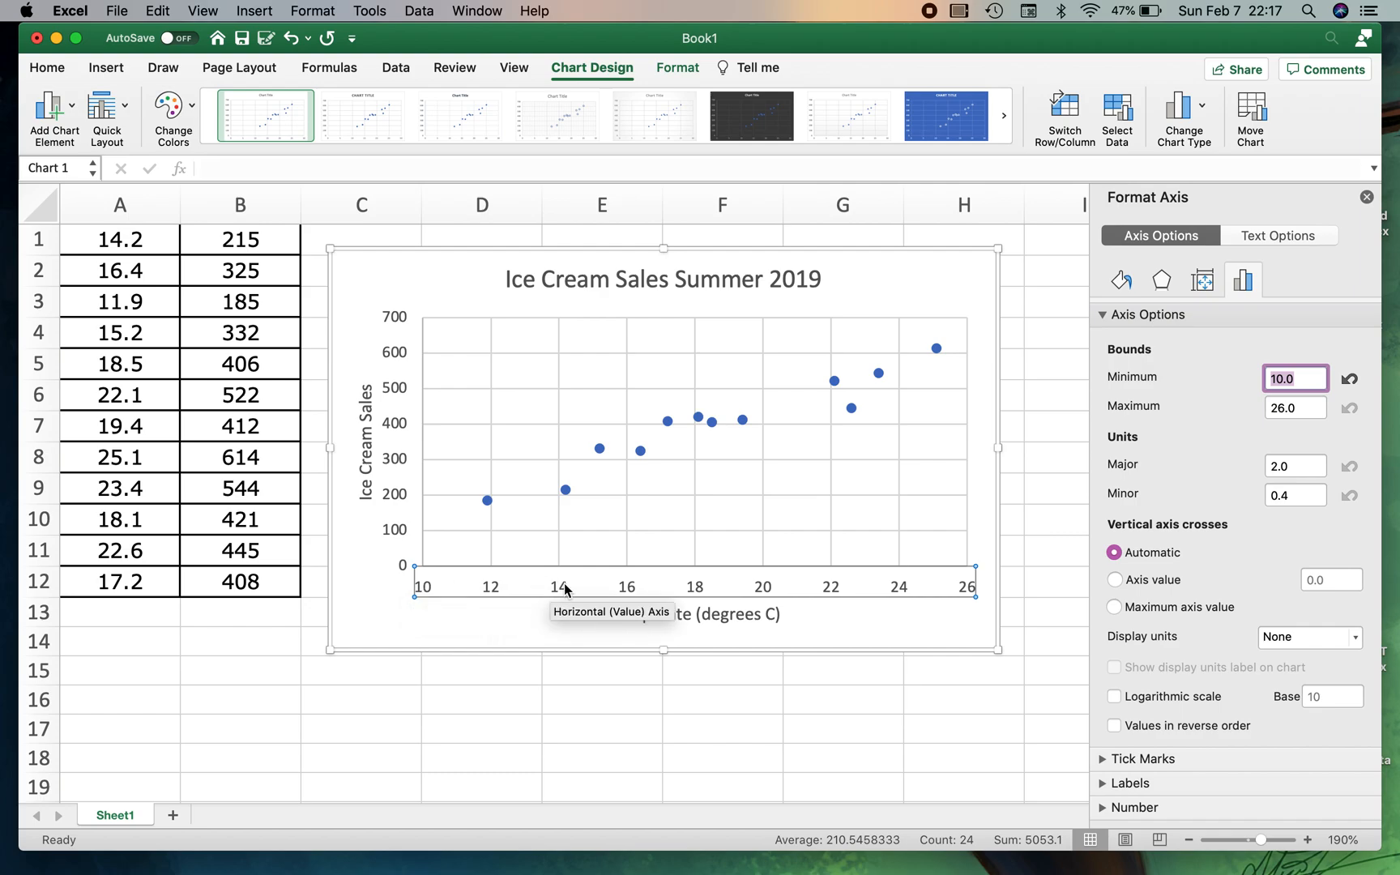
mouse_move(830, 596)
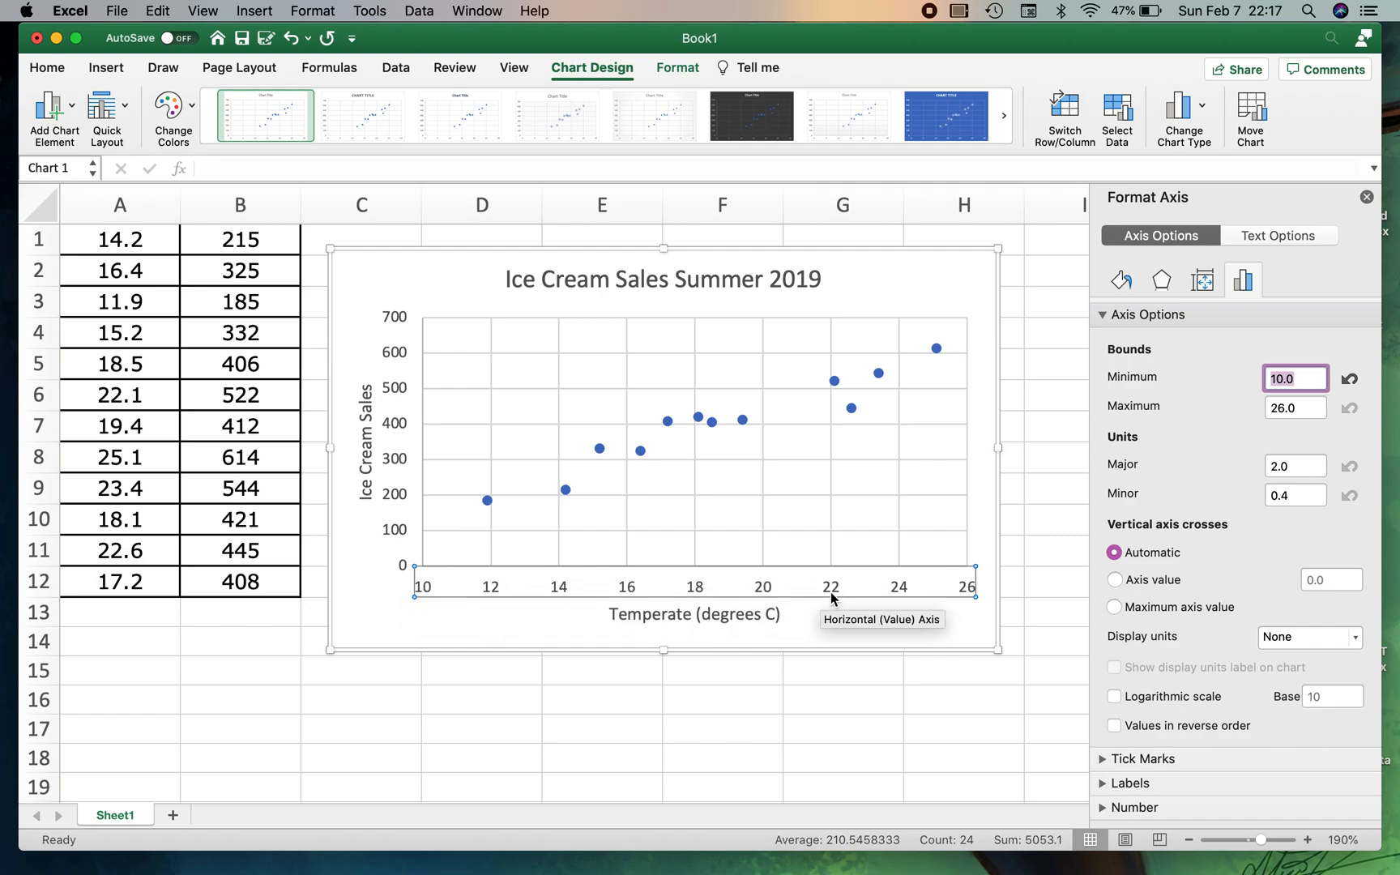
mouse_move(744, 420)
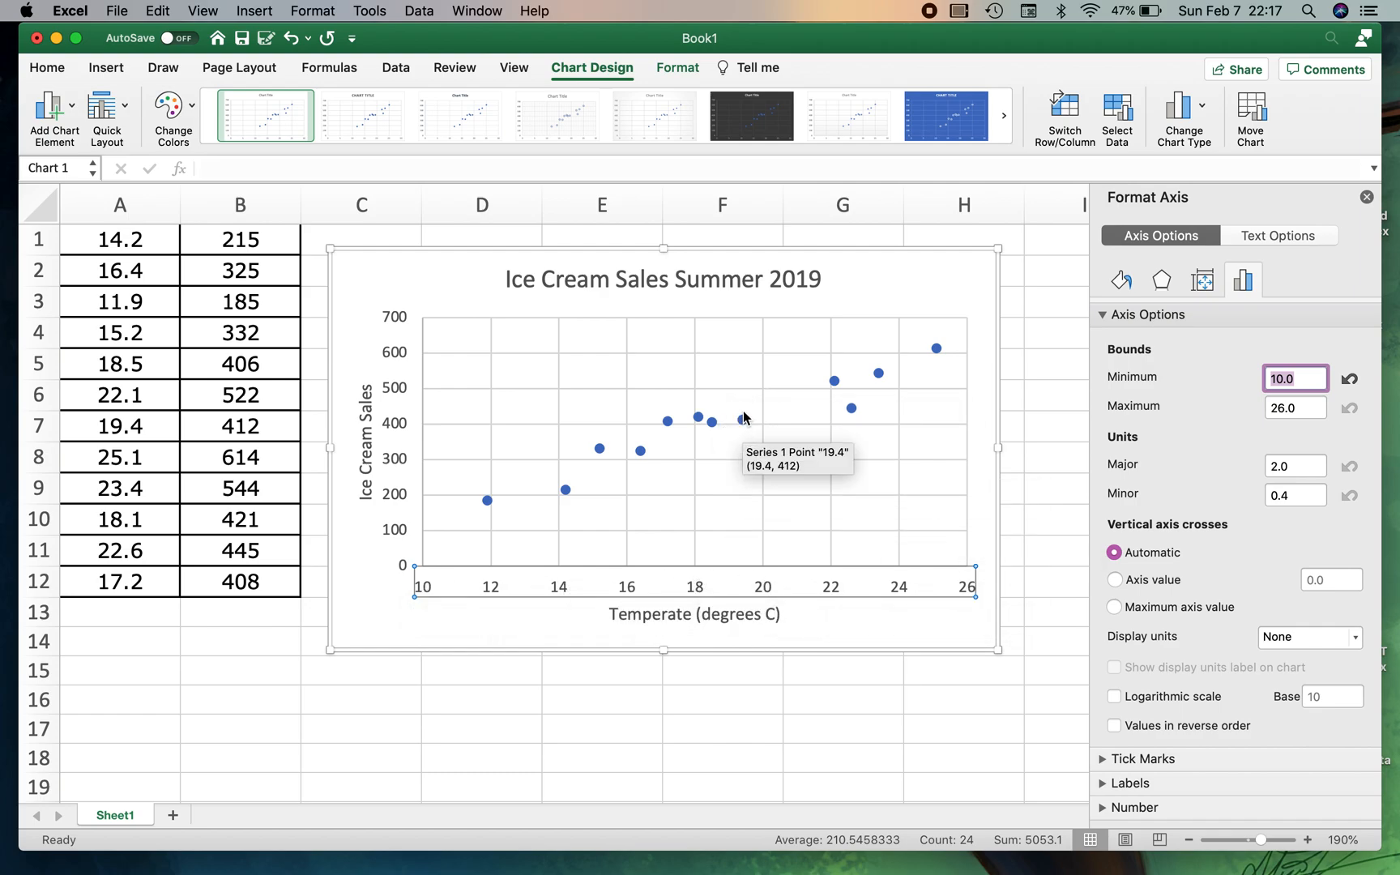
mouse_move(721, 546)
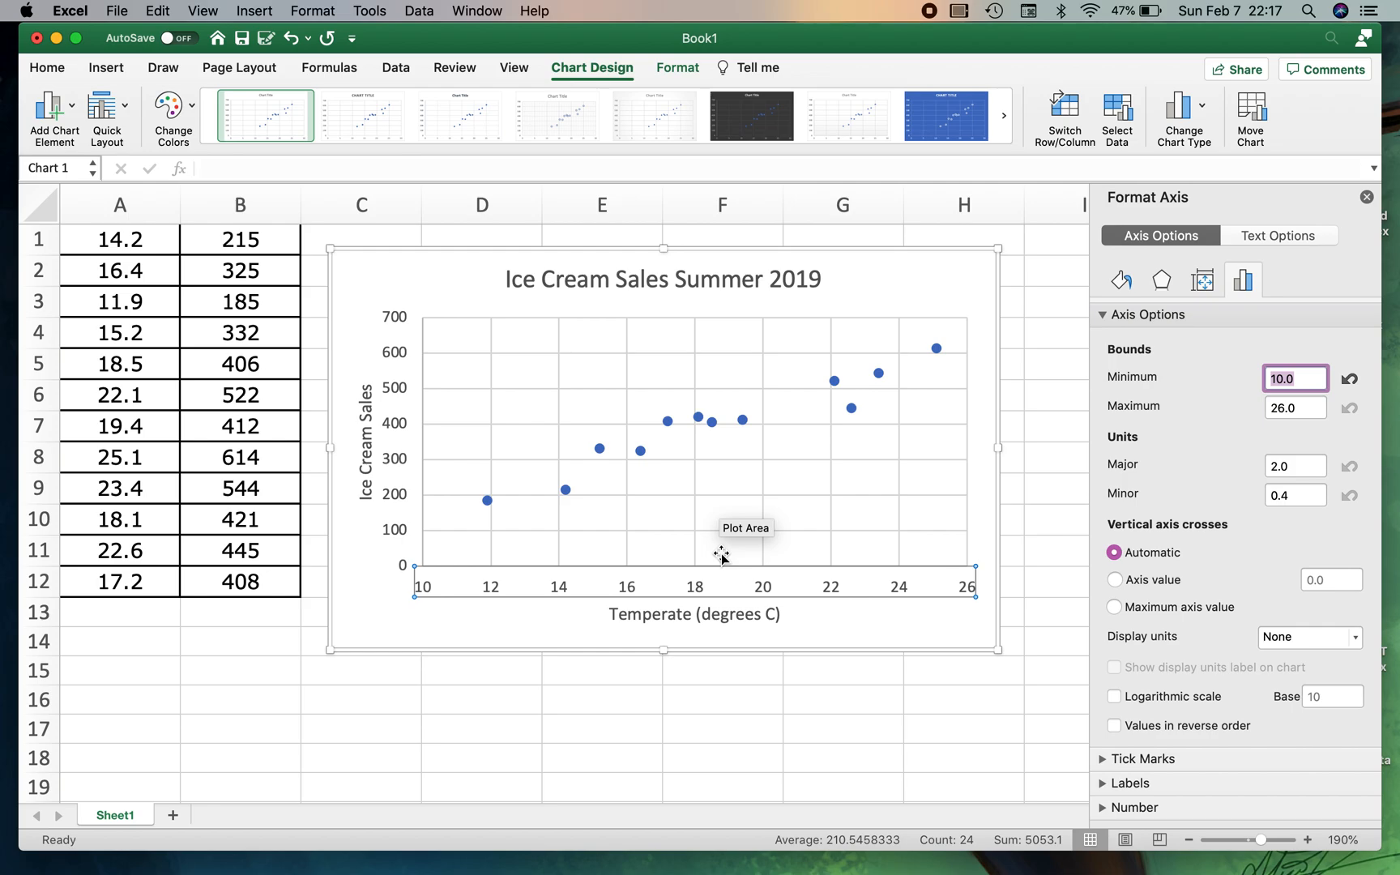
mouse_move(397, 396)
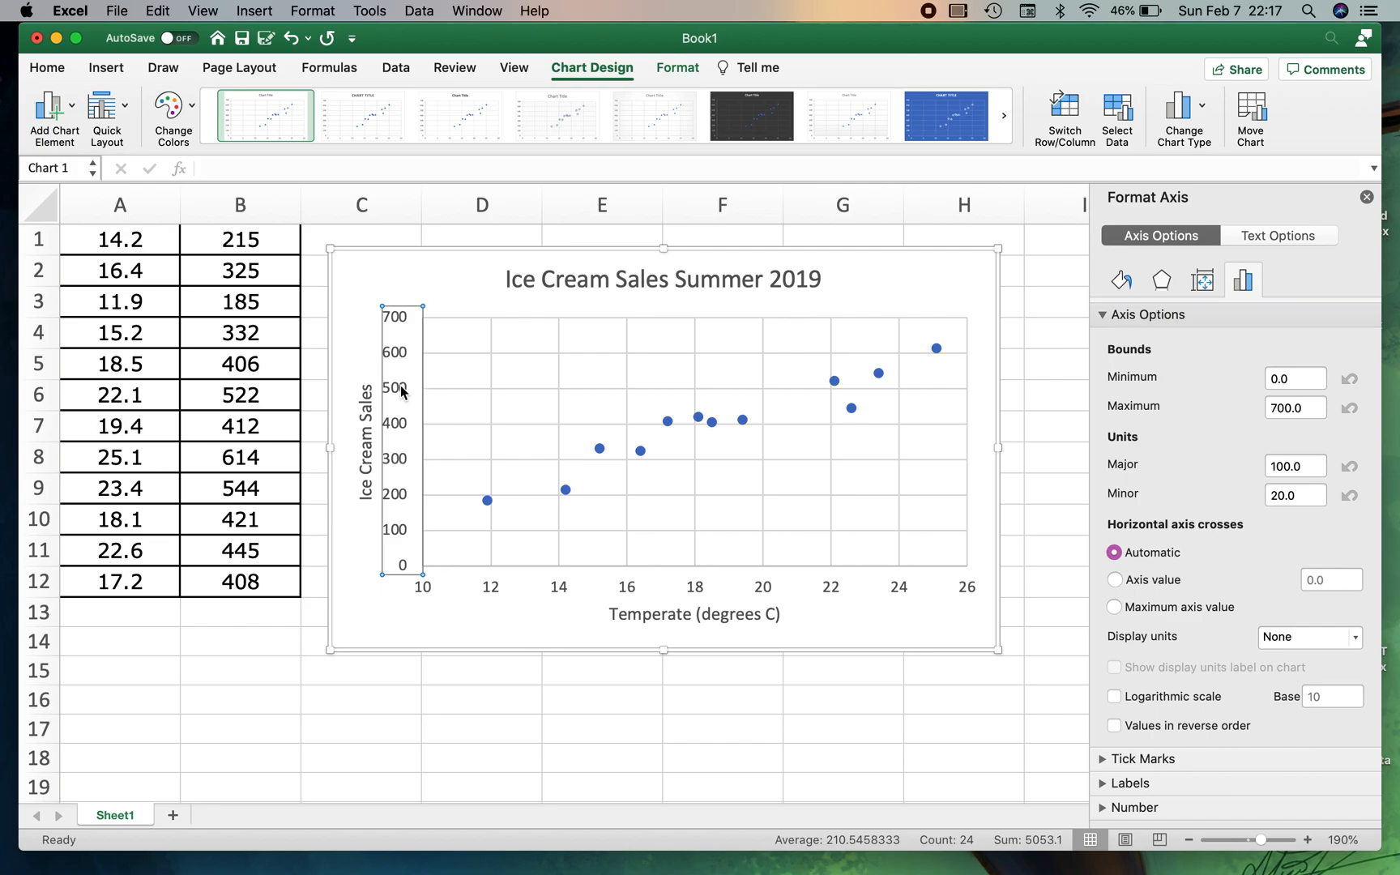
mouse_move(388, 337)
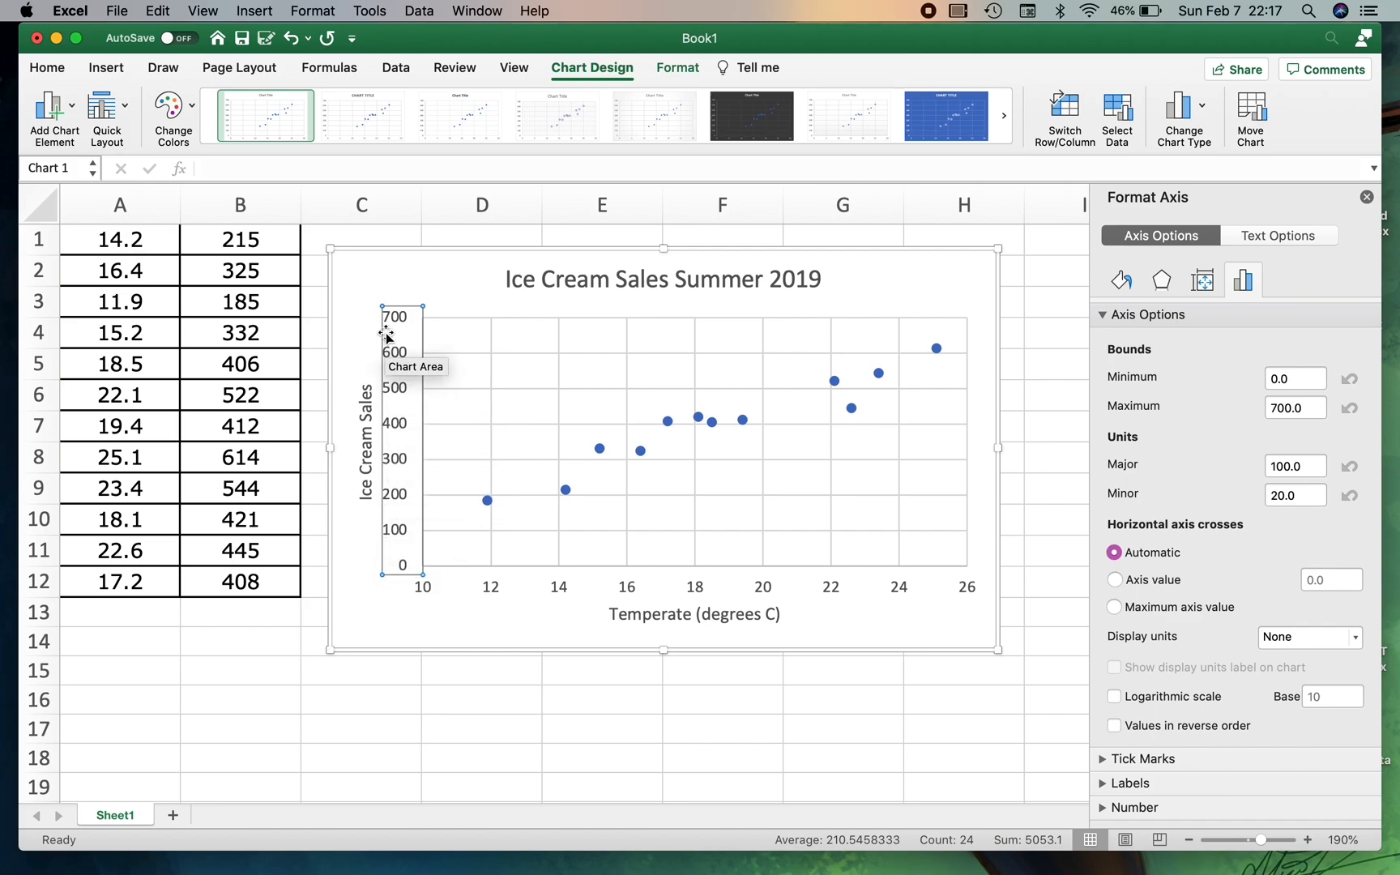
mouse_move(404, 540)
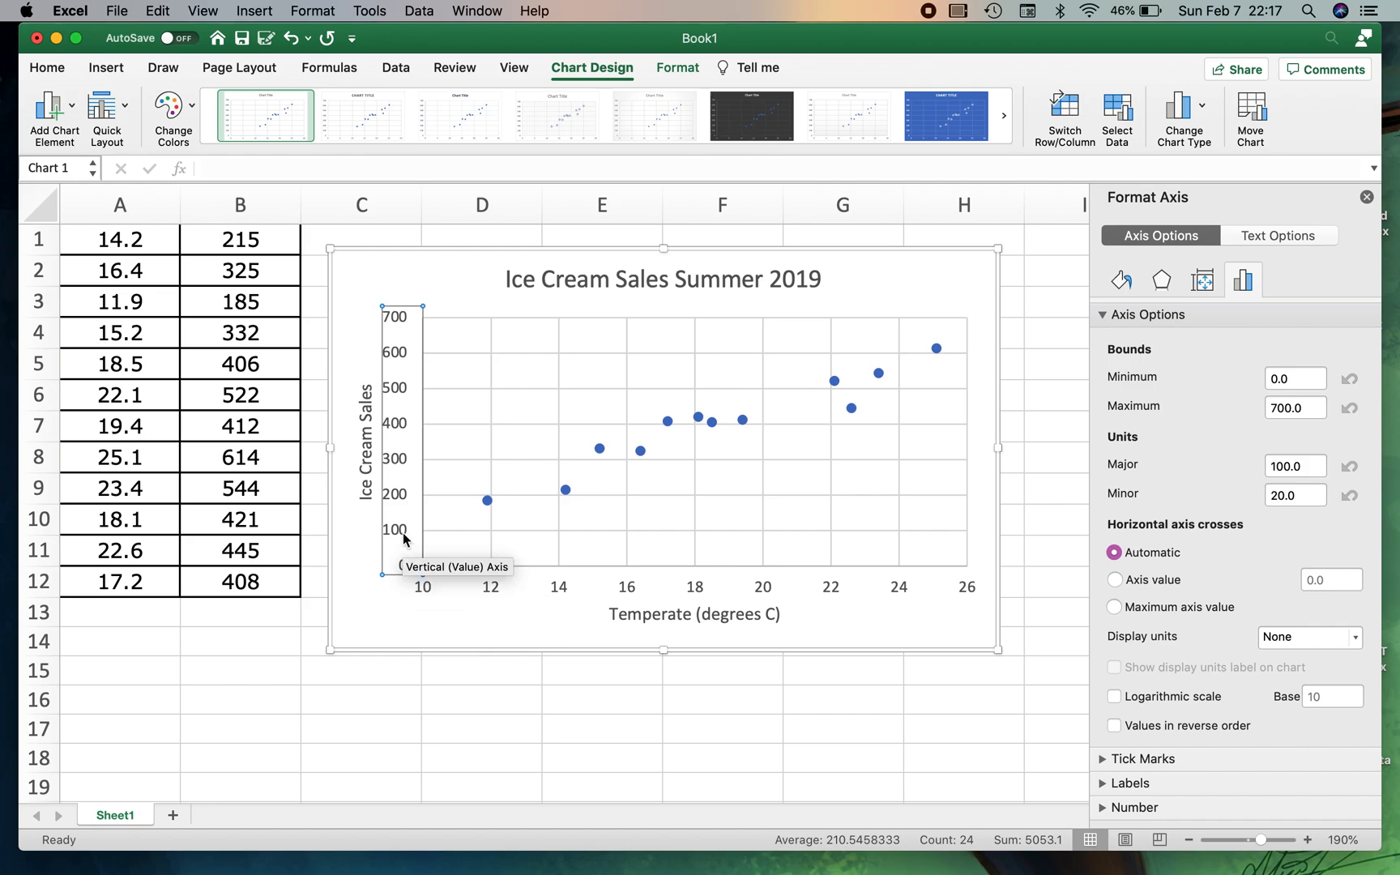
- Set the sales axis minimum bound to 100.0
left_click(1294, 378)
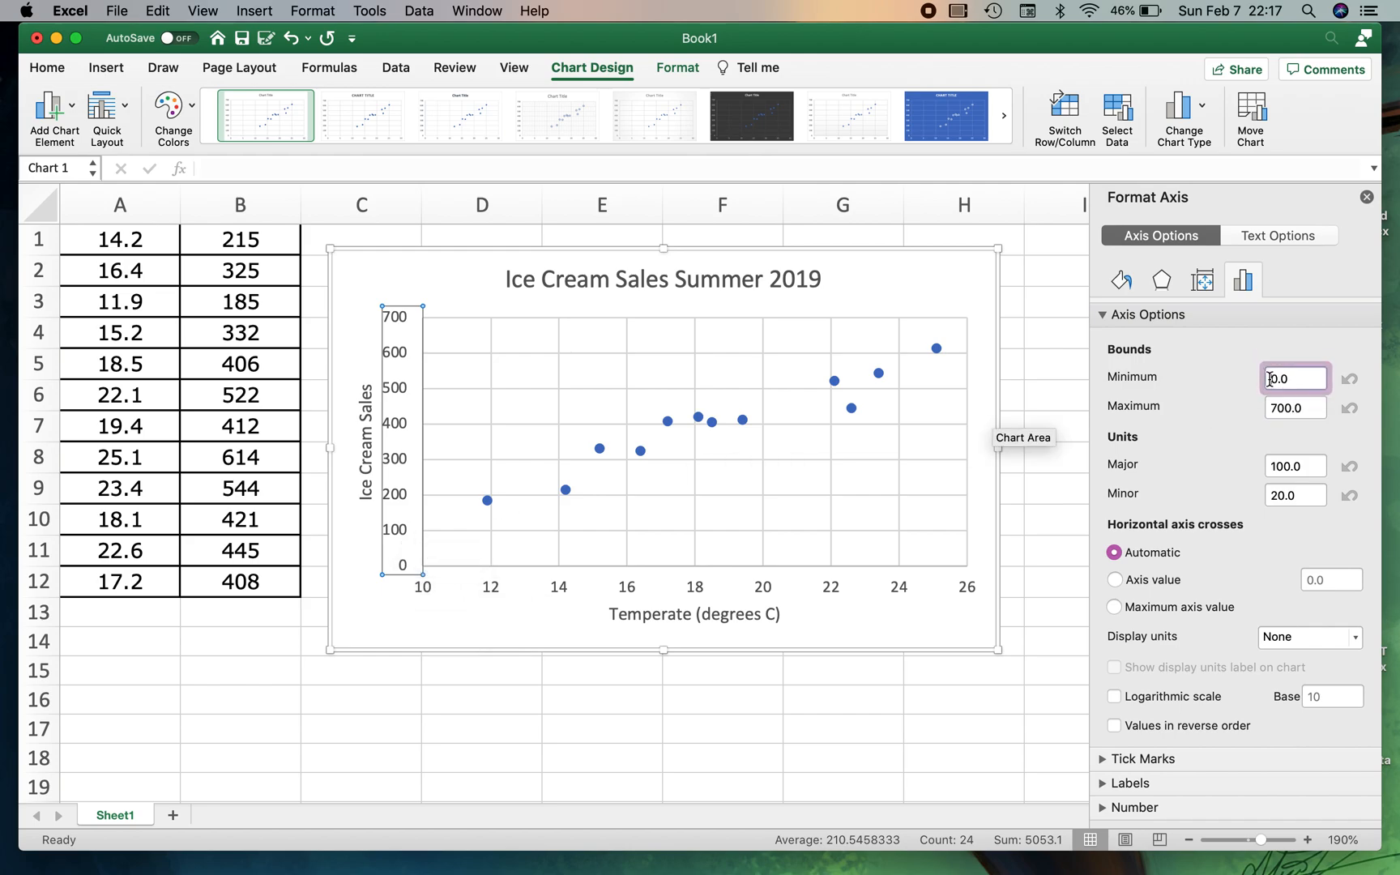
type("100.0")
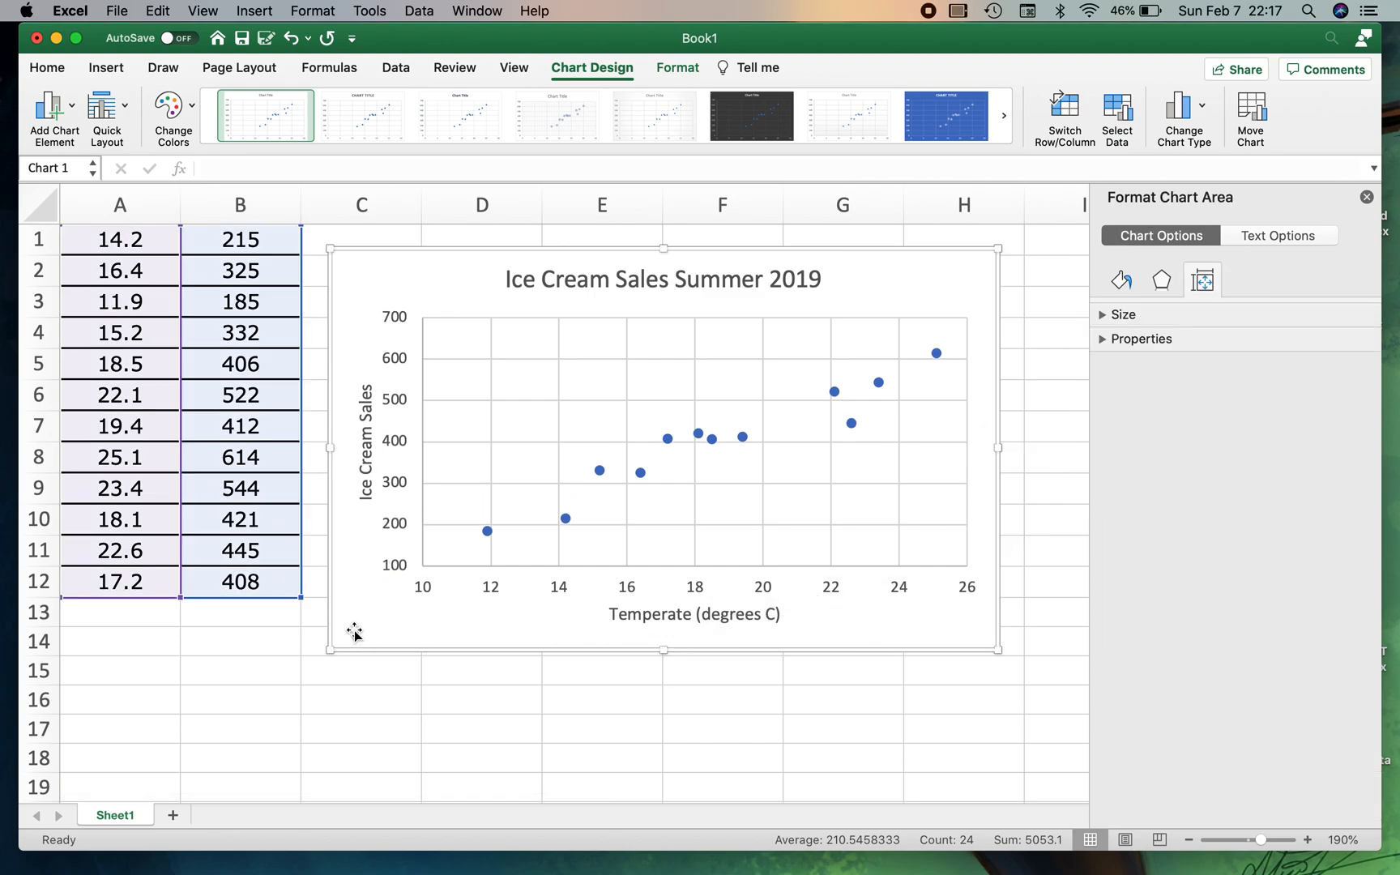
mouse_move(389, 623)
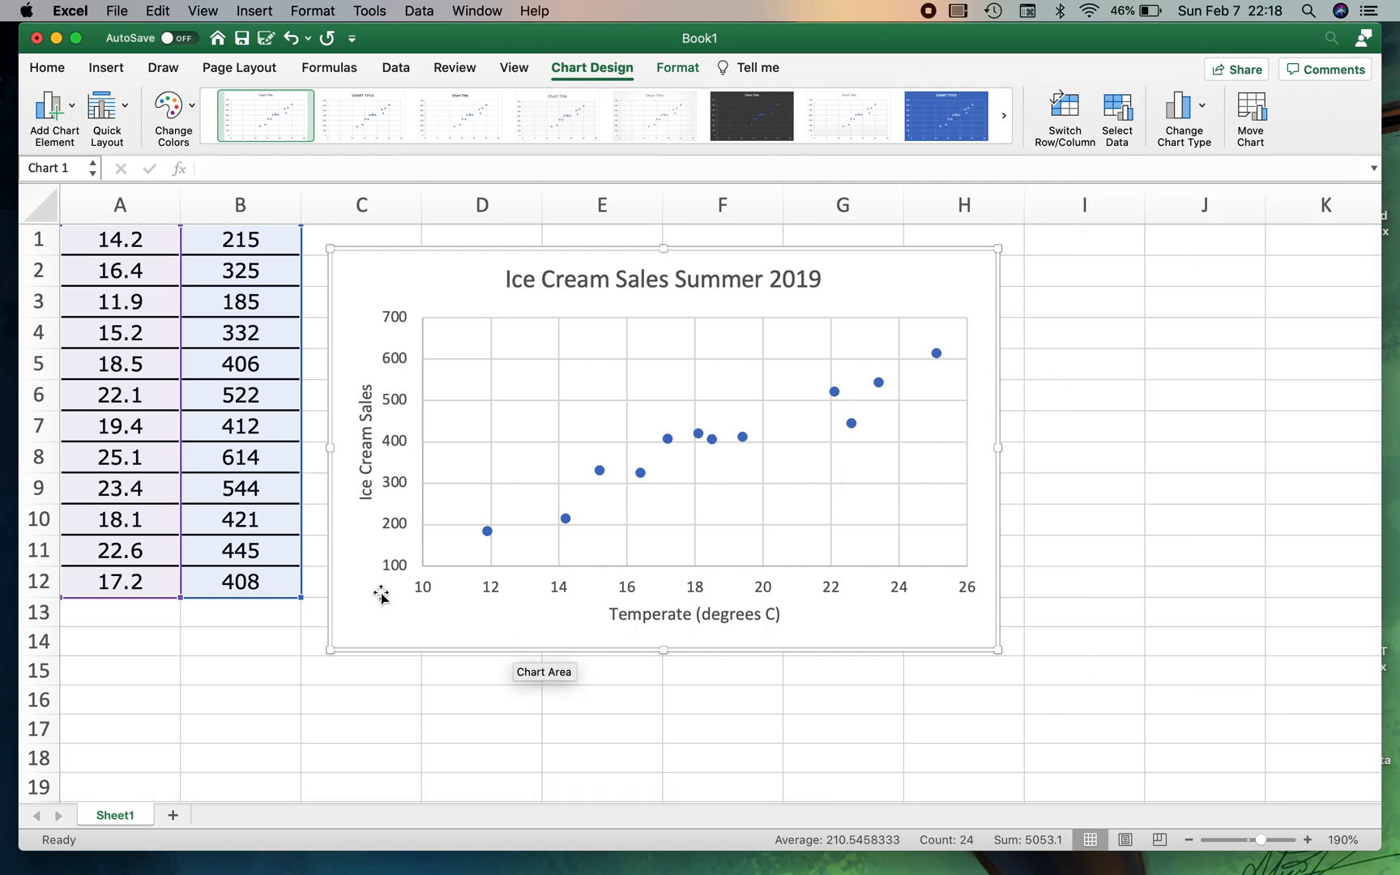
mouse_move(449, 590)
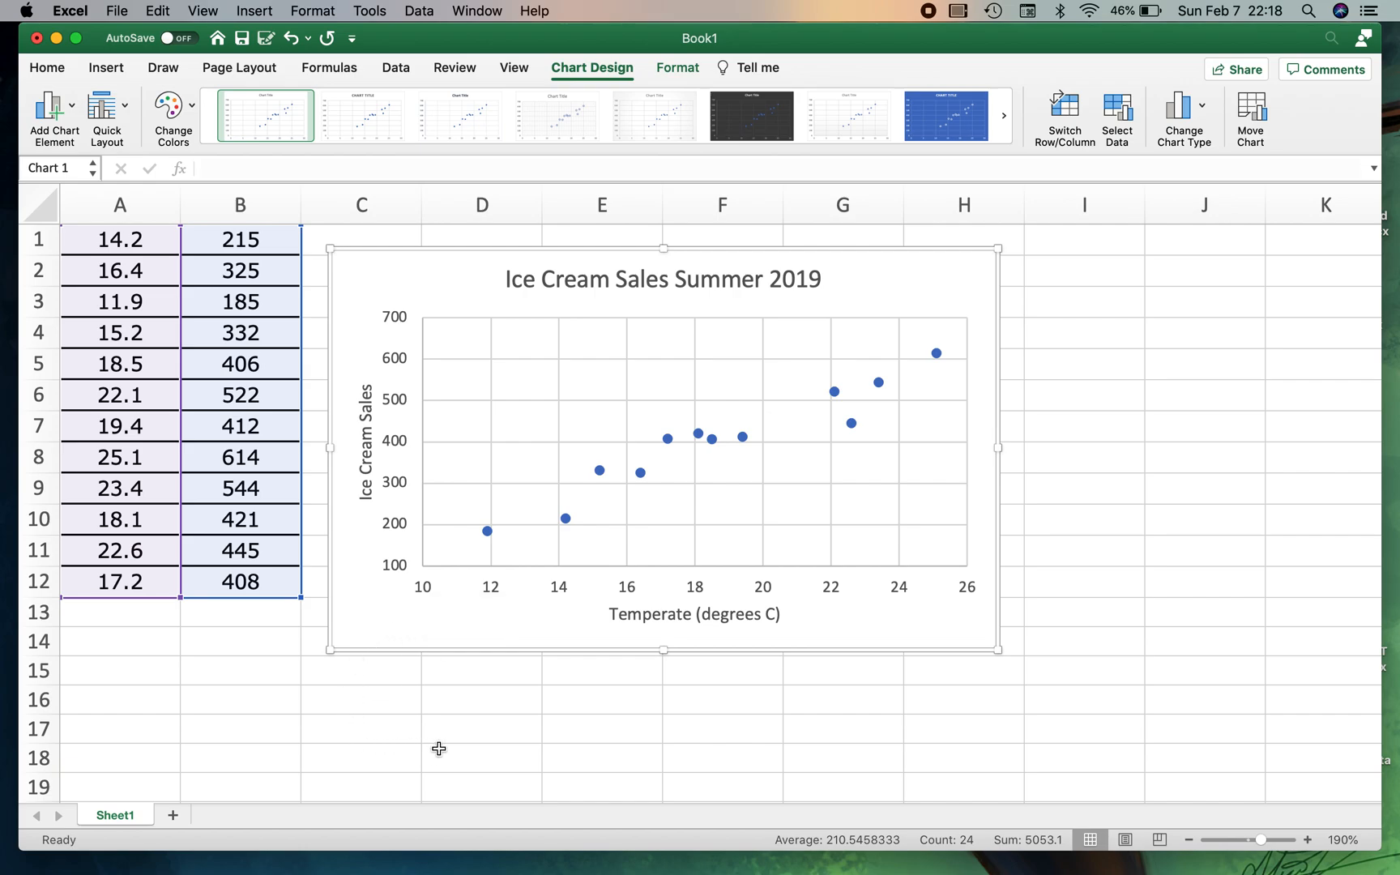
mouse_move(493, 719)
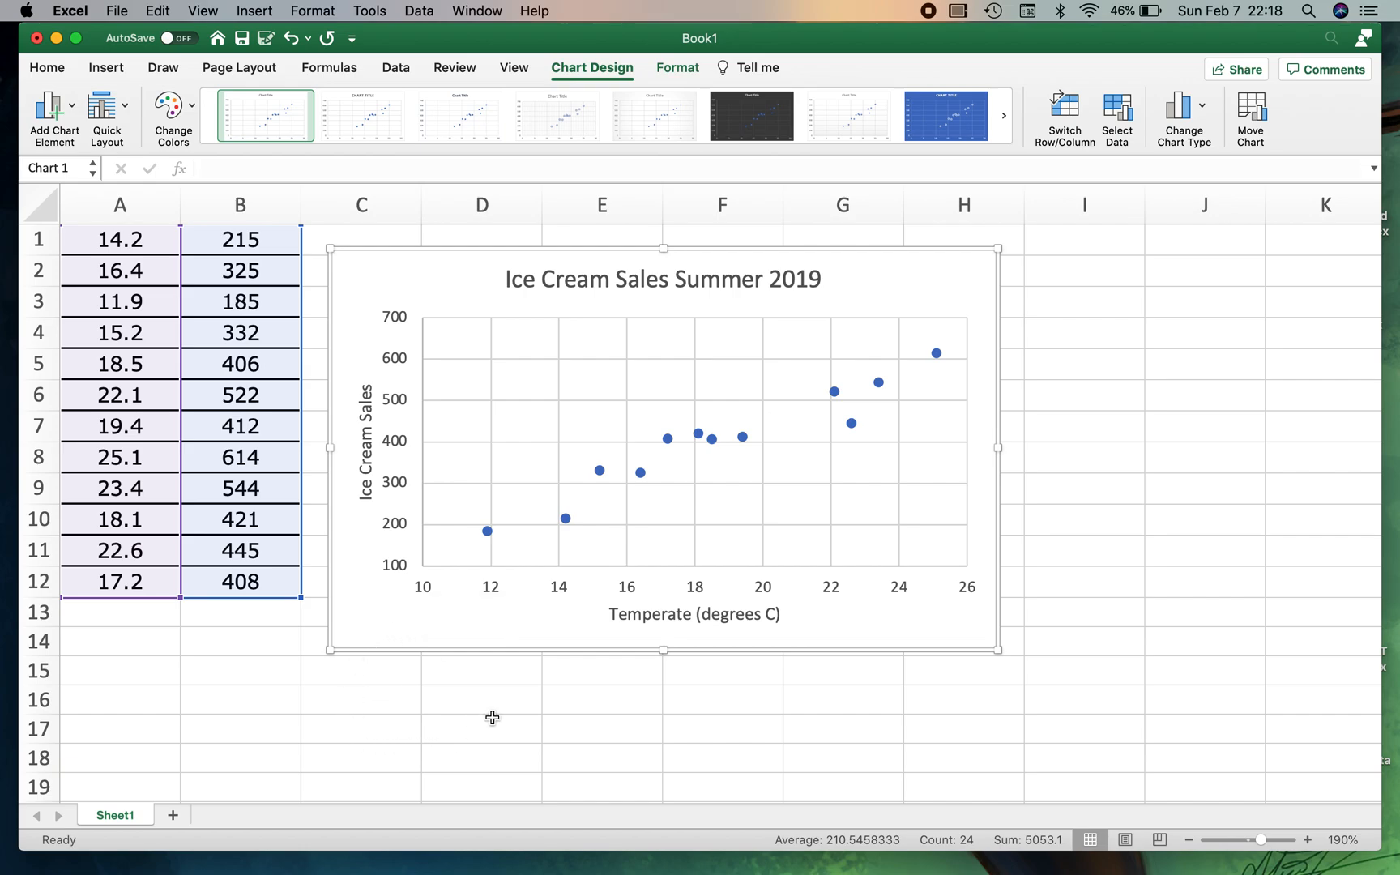
mouse_move(50, 112)
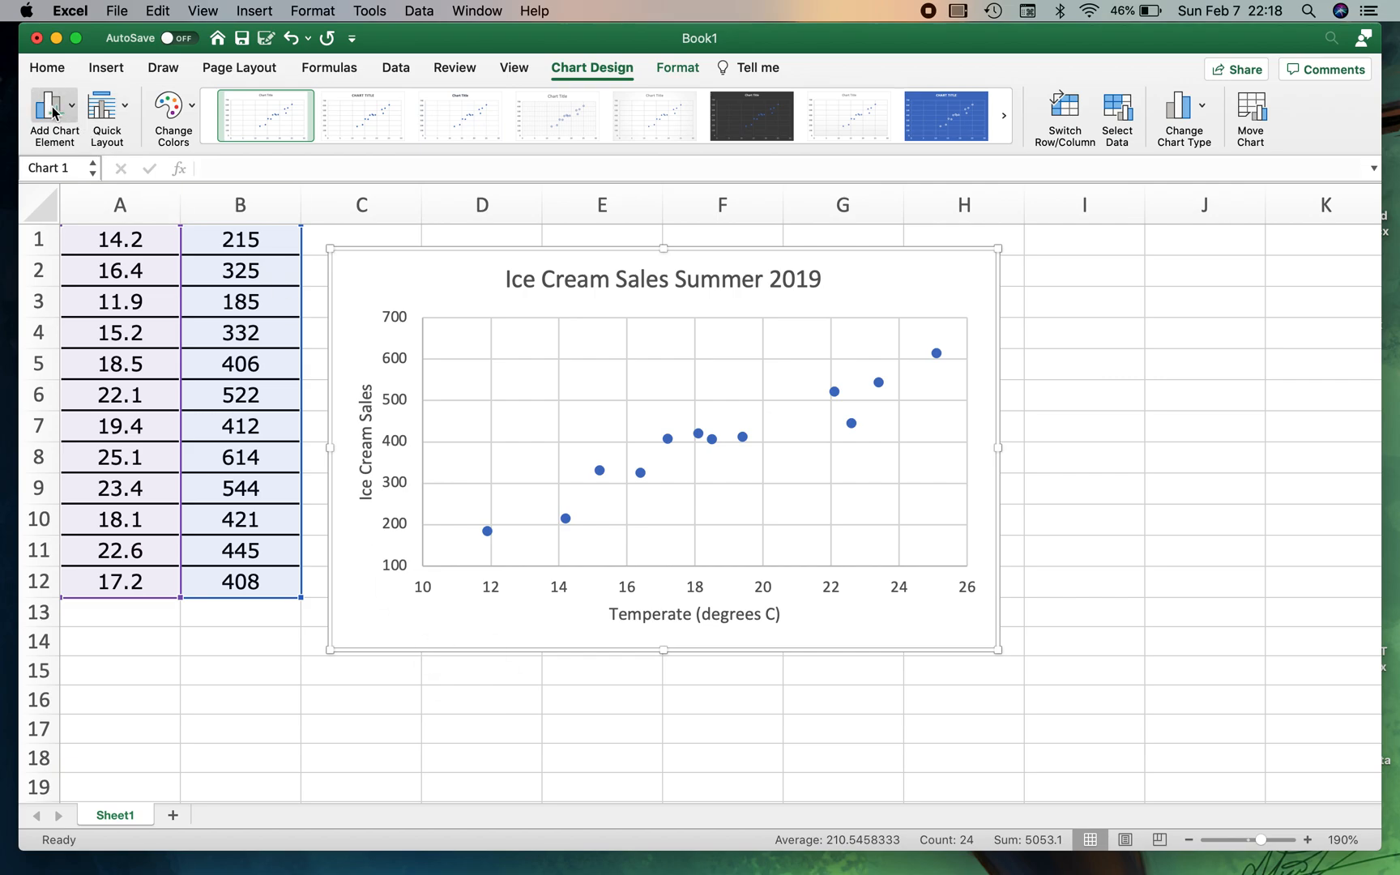
mouse_move(815, 548)
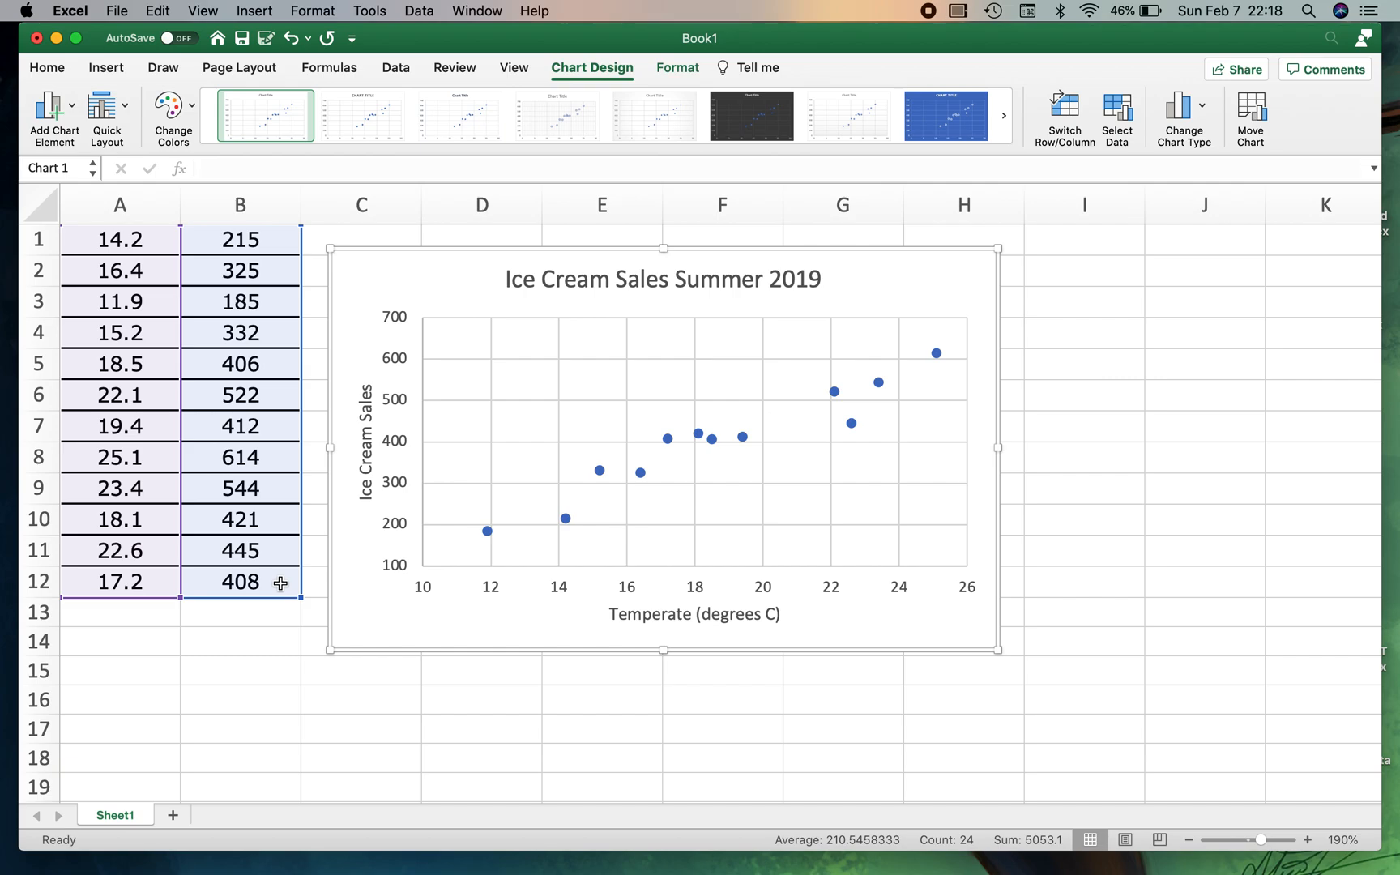
mouse_move(177, 457)
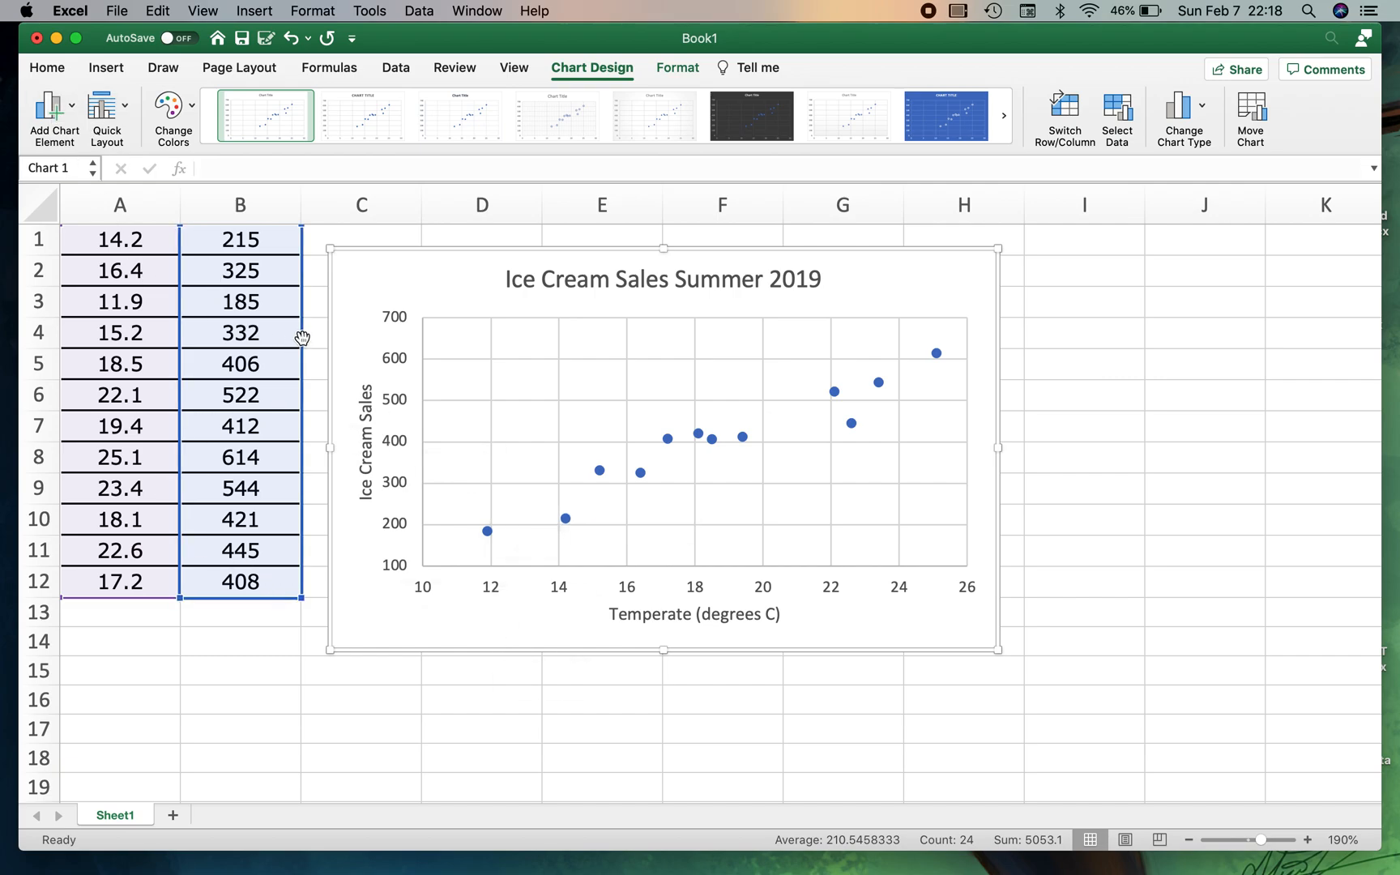
- Bring up the Add Chart Element list to reach the trendline types
left_click(47, 107)
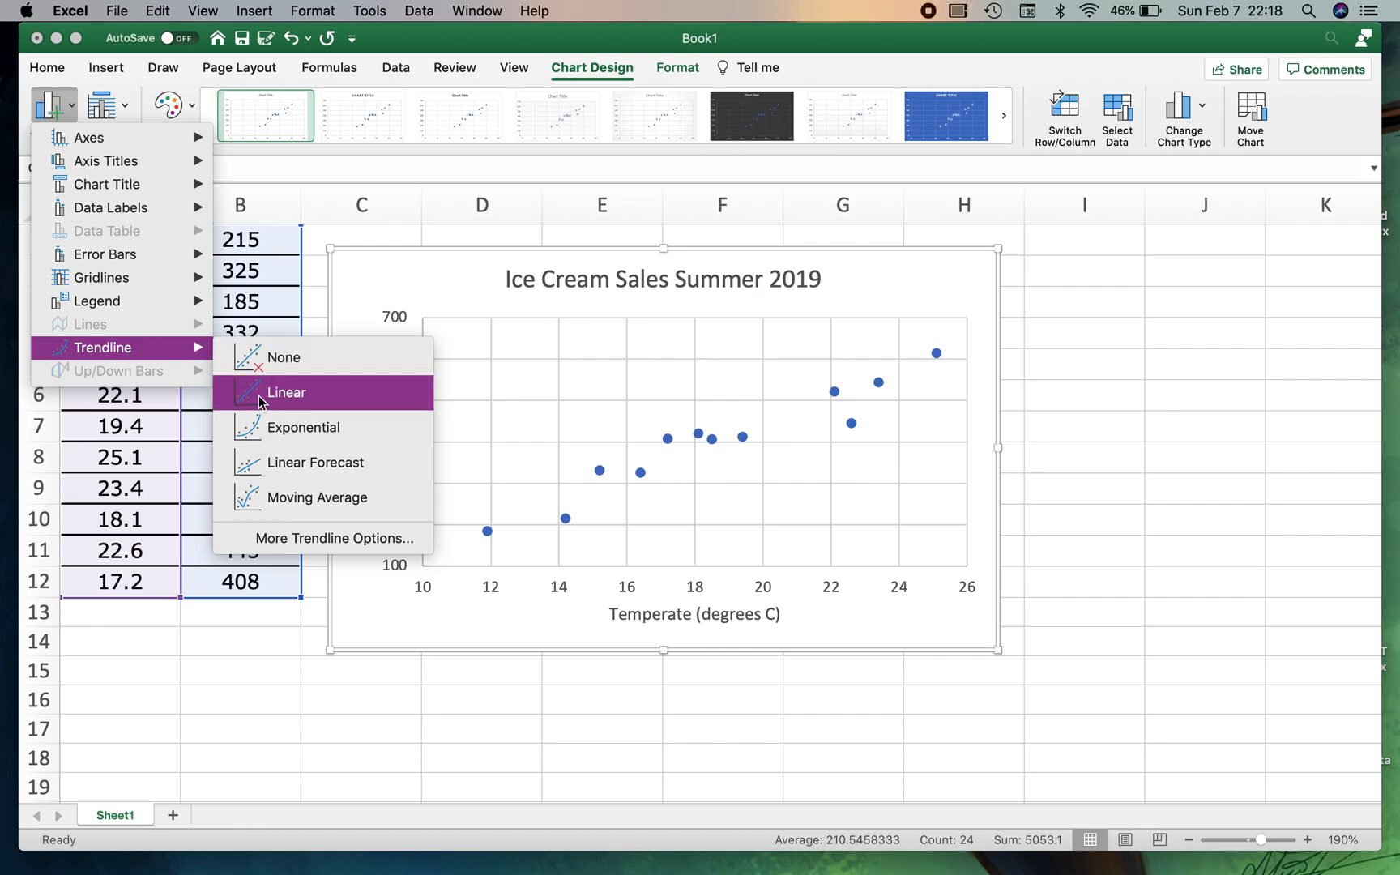
mouse_move(316, 498)
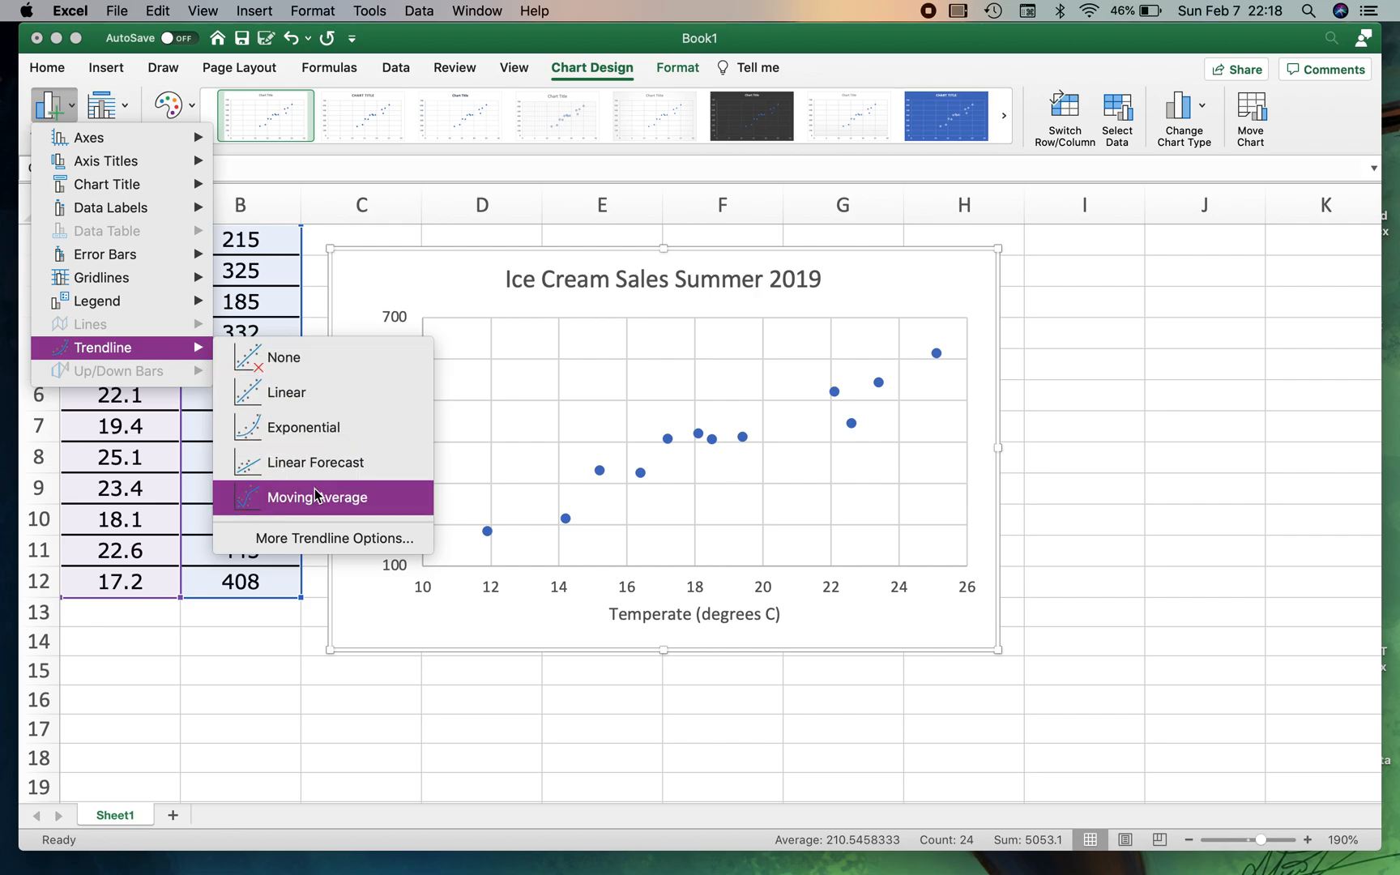
mouse_move(318, 392)
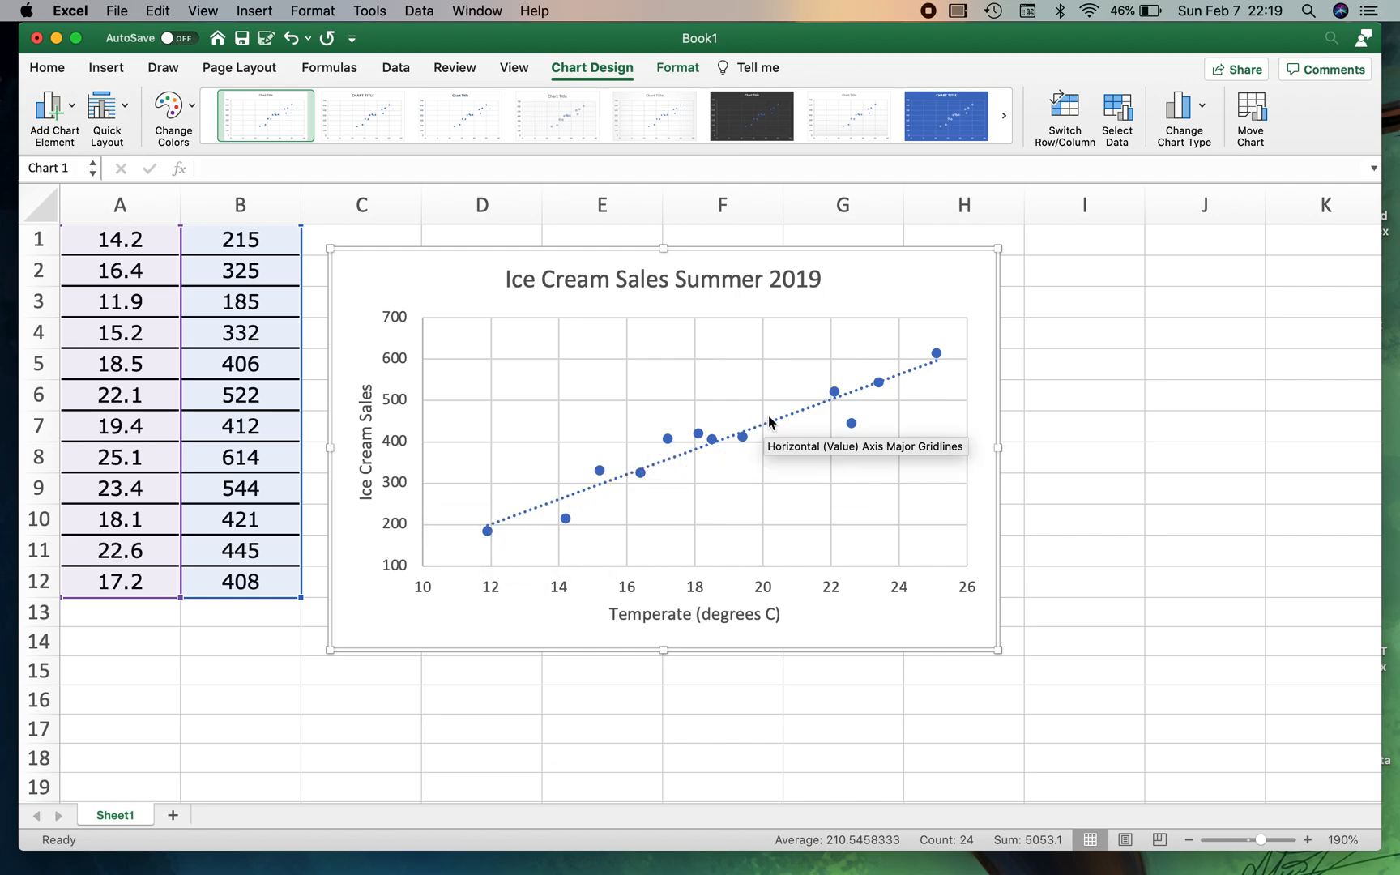
mouse_move(535, 516)
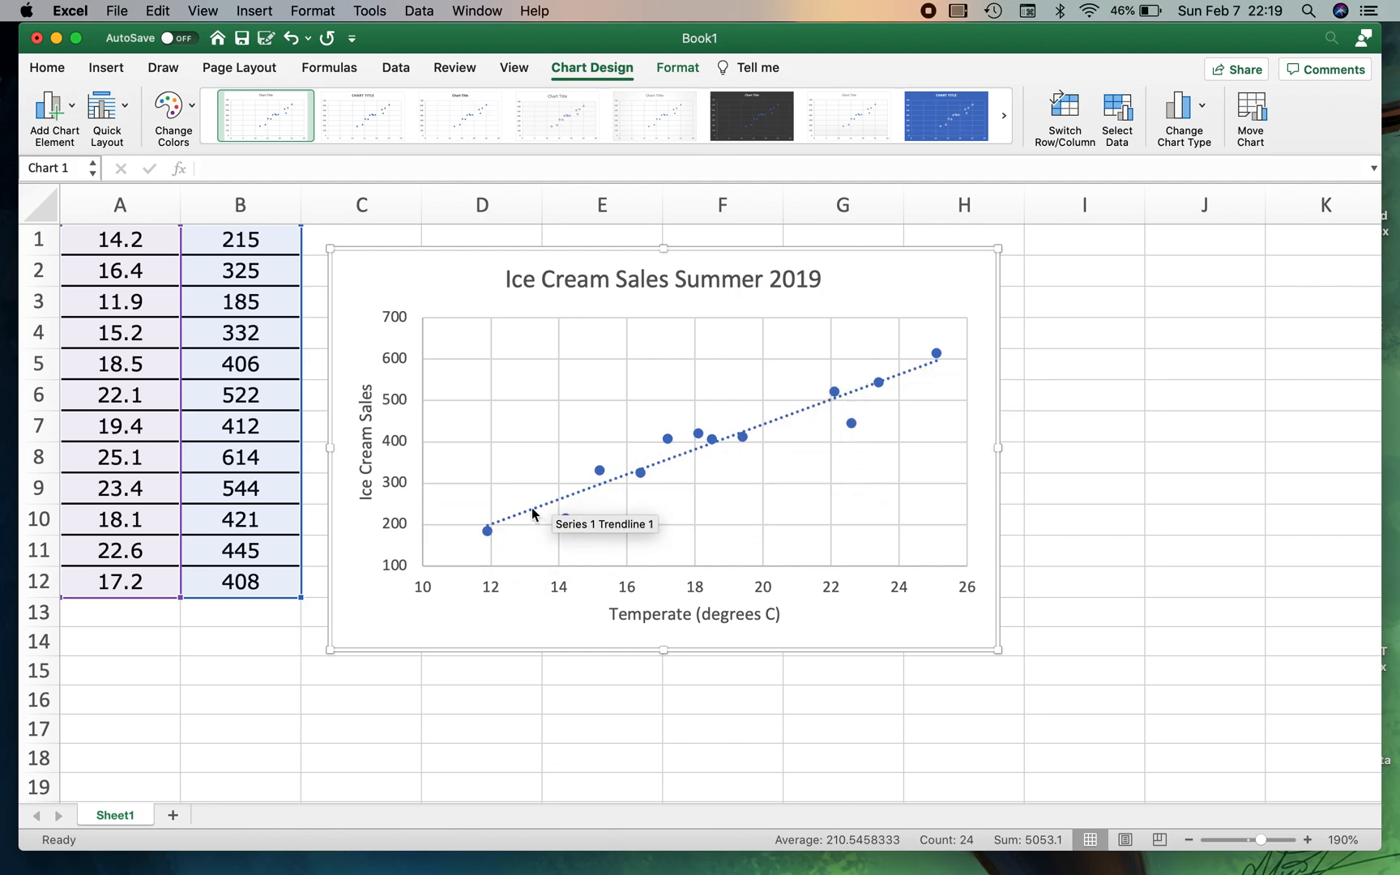
mouse_move(465, 689)
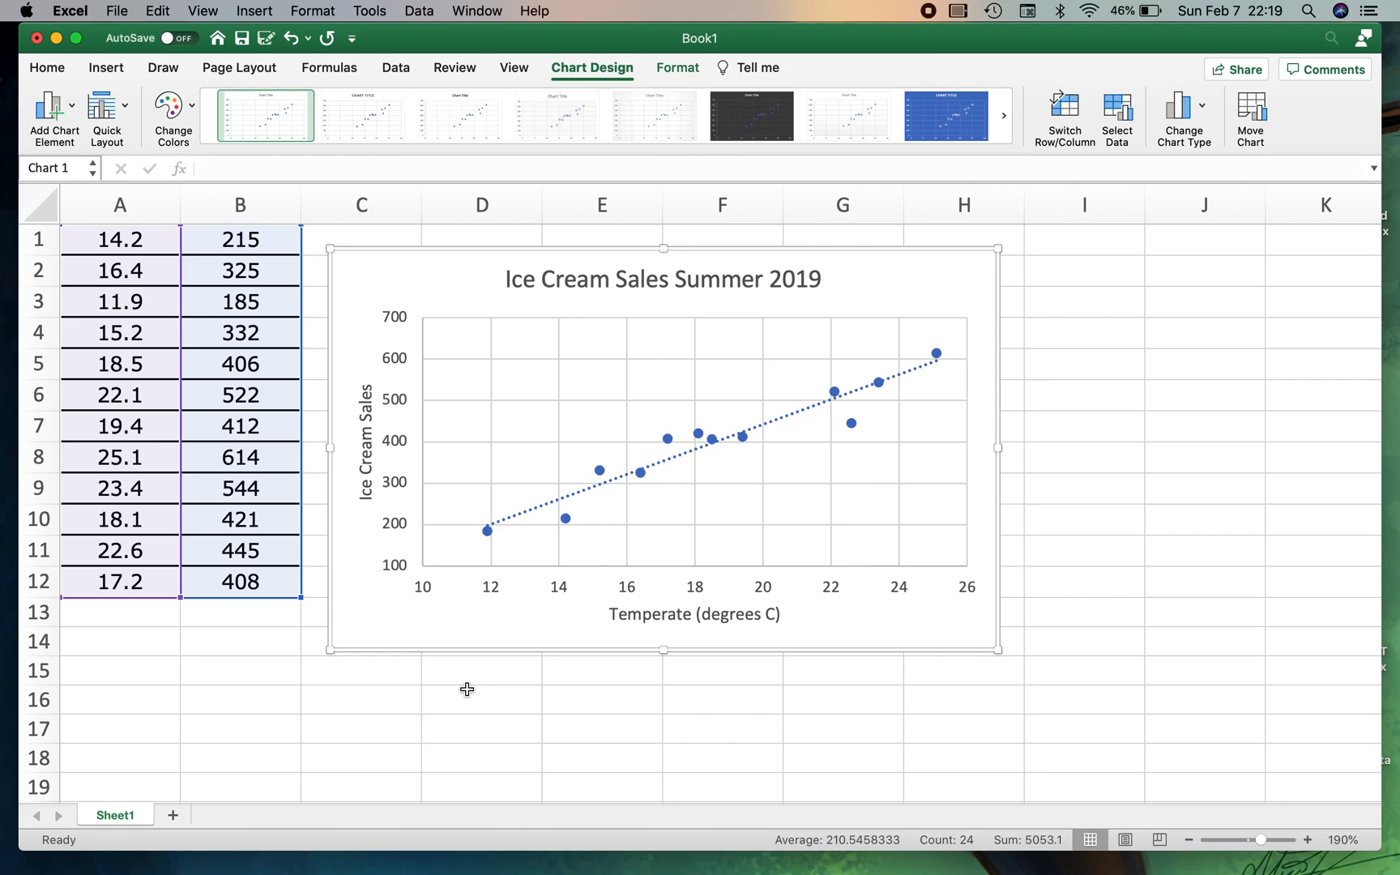
mouse_move(368, 592)
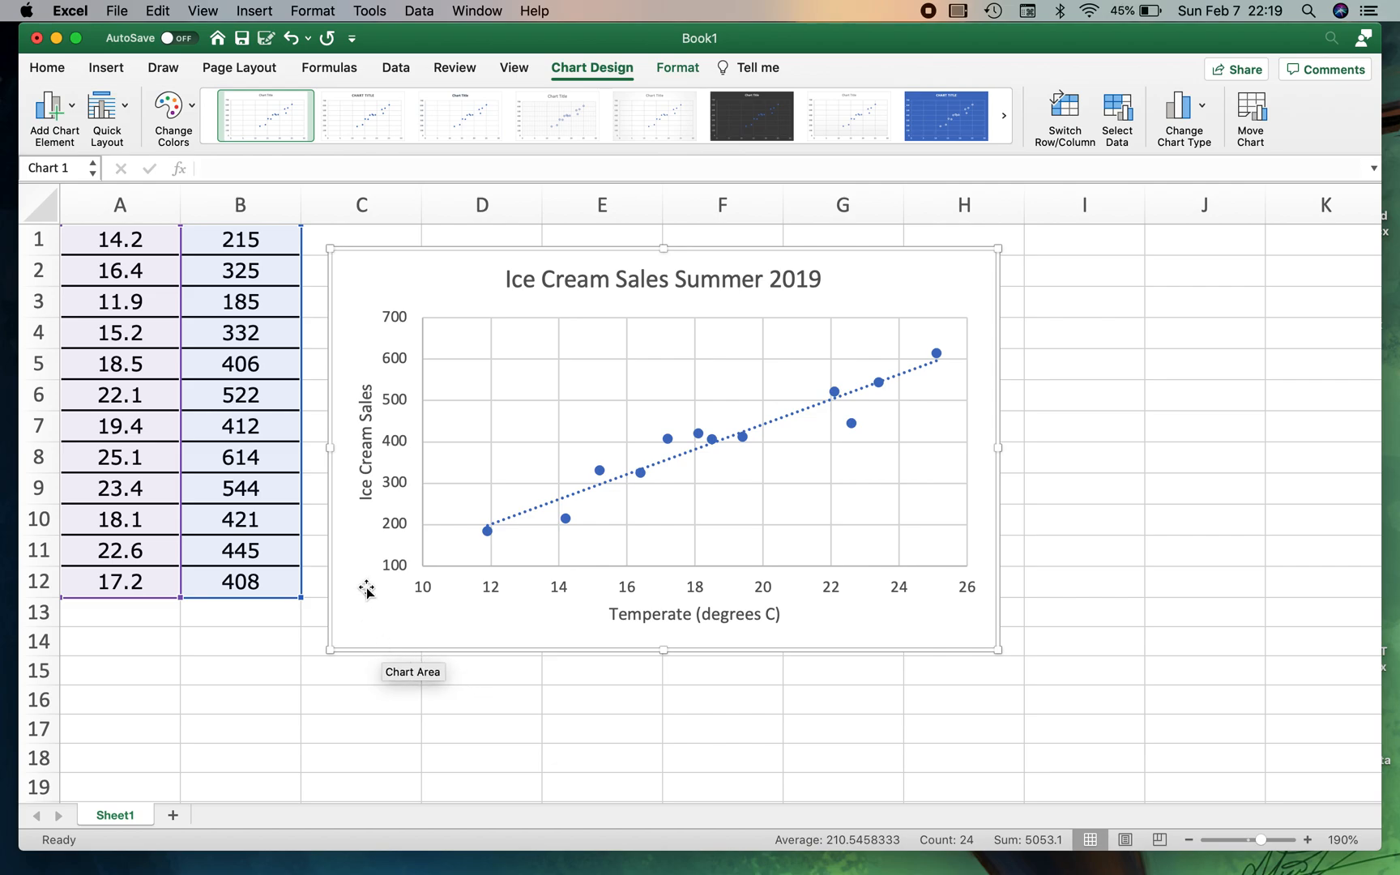
mouse_move(704, 645)
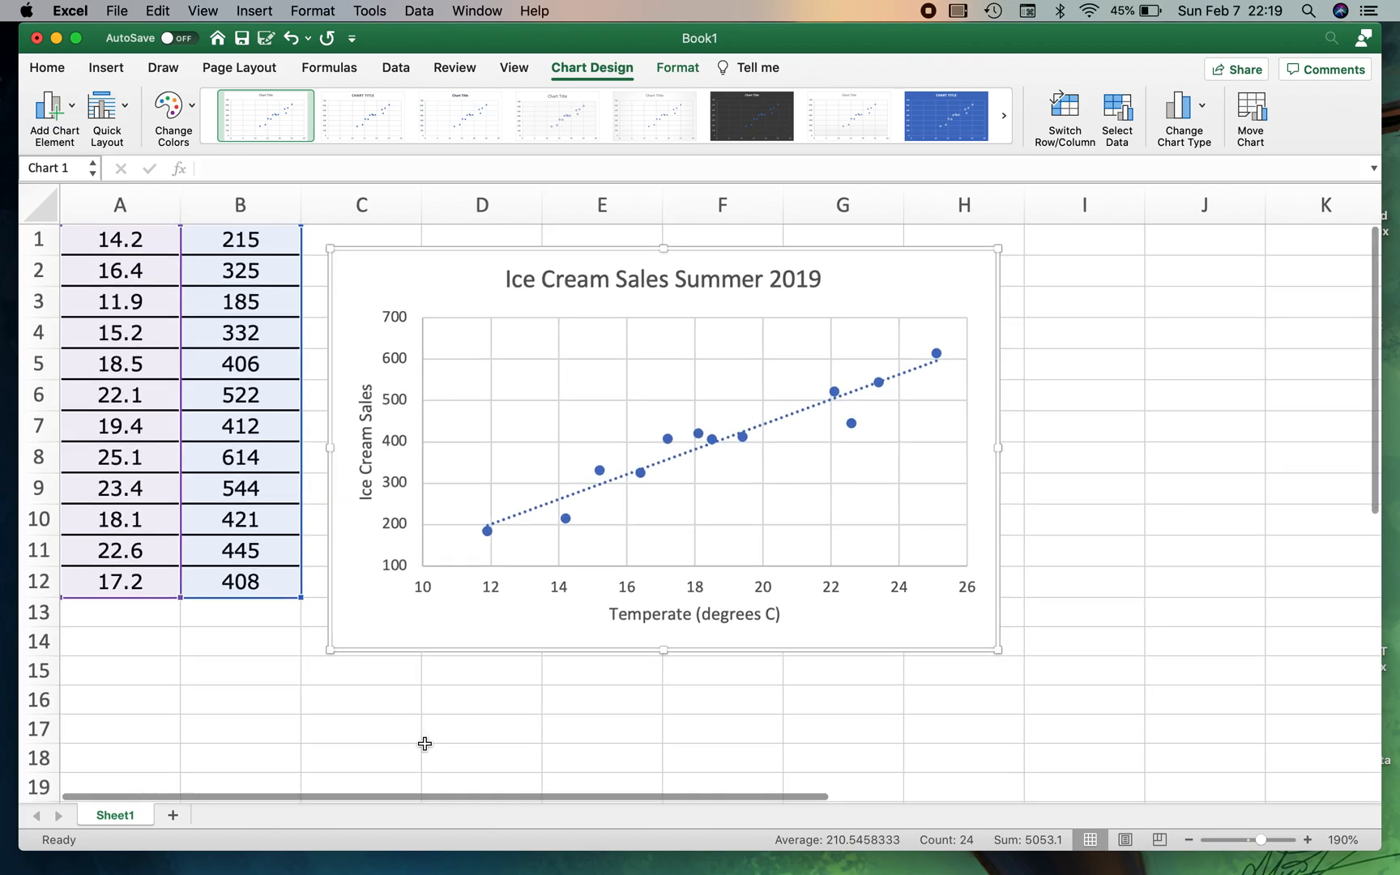
mouse_move(384, 662)
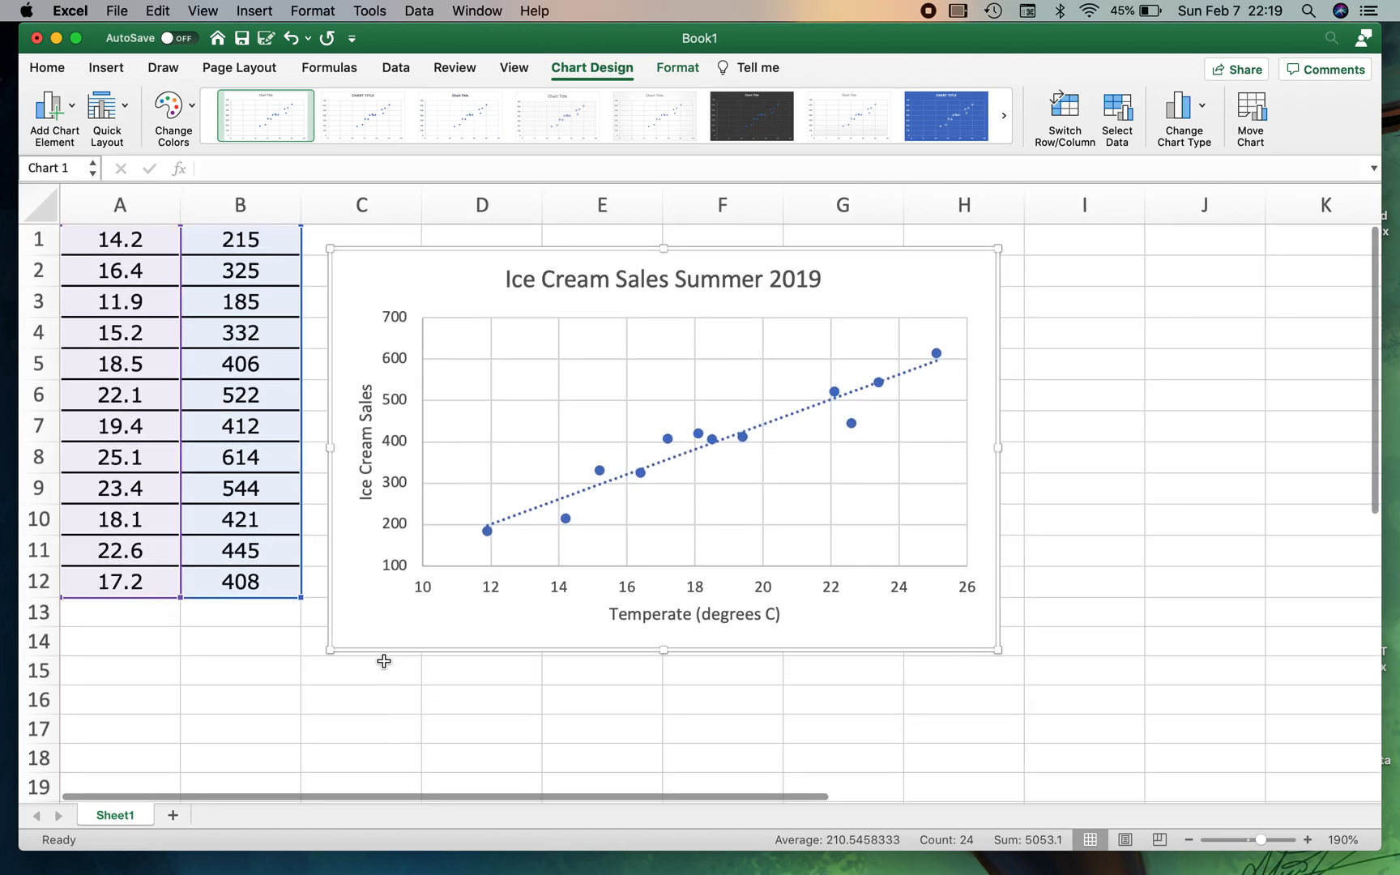
mouse_move(625, 449)
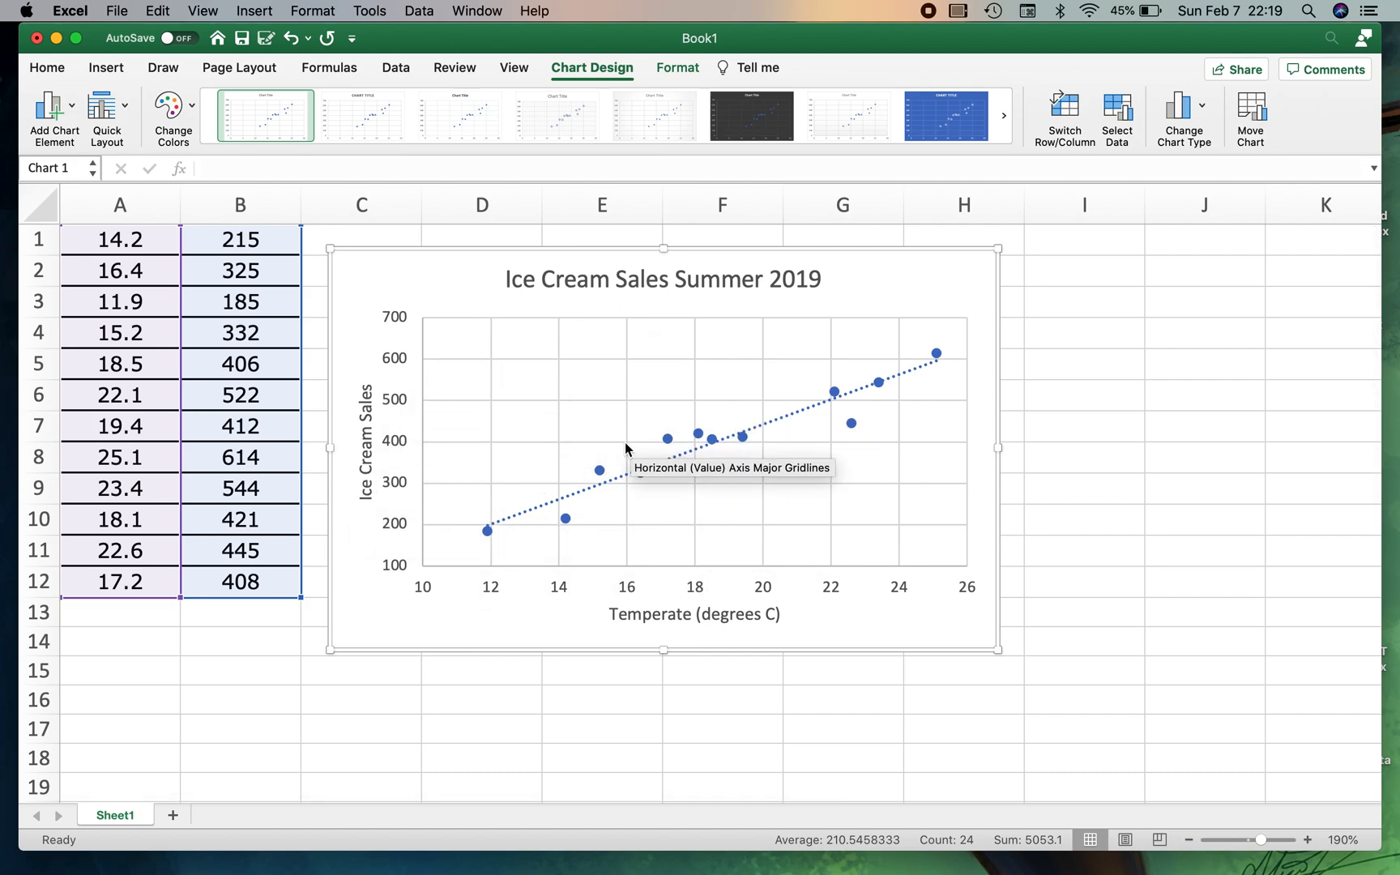
mouse_move(626, 661)
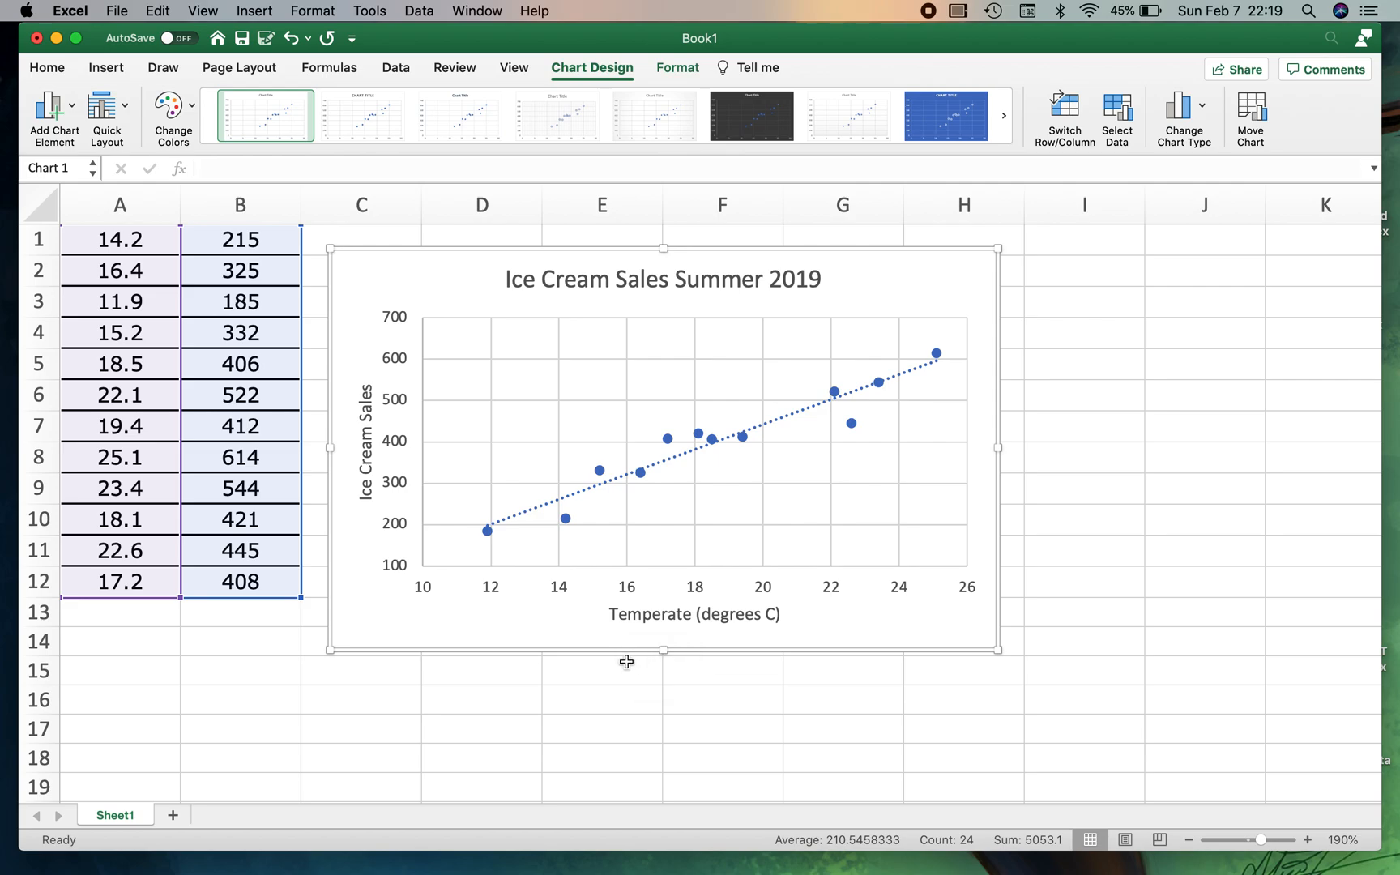
mouse_move(660, 505)
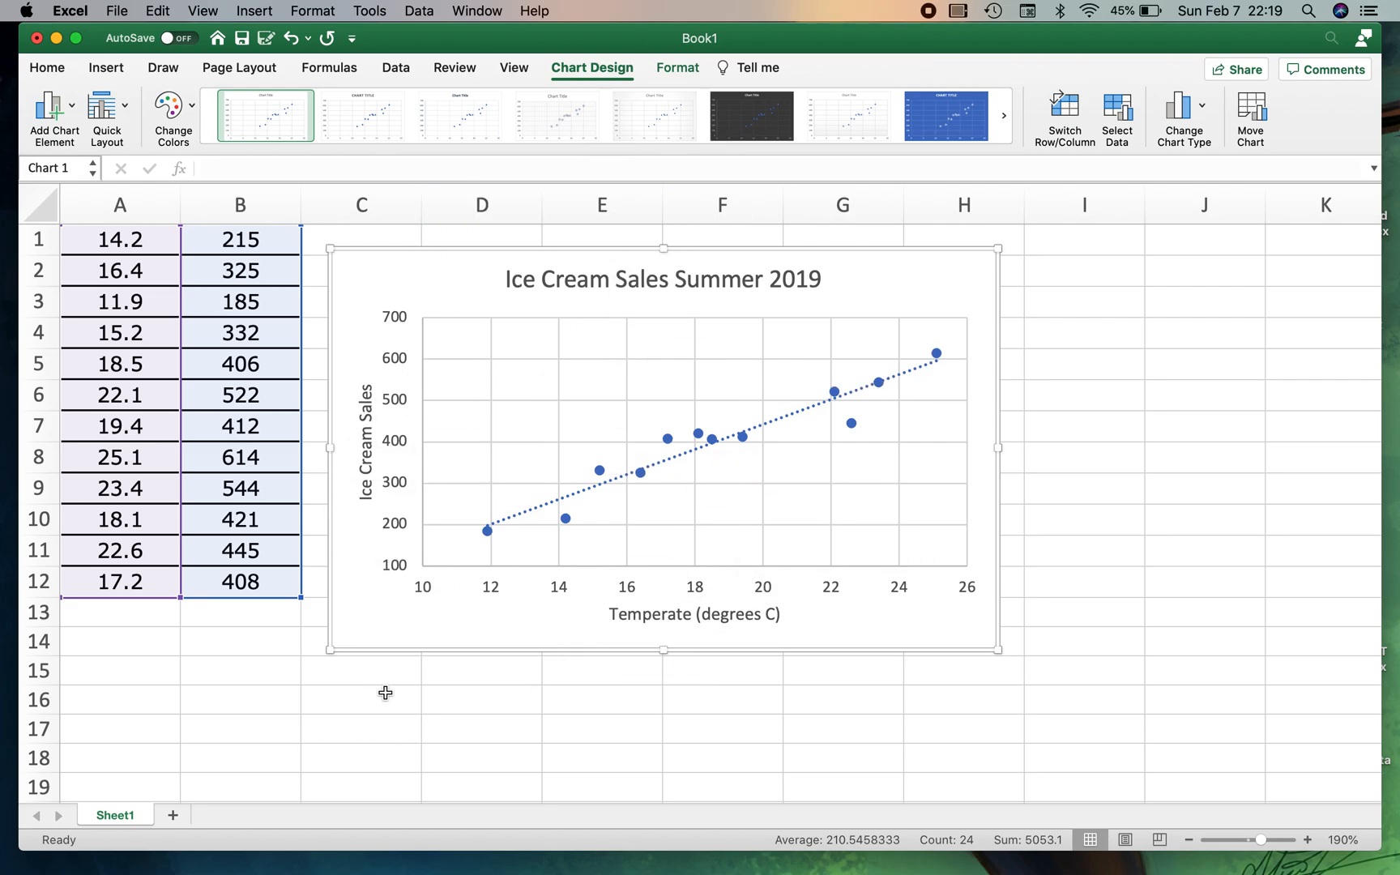
mouse_move(641, 684)
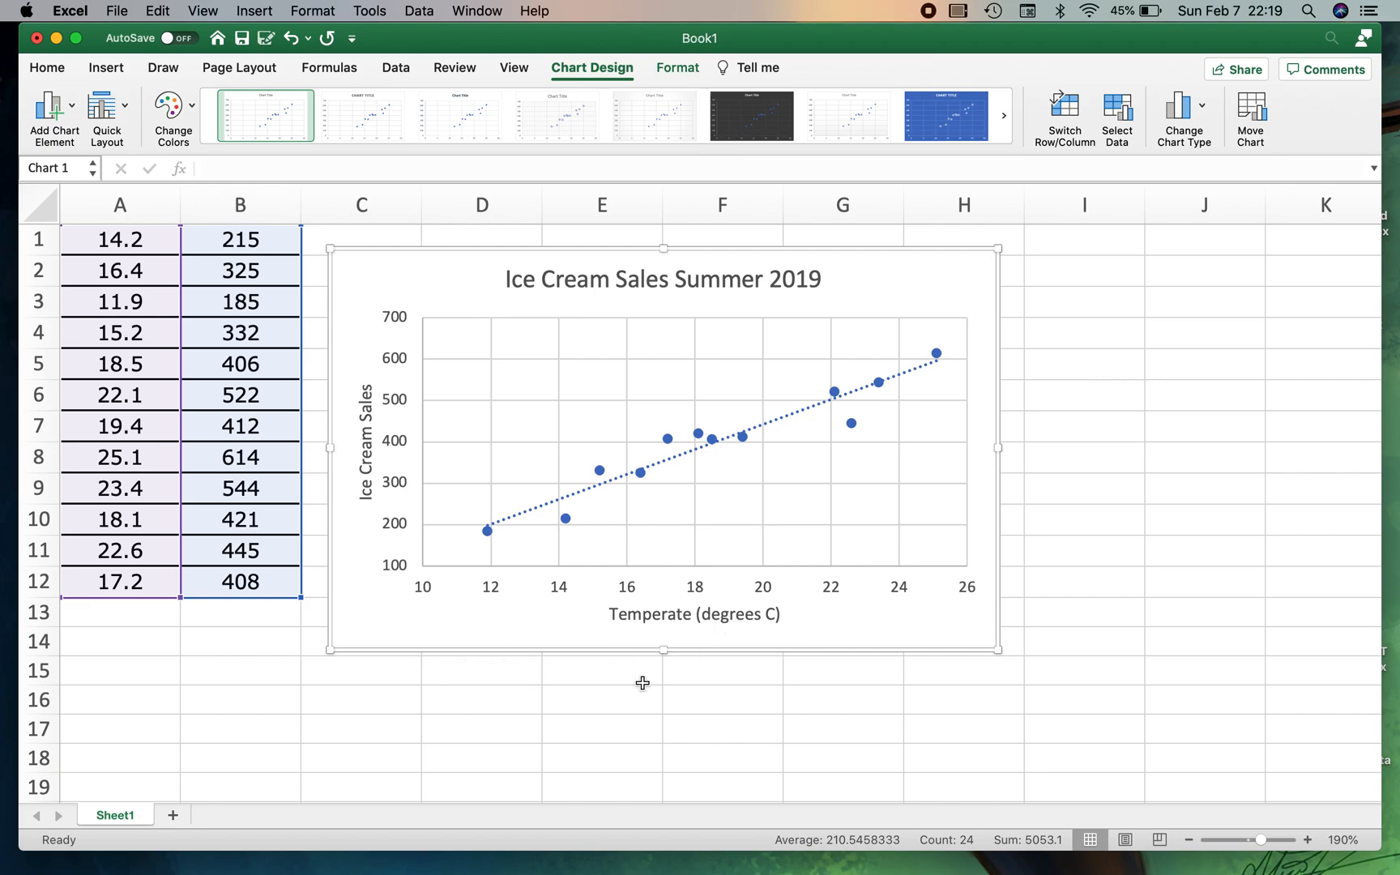
mouse_move(240, 692)
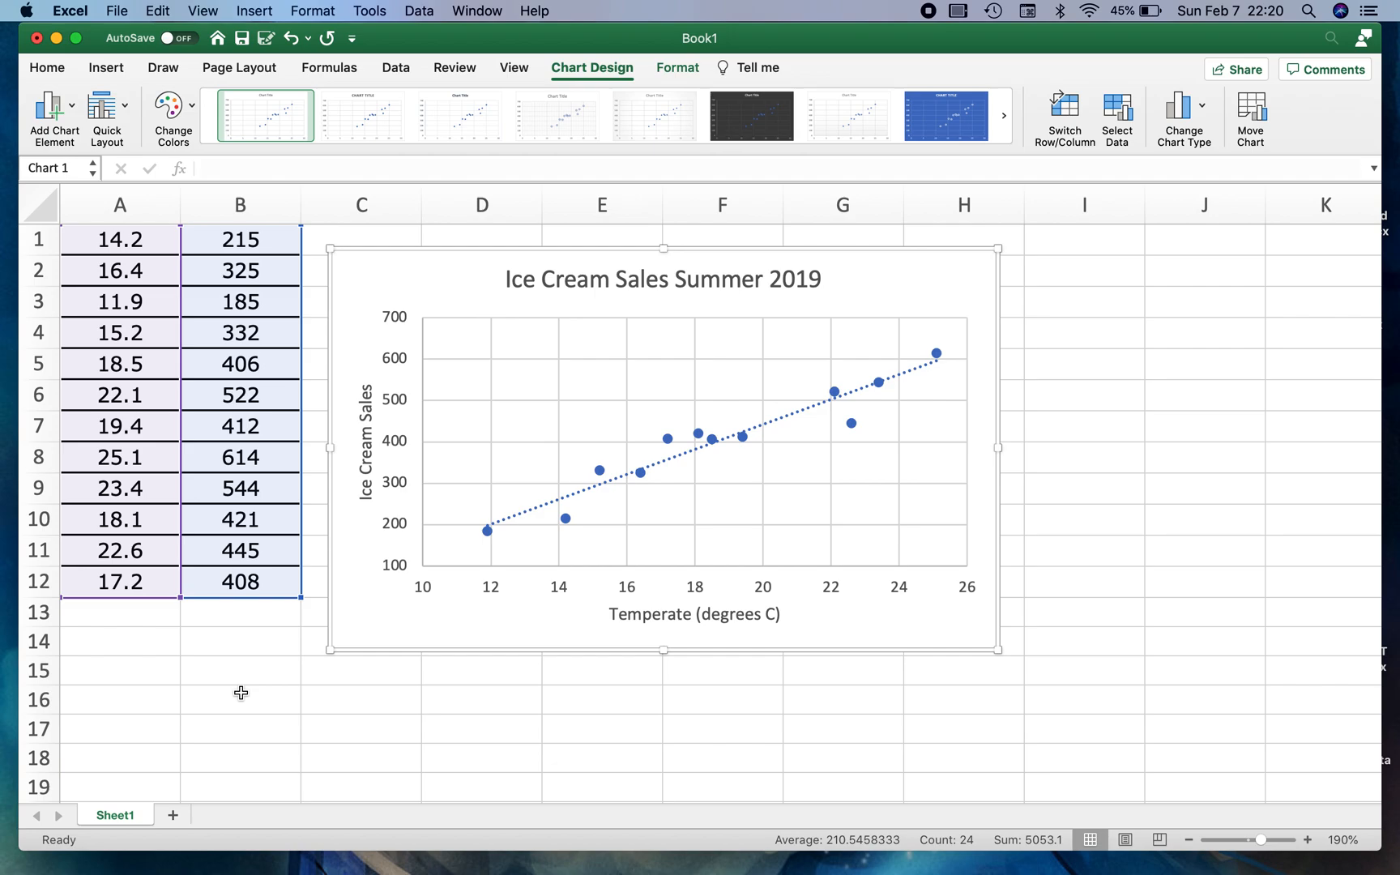
mouse_move(585, 496)
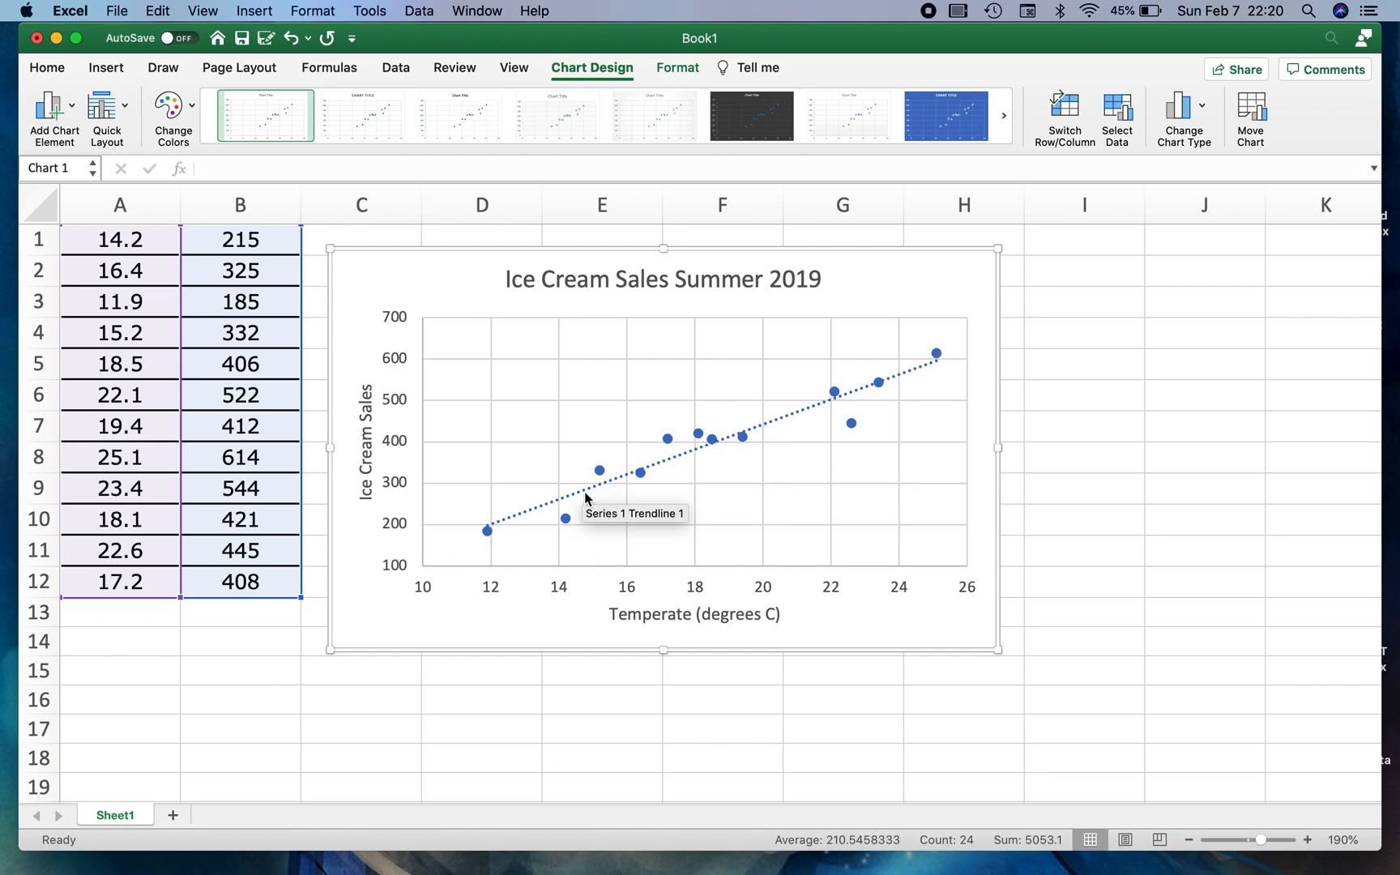
mouse_move(584, 503)
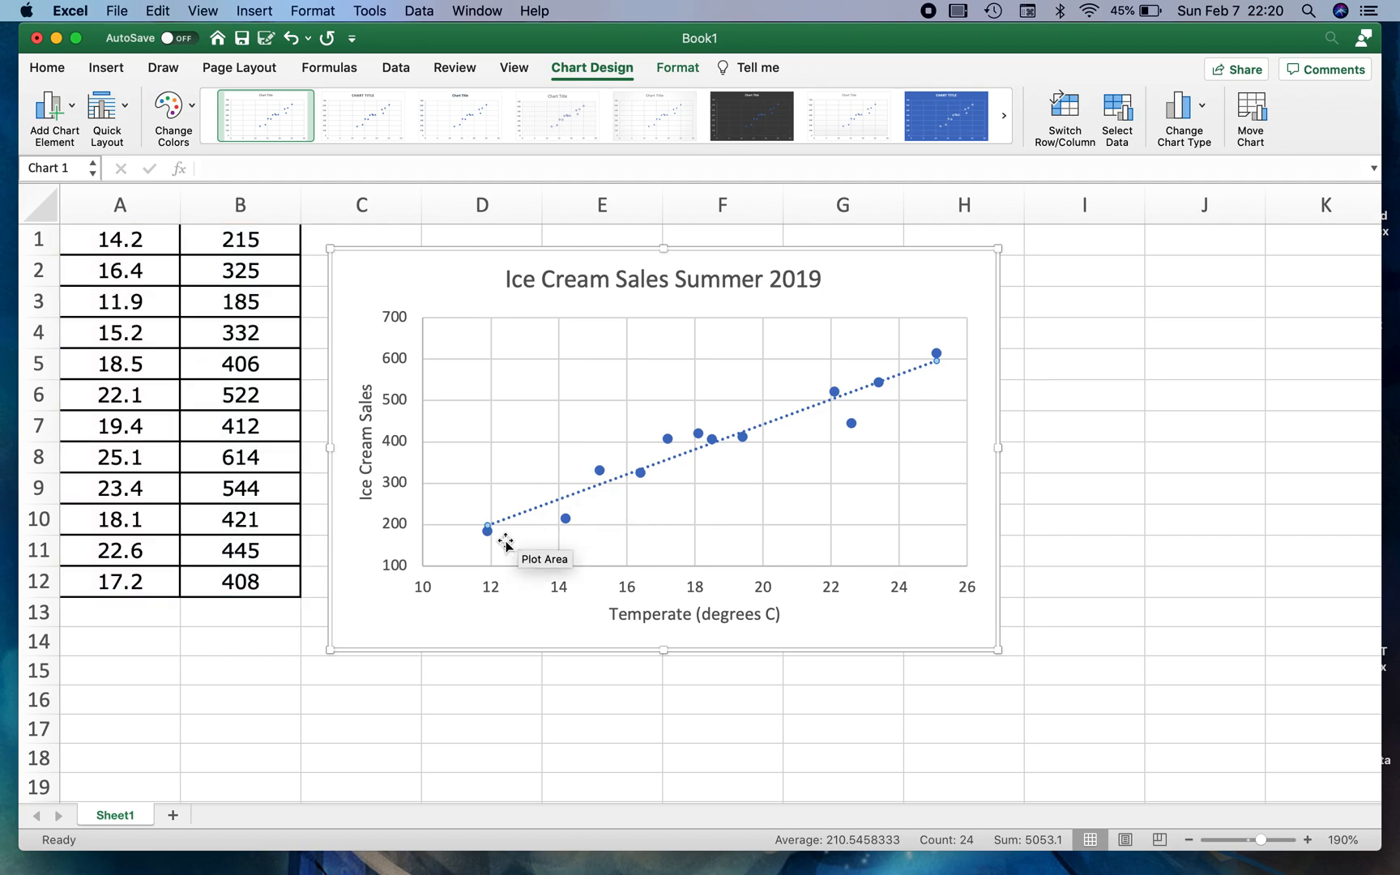
mouse_move(429, 582)
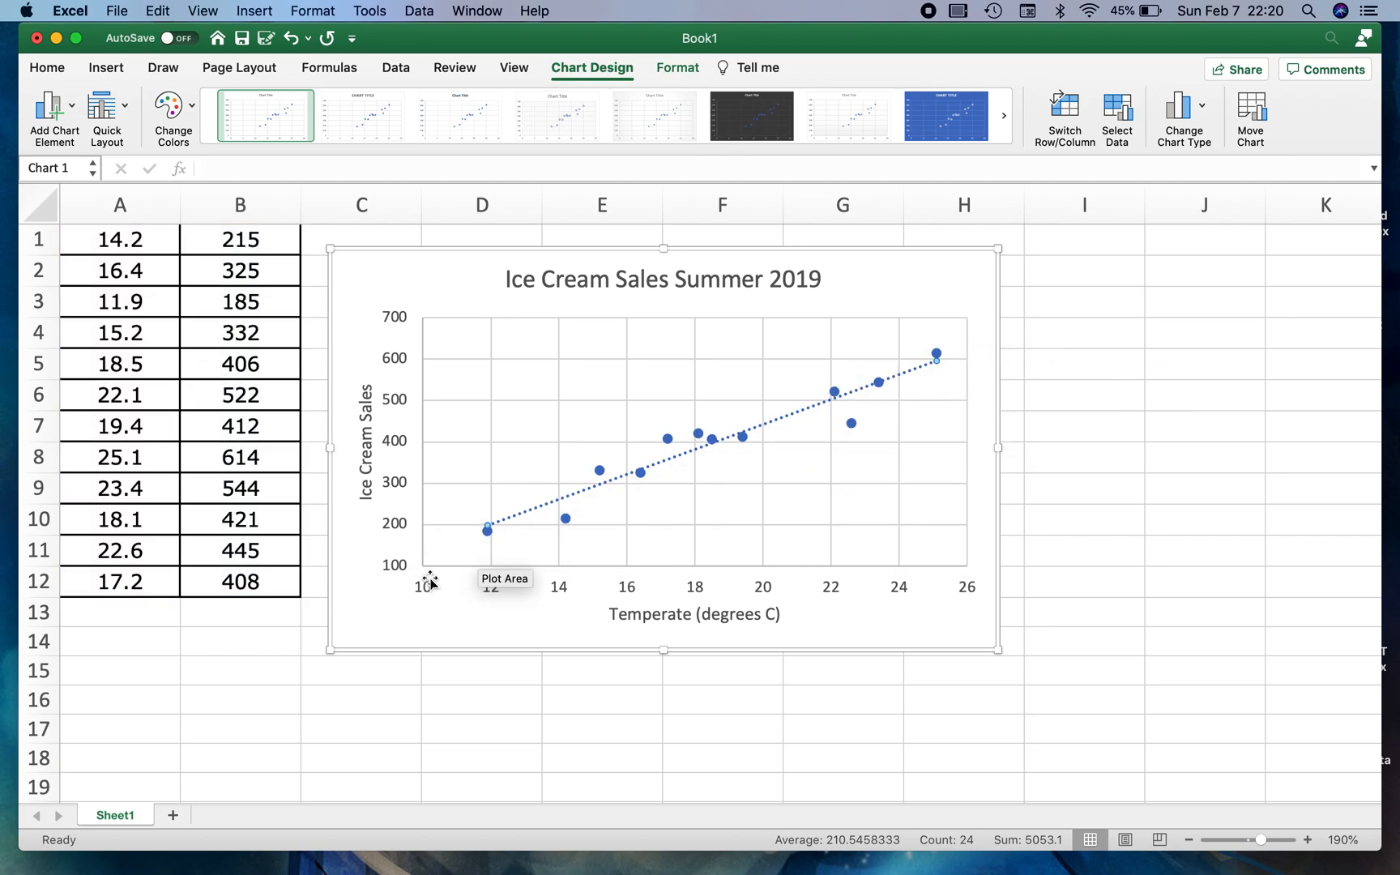
- Toggle the linear trendline off so only the twelve data points remain
left_click(47, 107)
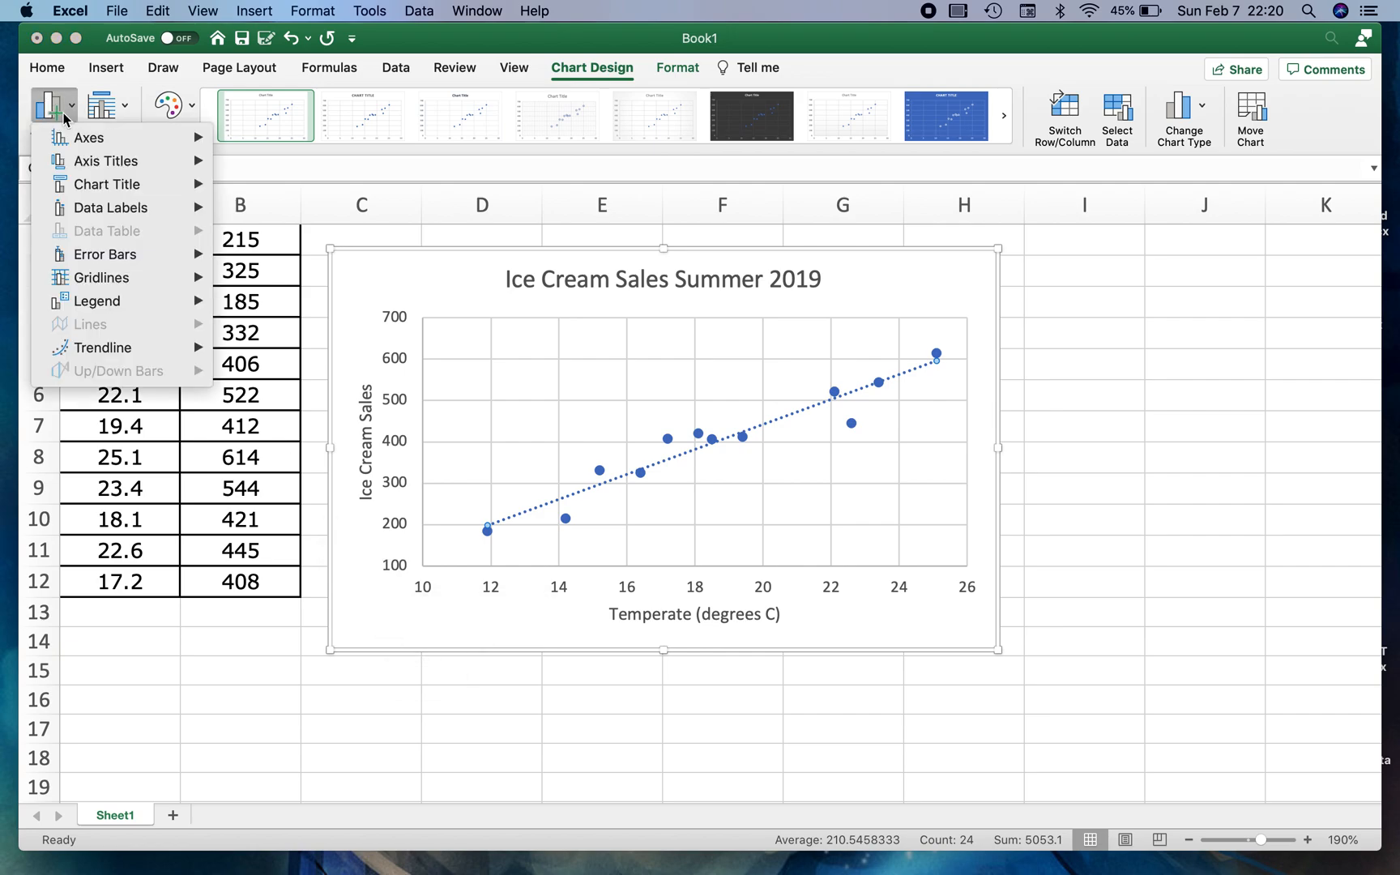
mouse_move(102, 347)
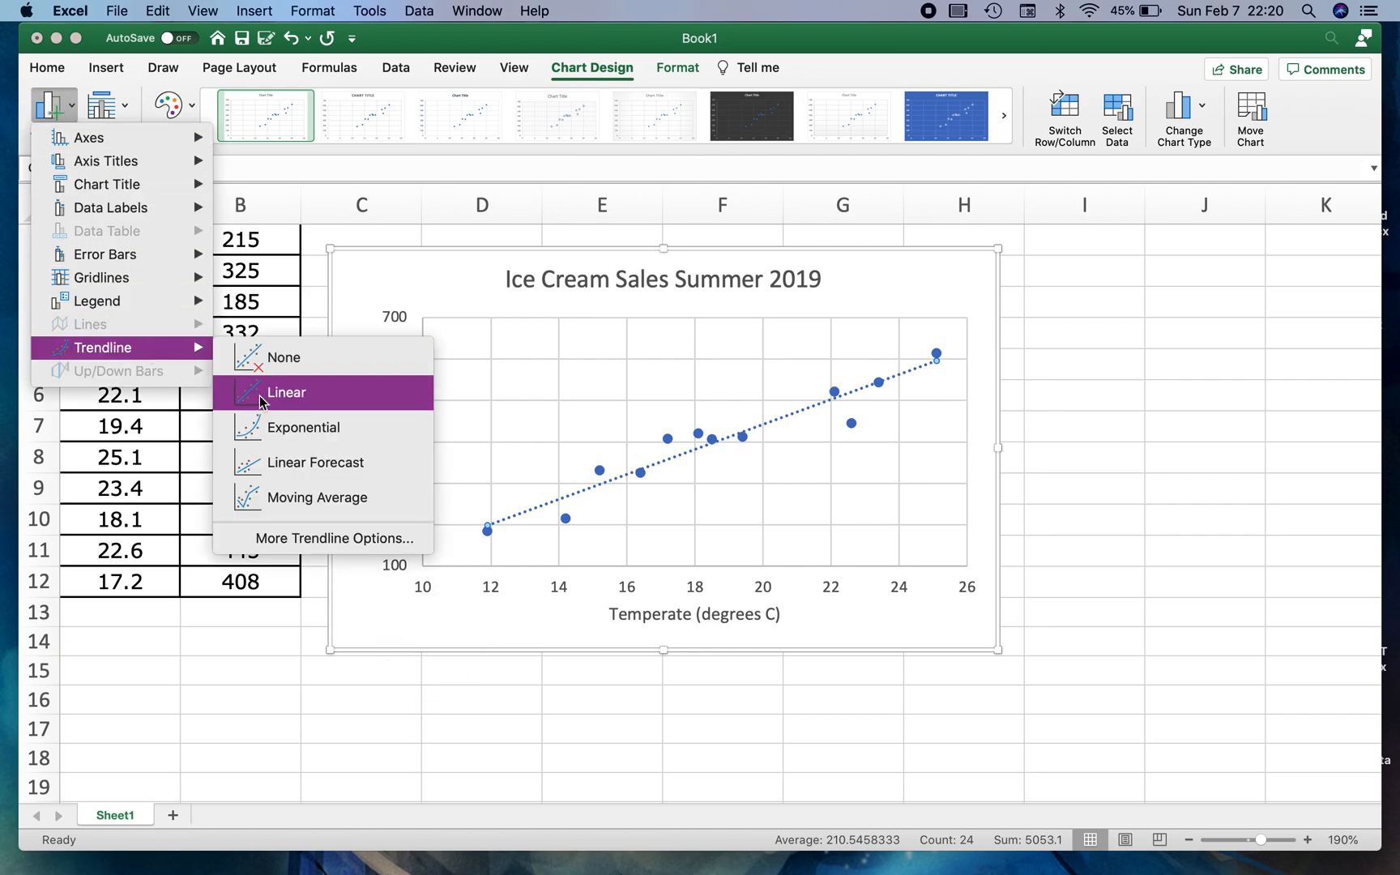
left_click(284, 357)
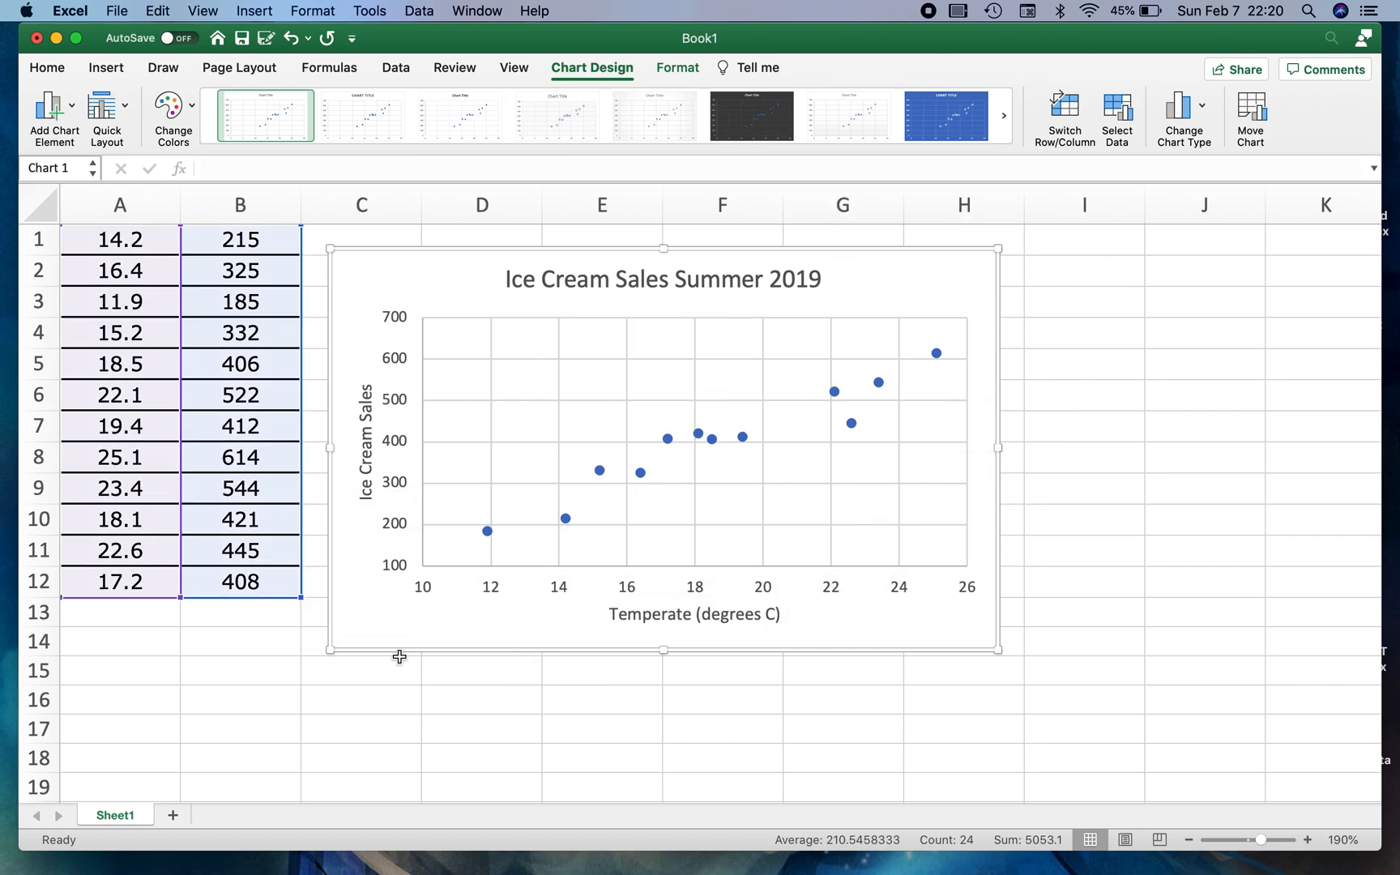
mouse_move(222, 699)
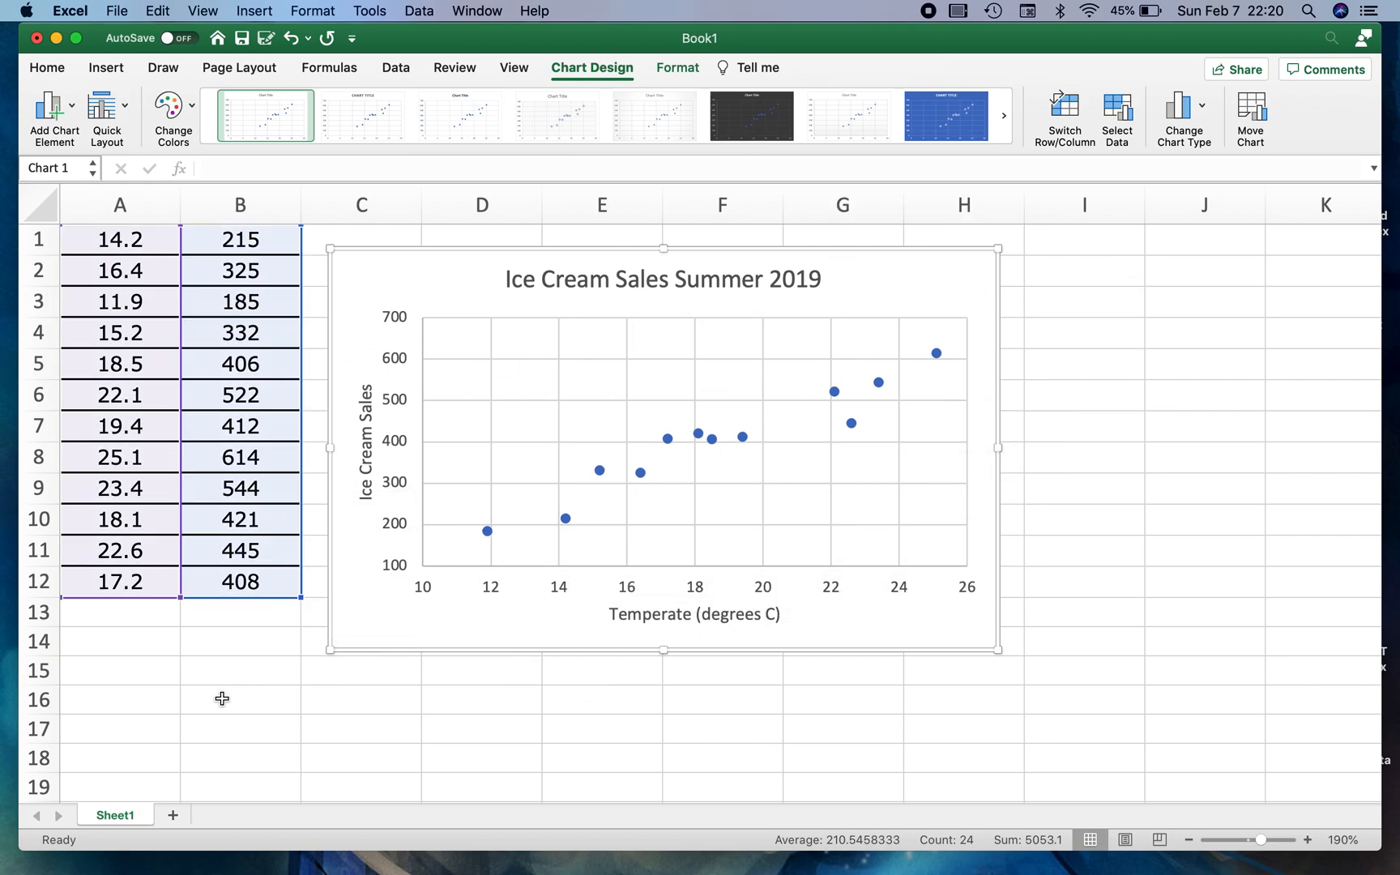